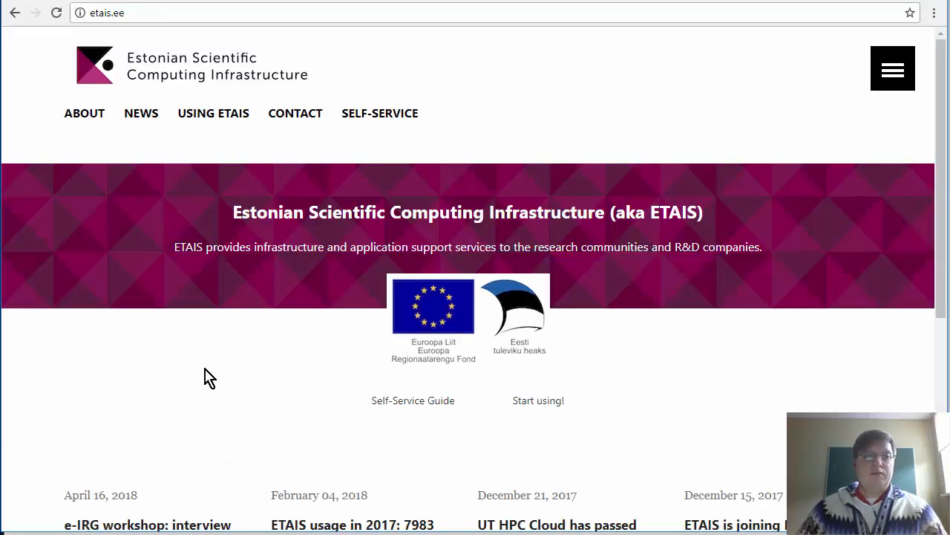
mouse_move(418, 196)
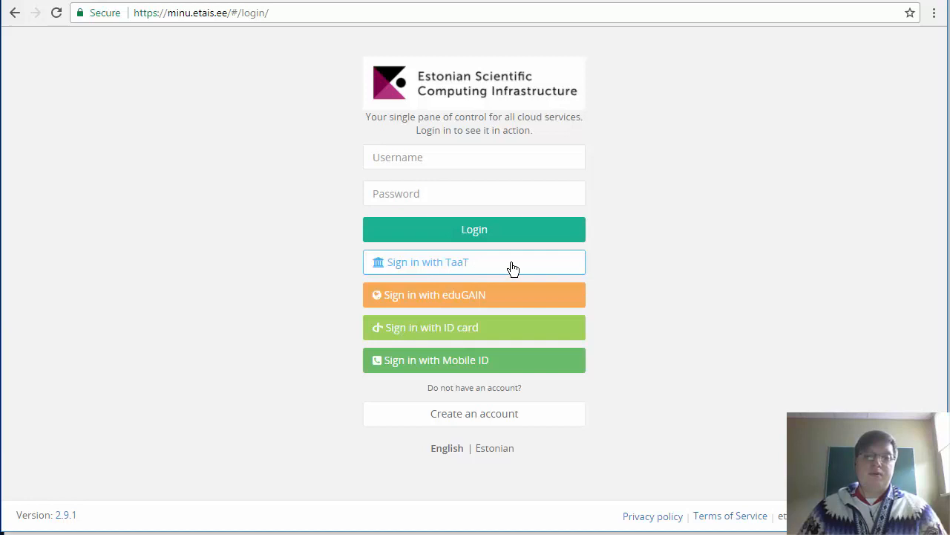
Sign in through TAAT with Tartu Ülikool as home institution and enter university credentials
left_click(473, 261)
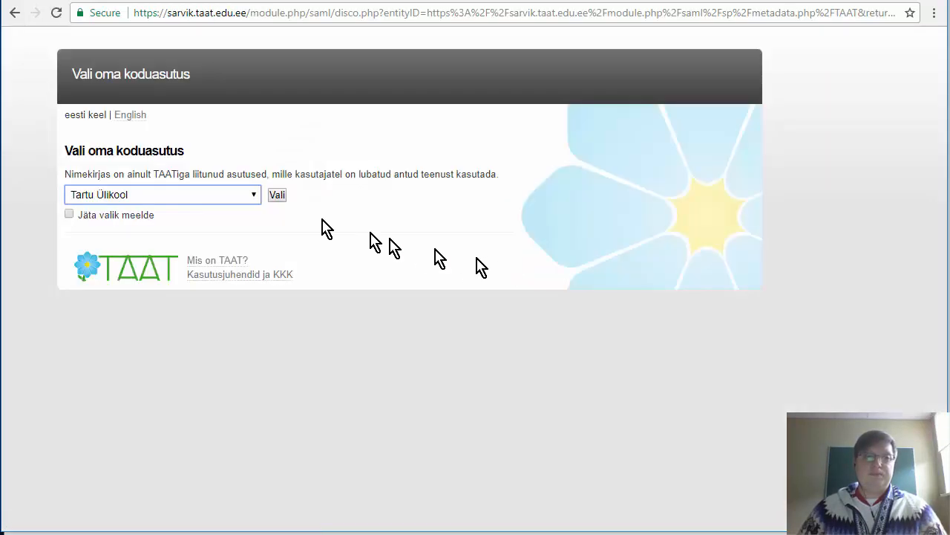
left_click(276, 193)
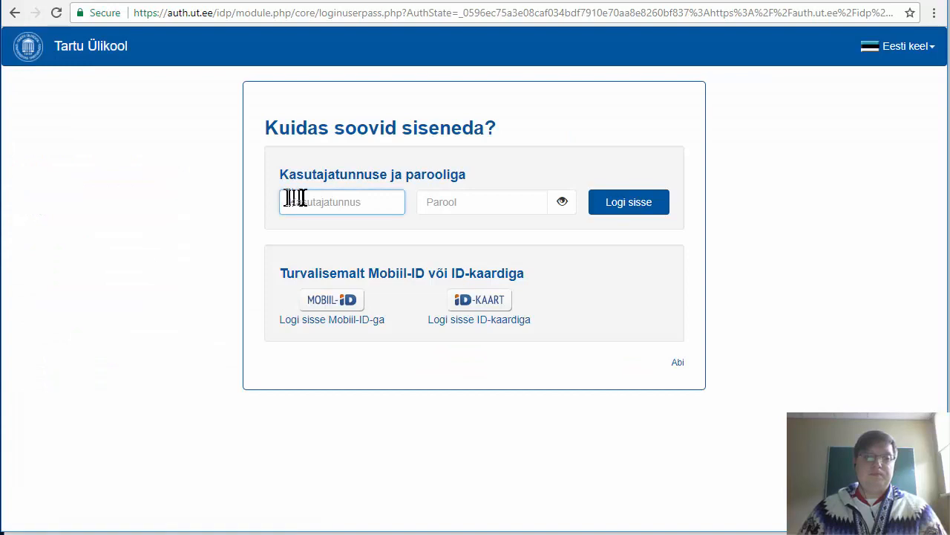
left_click(629, 202)
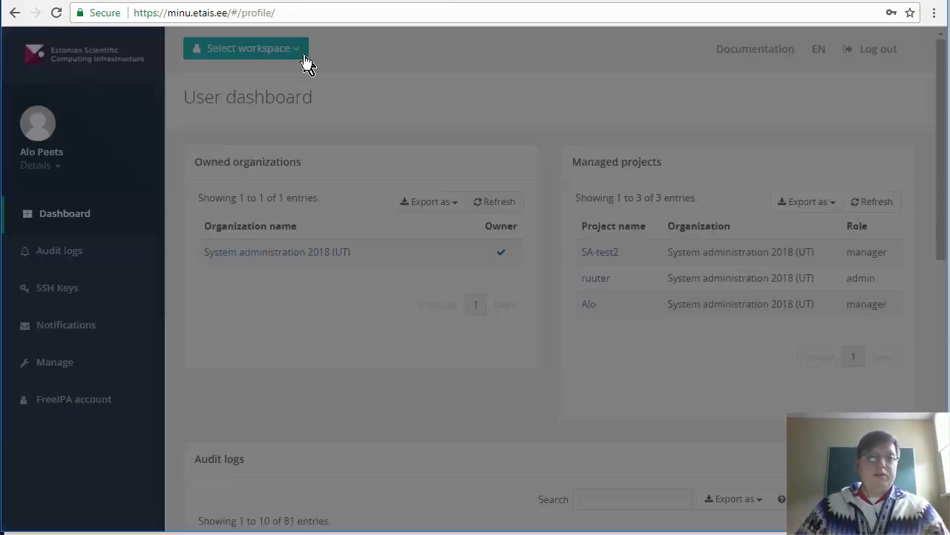
Filter the workspace chooser for 'backup' and switch into the backup-test project
left_click(247, 47)
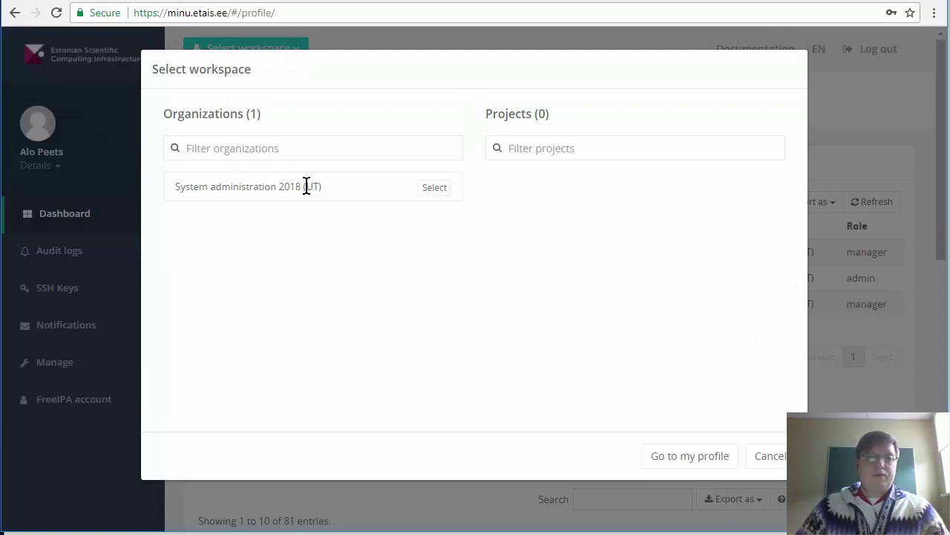
type("backup")
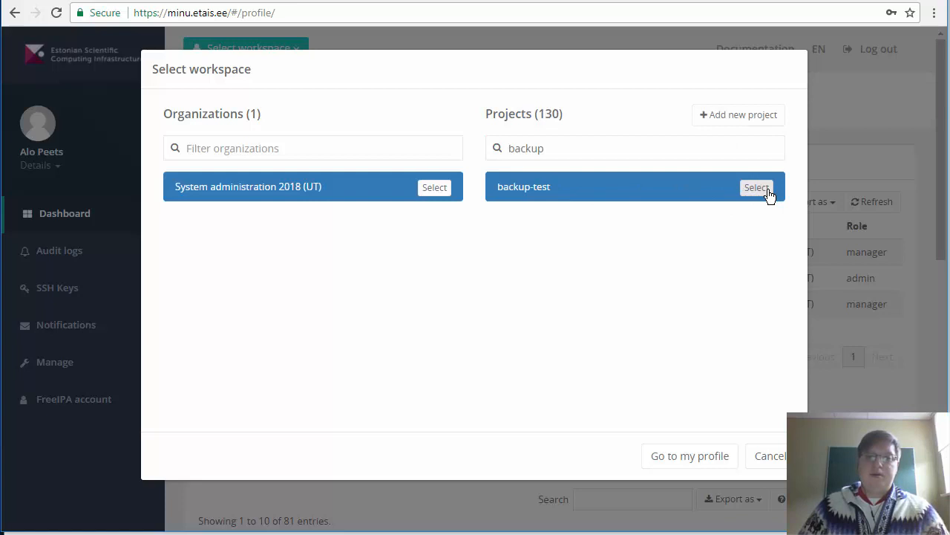
left_click(757, 187)
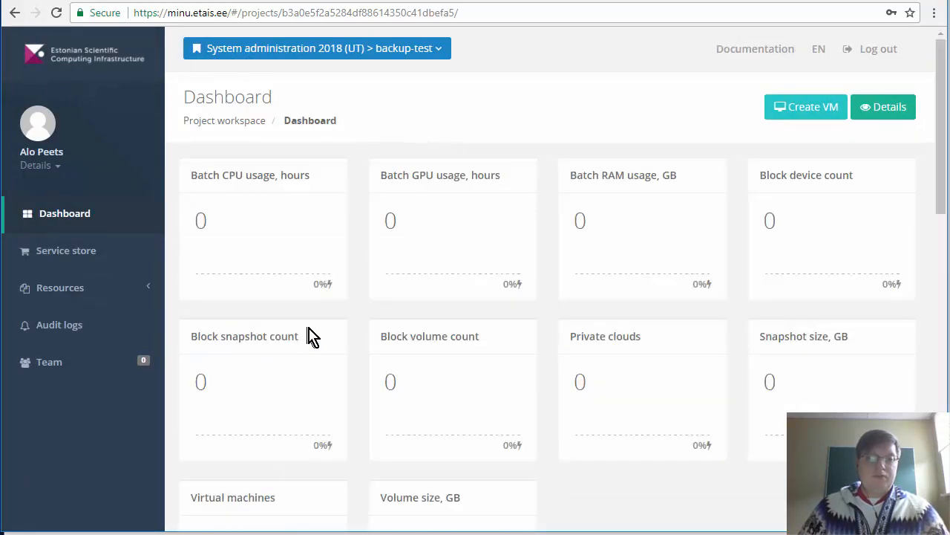
mouse_move(113, 297)
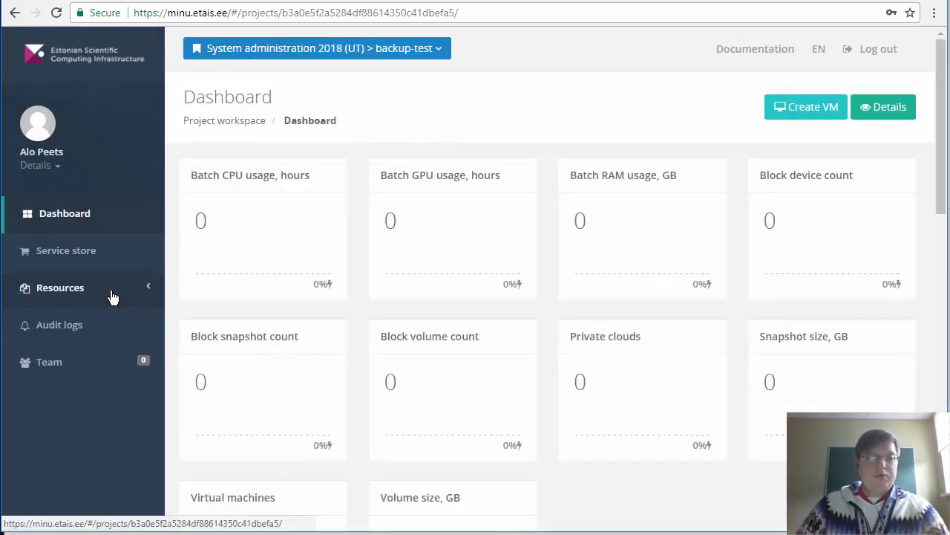
Expand the project's Resources list and bring up the personal account dropdown
left_click(59, 288)
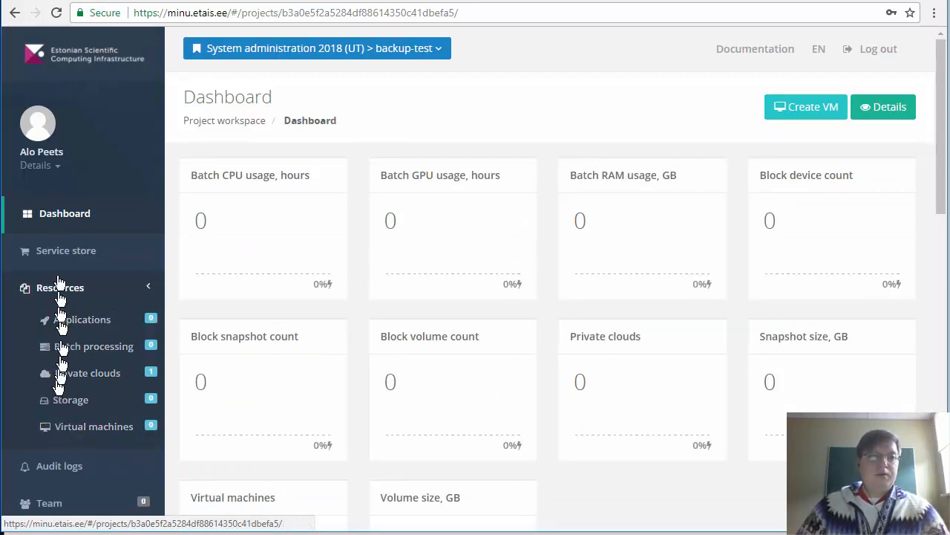
left_click(36, 165)
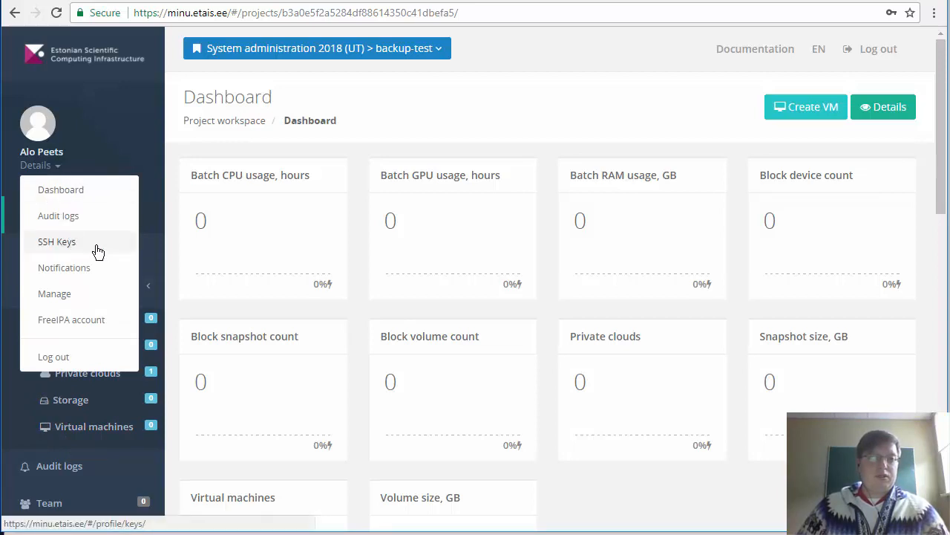
View the SSH keys page with Sa2018-test, start the add-key form and cancel it unchanged
left_click(56, 241)
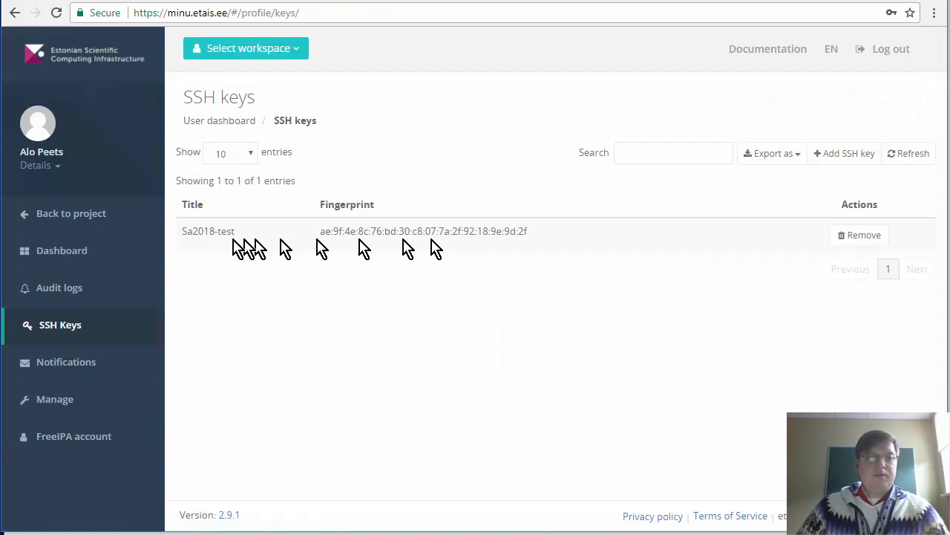
mouse_move(820, 175)
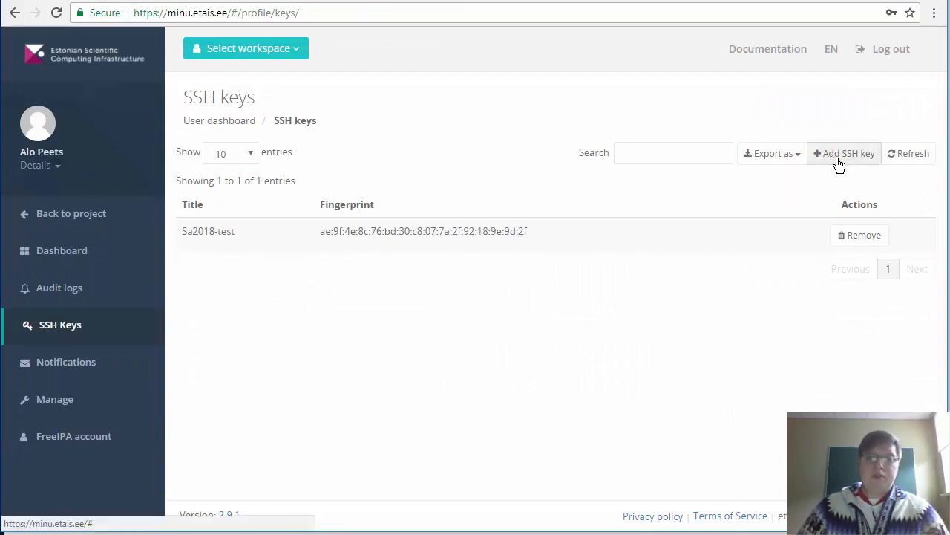
left_click(848, 153)
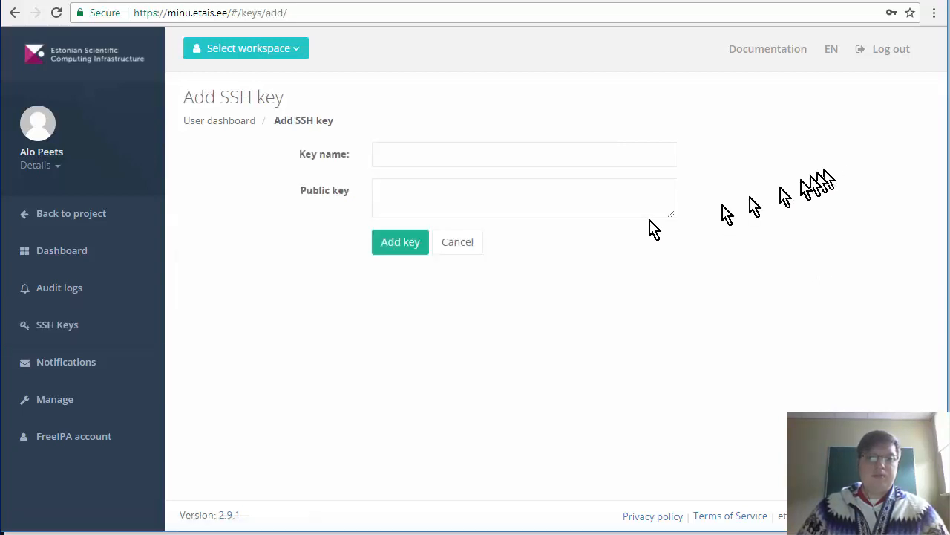
left_click(523, 153)
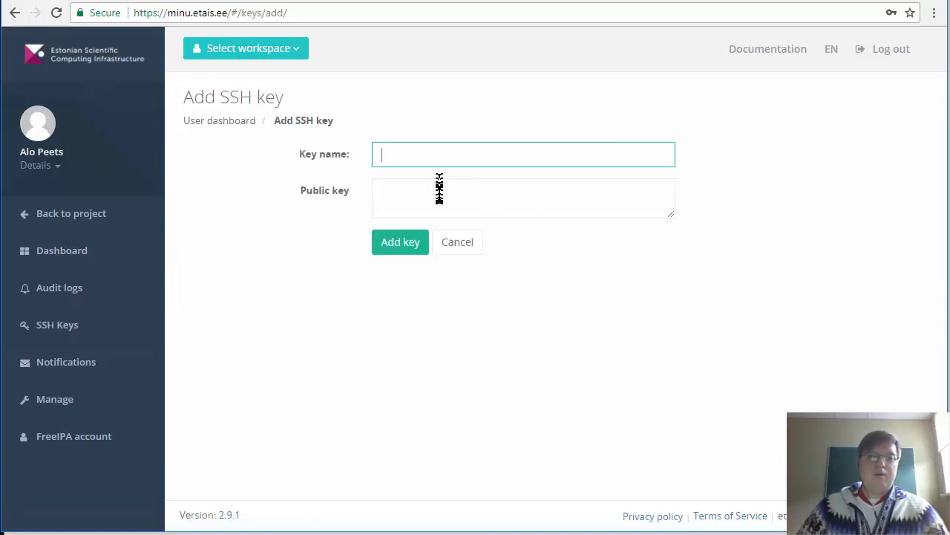
left_click(523, 198)
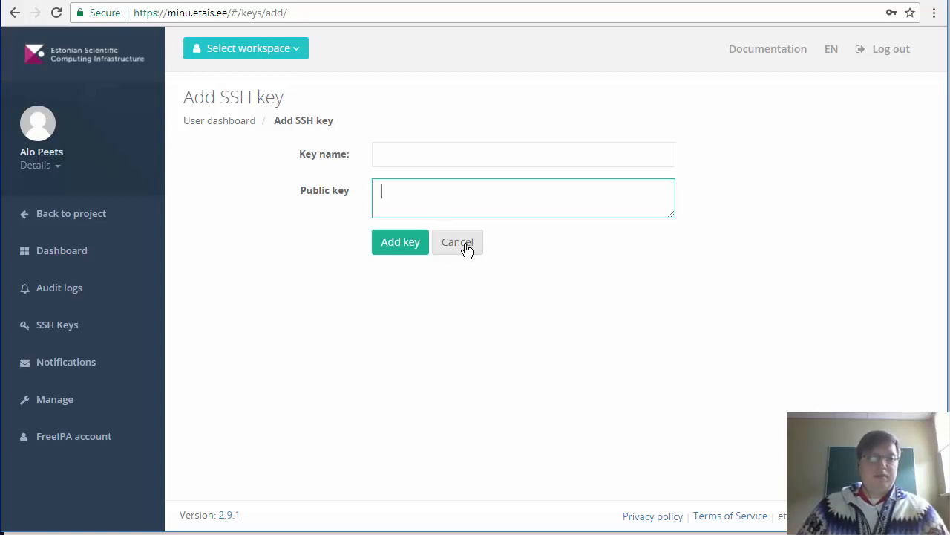
left_click(457, 242)
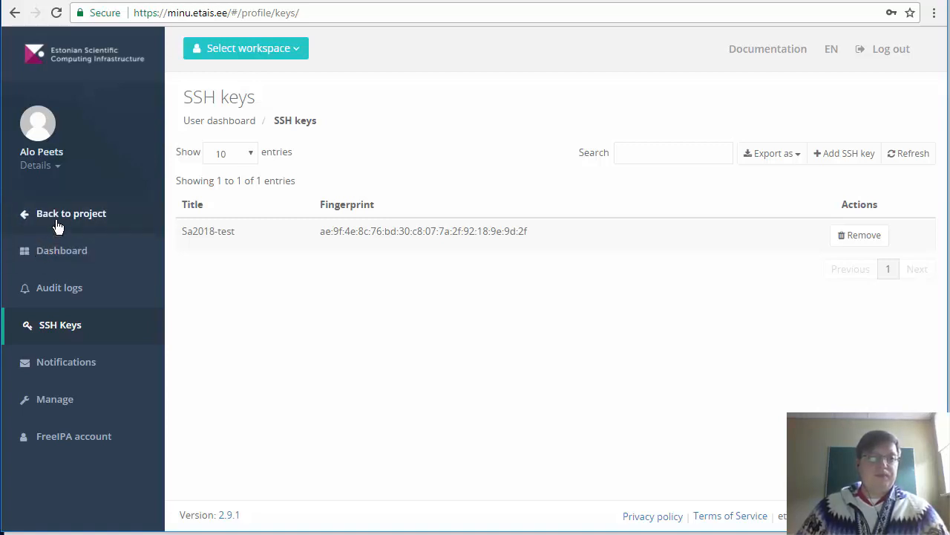
Return to the backup-test project, go to Virtual machines and start adding a new VM
left_click(72, 214)
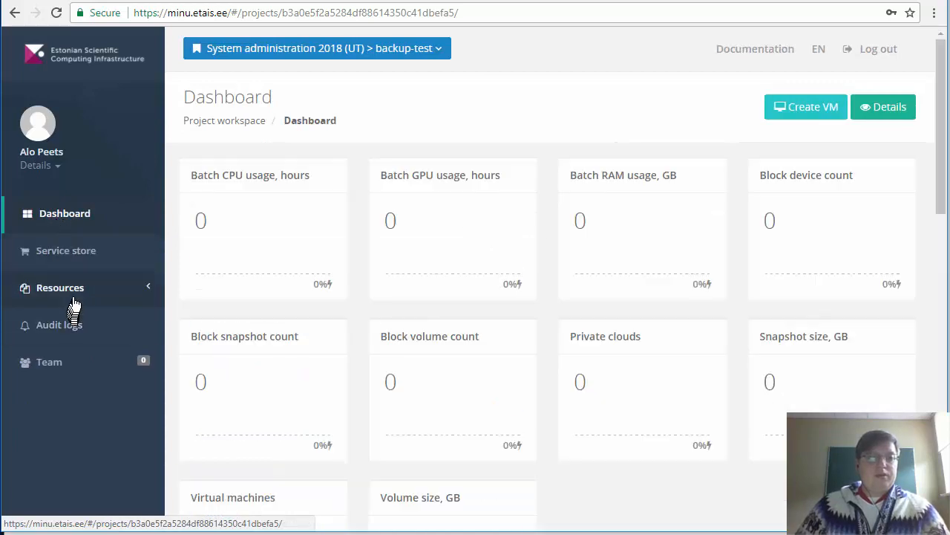
left_click(59, 288)
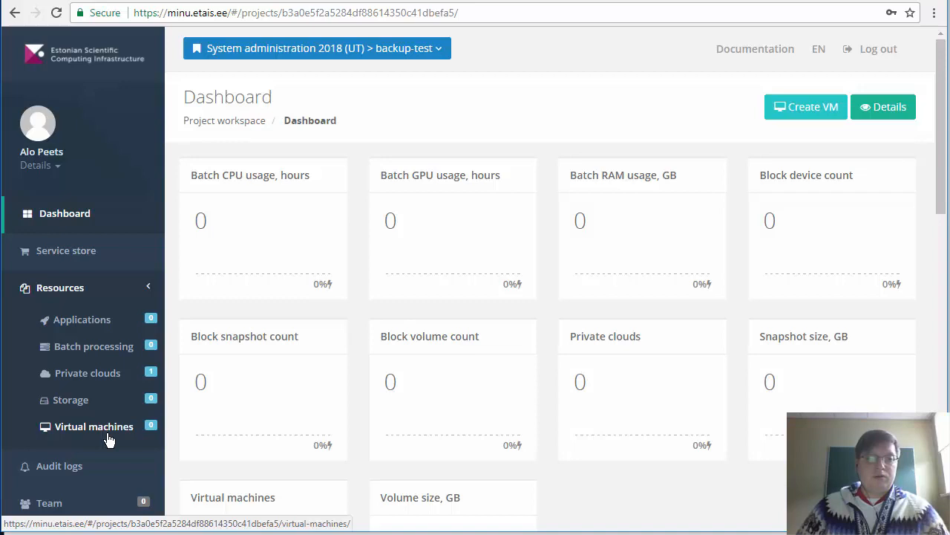
left_click(95, 426)
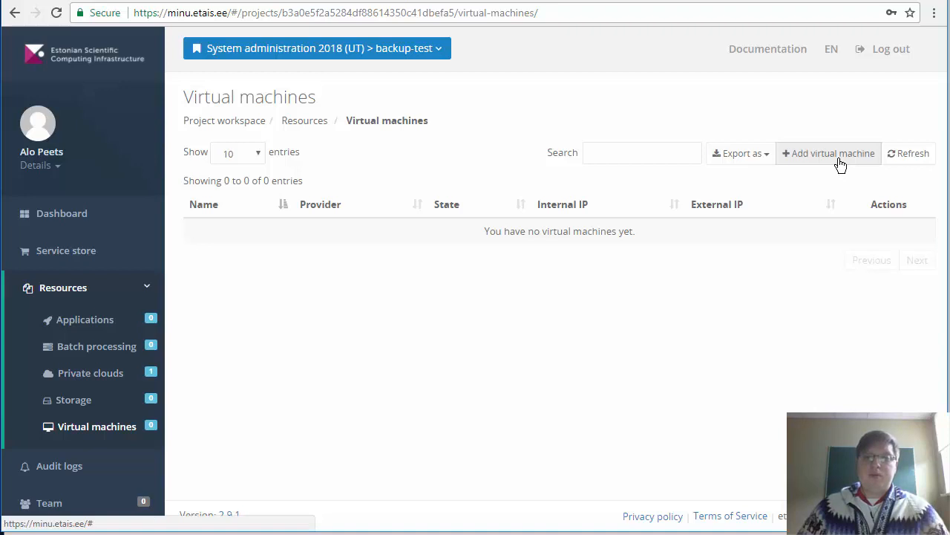
left_click(828, 153)
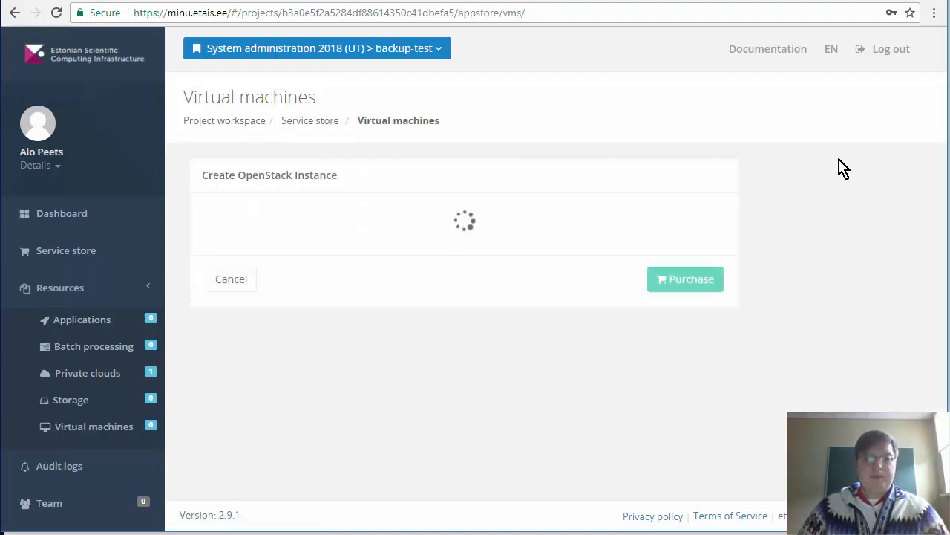
mouse_move(422, 238)
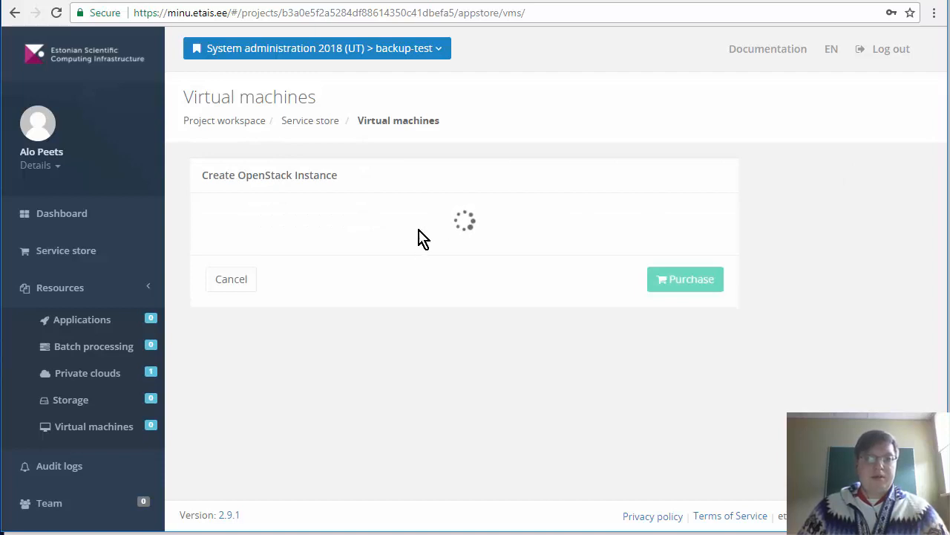
mouse_move(408, 260)
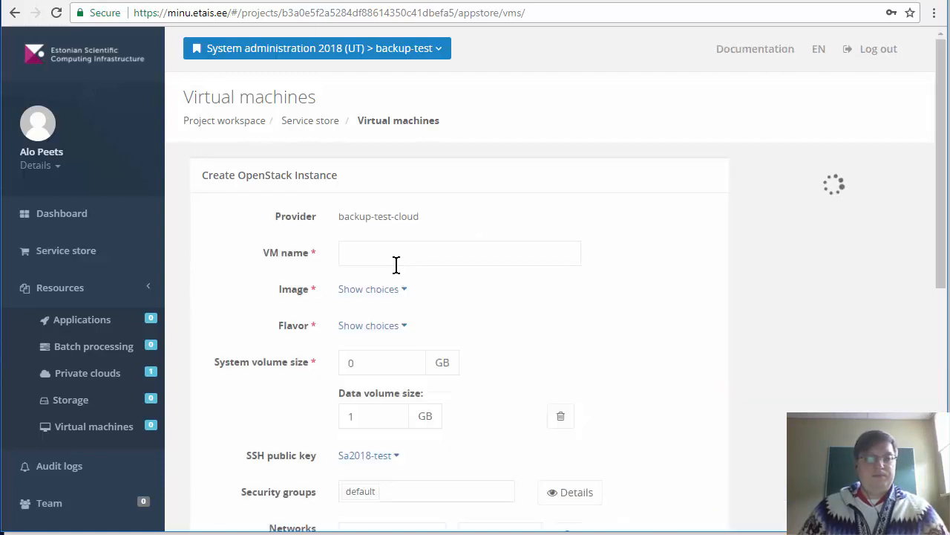
Name the new instance peets-vm and choose debian9 as its image
left_click(459, 253)
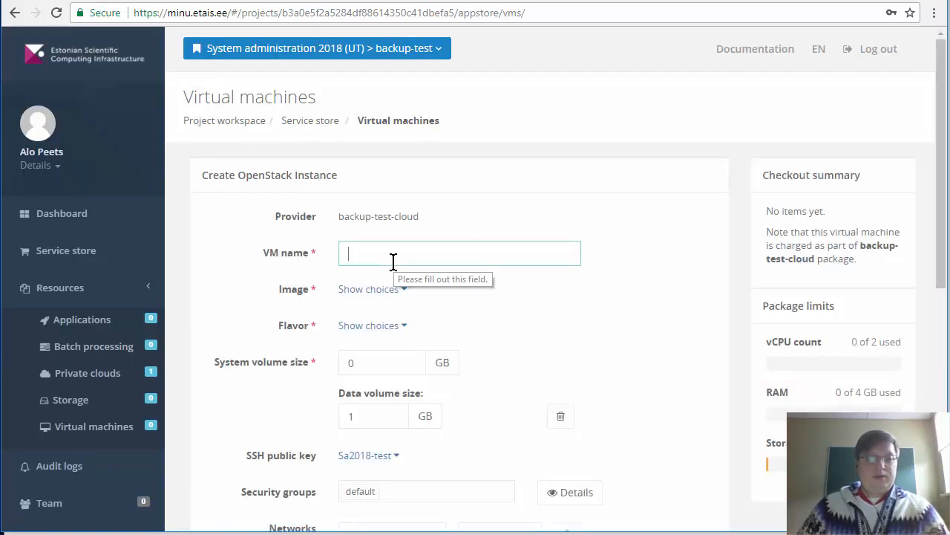
type("p")
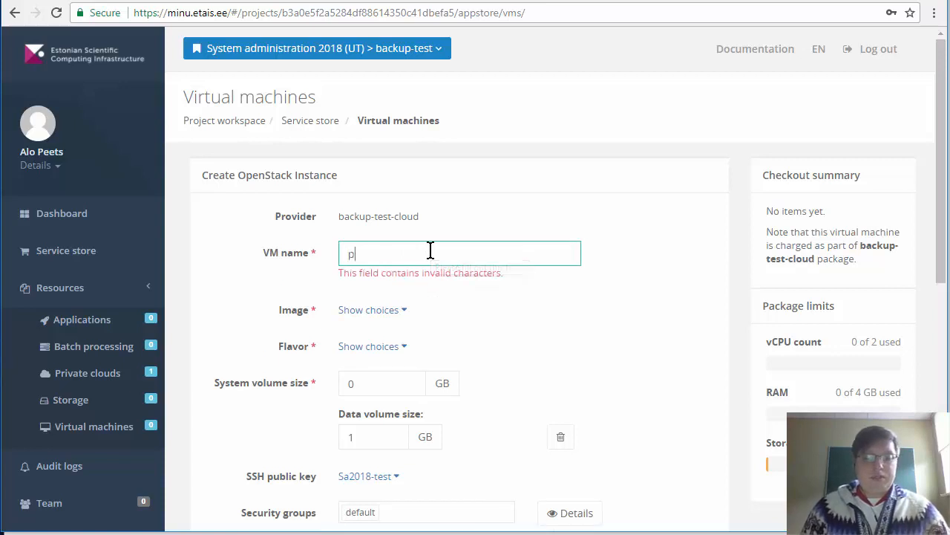
type("eets")
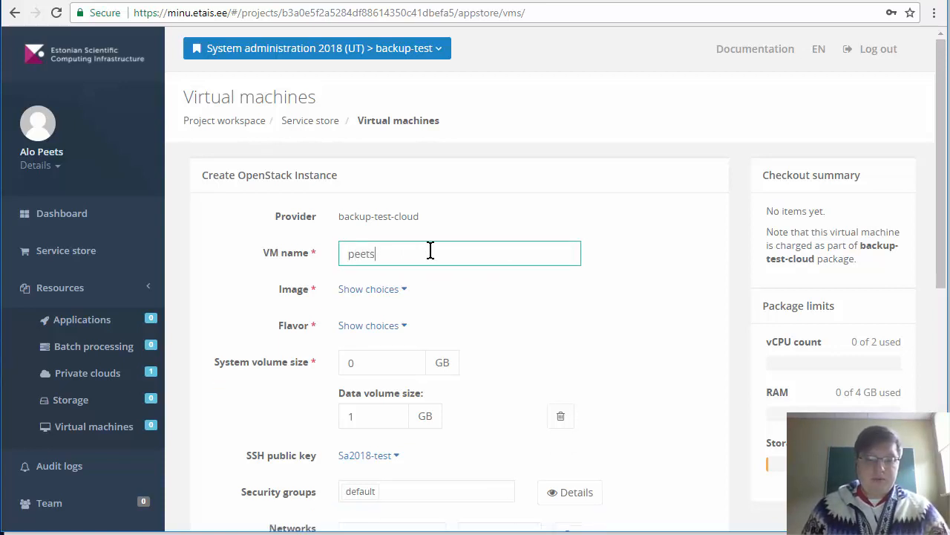
type("-vm")
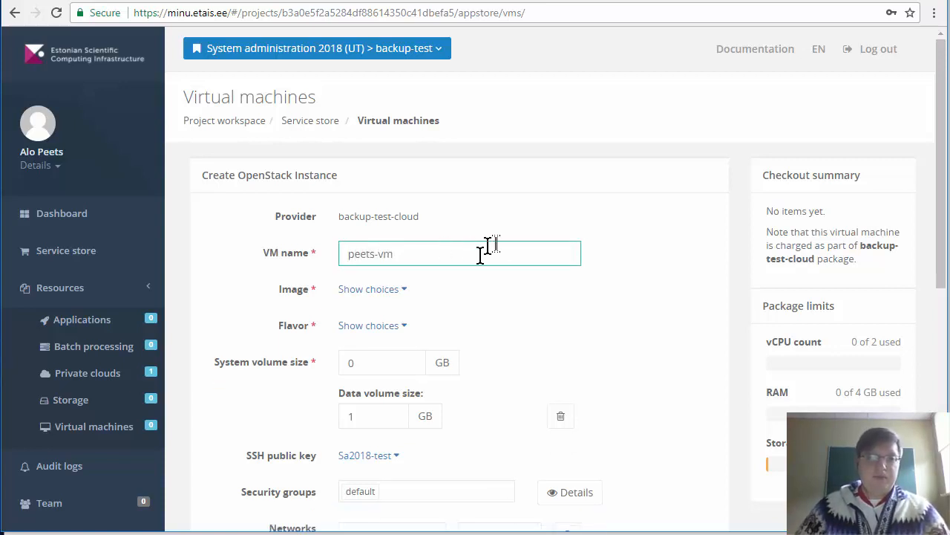
left_click(369, 288)
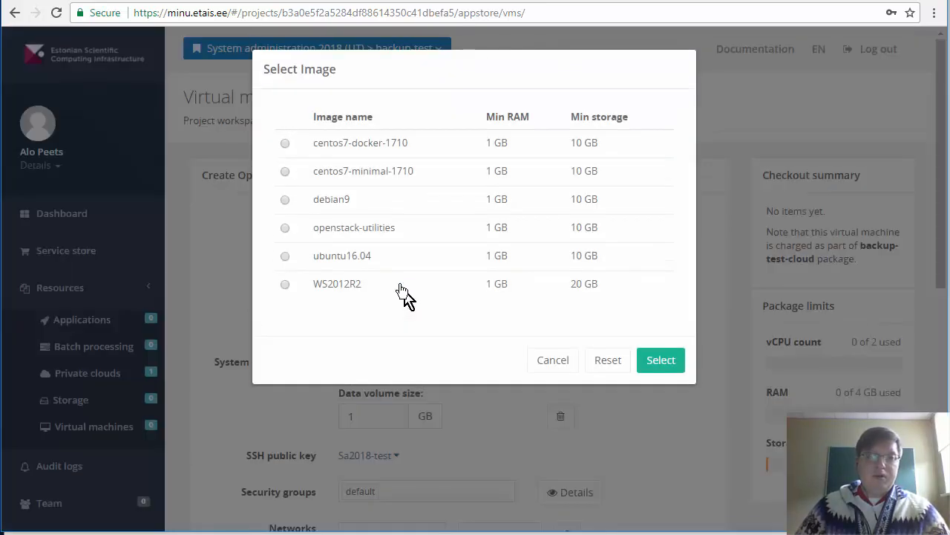
left_click(285, 199)
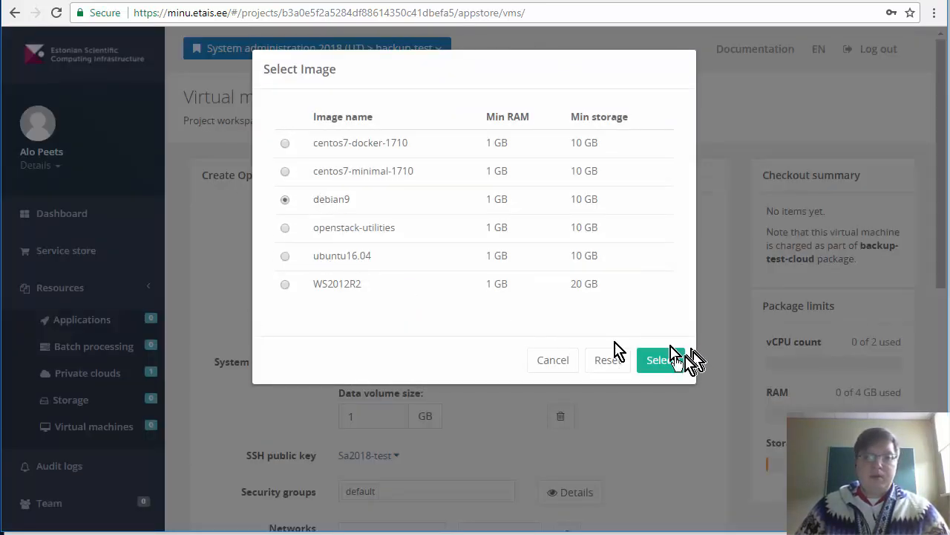
mouse_move(660, 361)
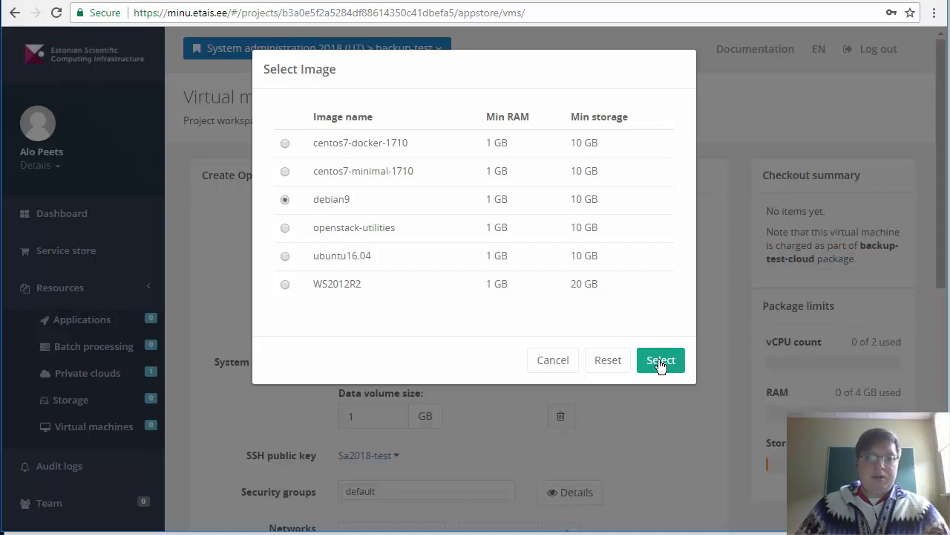
left_click(659, 361)
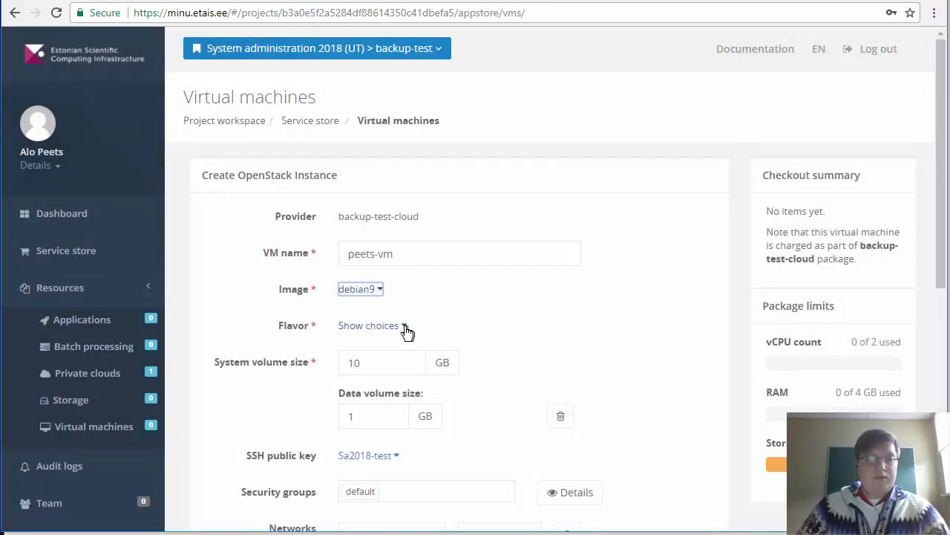
Select the m1.xsmall flavor (1 vCPU, 1 GB RAM, 10 GB storage) for the VM
left_click(370, 325)
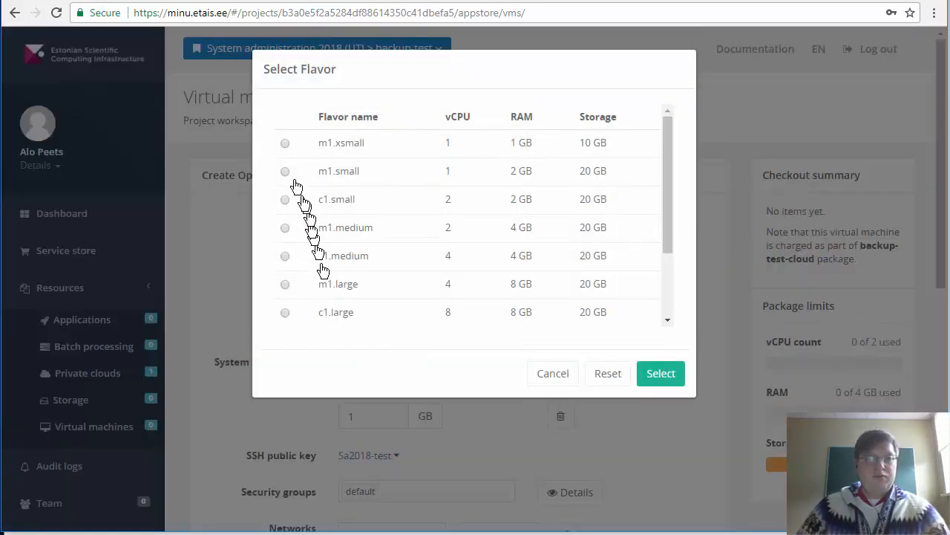
mouse_move(288, 152)
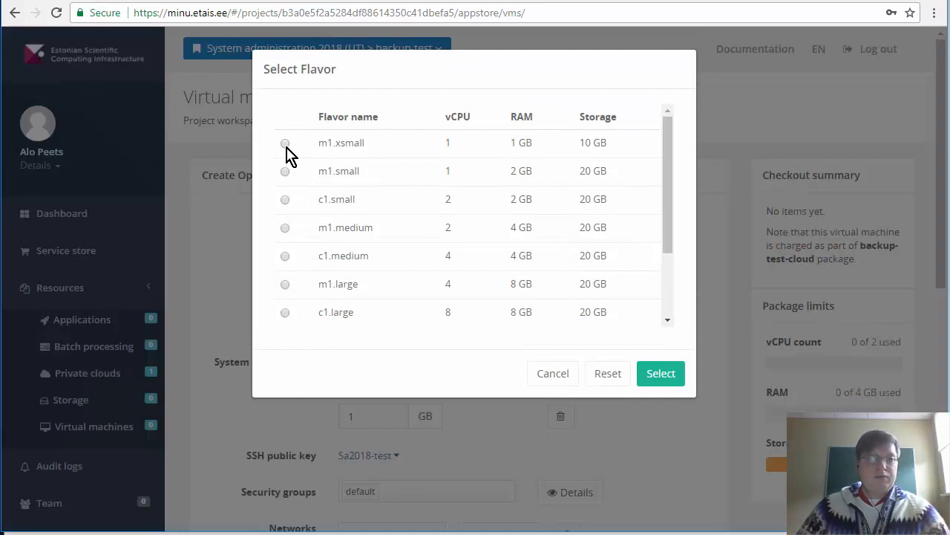
left_click(285, 143)
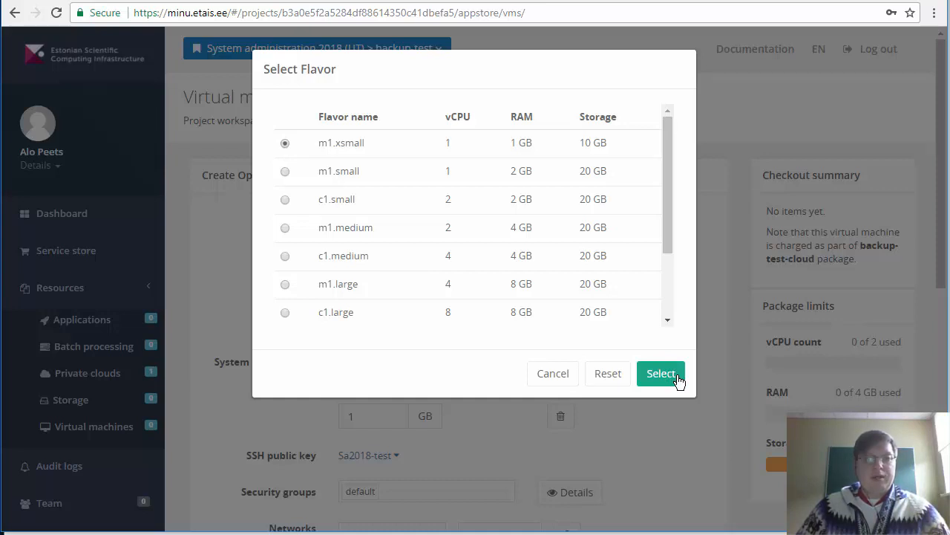
left_click(661, 374)
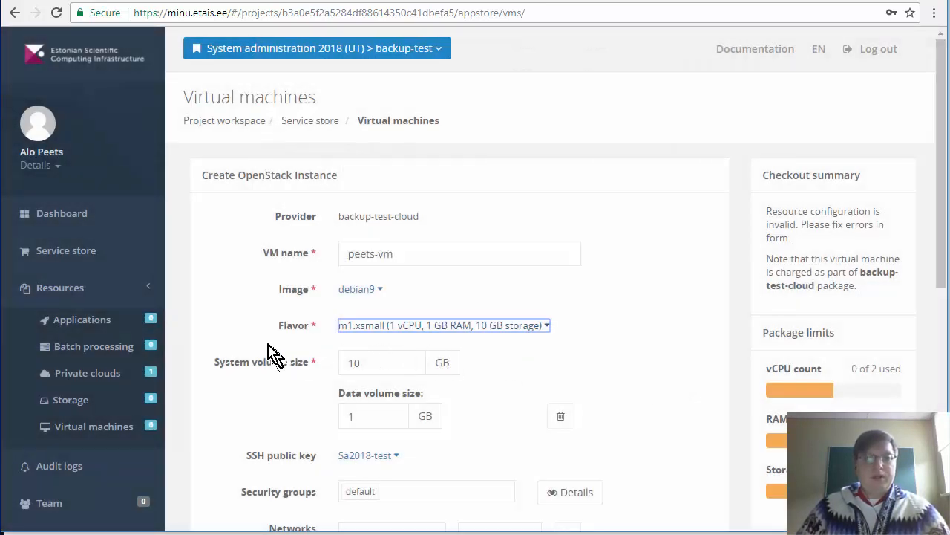
scroll("down", 3)
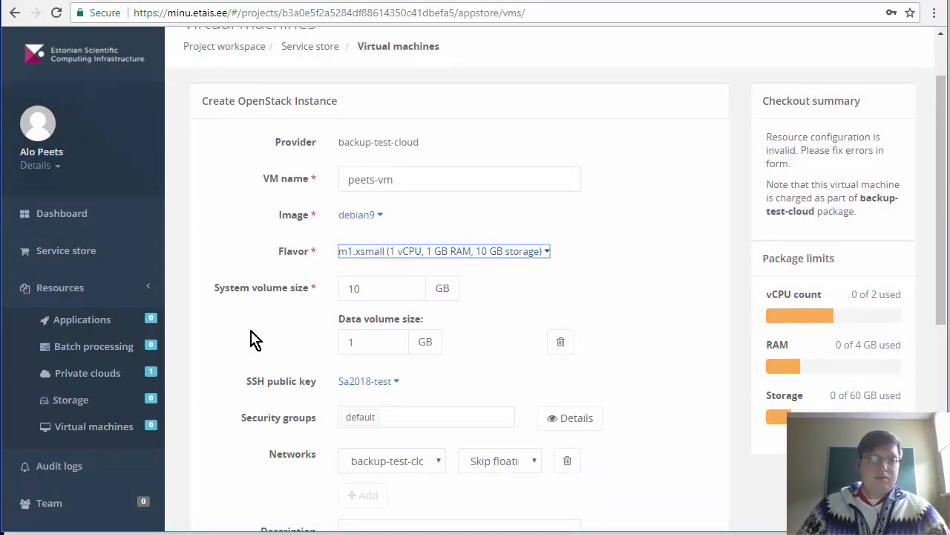
scroll("down", 3)
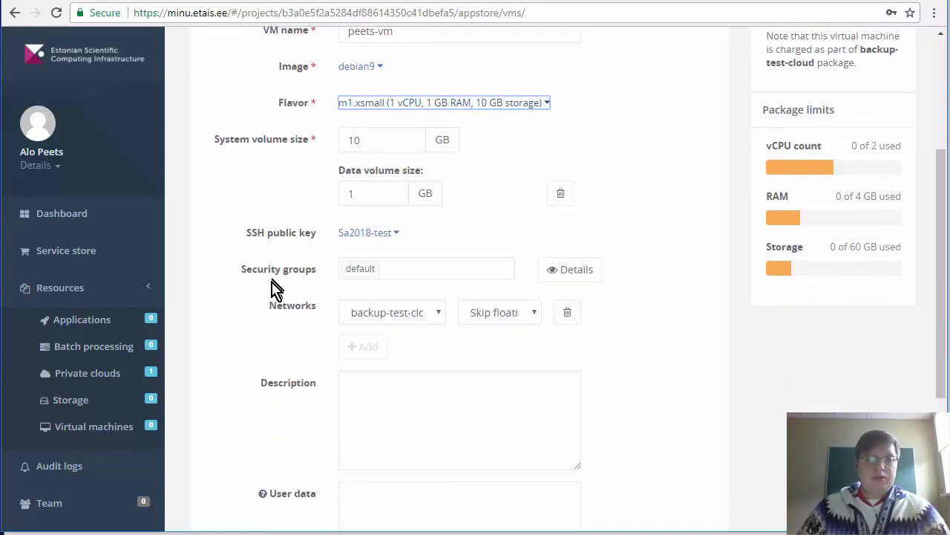
mouse_move(372, 239)
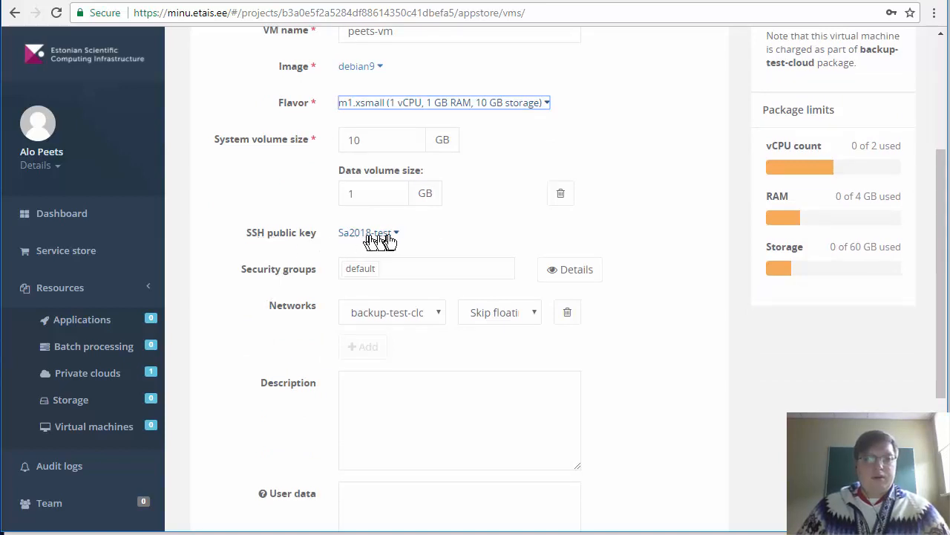
left_click(364, 232)
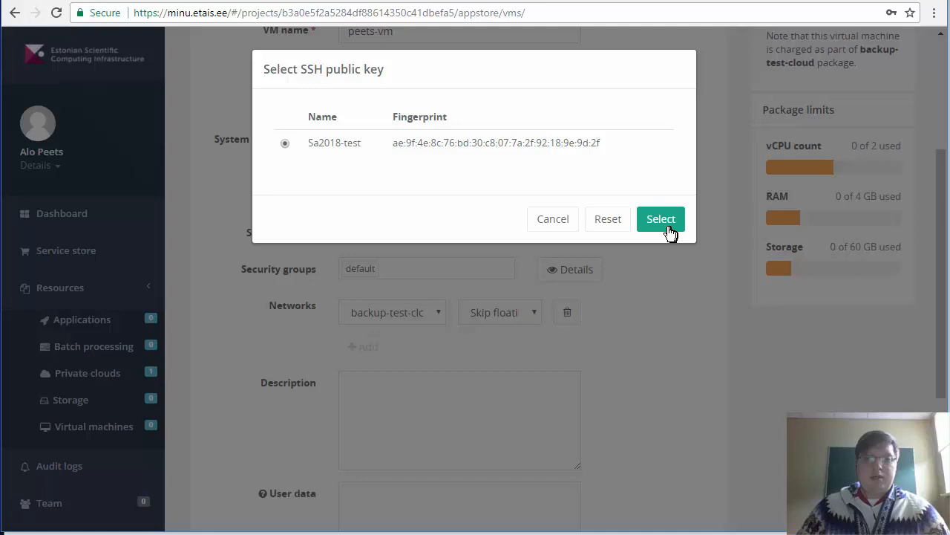
left_click(661, 218)
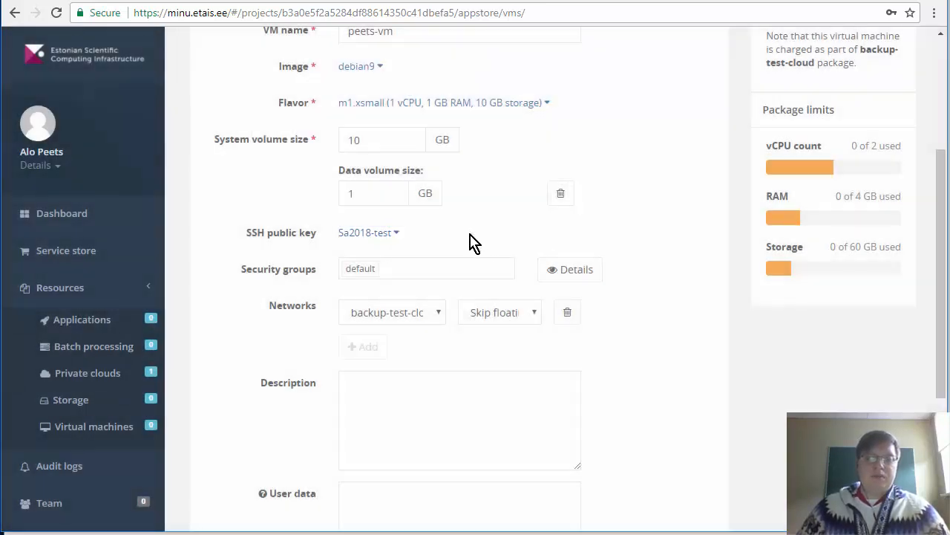
mouse_move(451, 251)
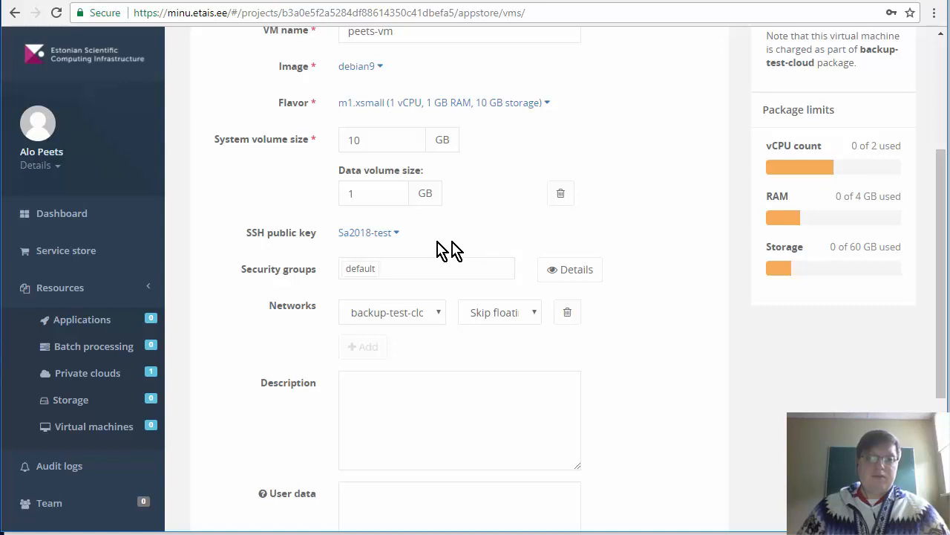
mouse_move(422, 255)
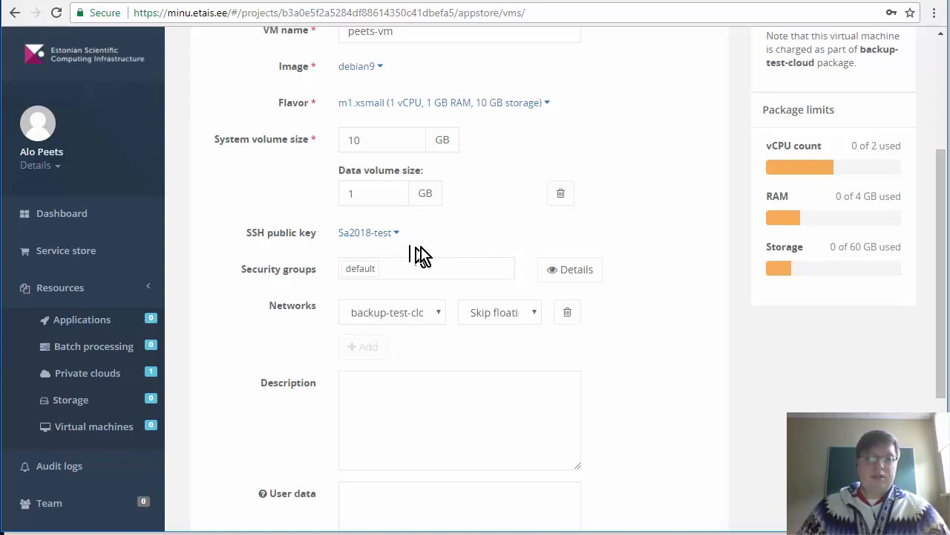
mouse_move(437, 253)
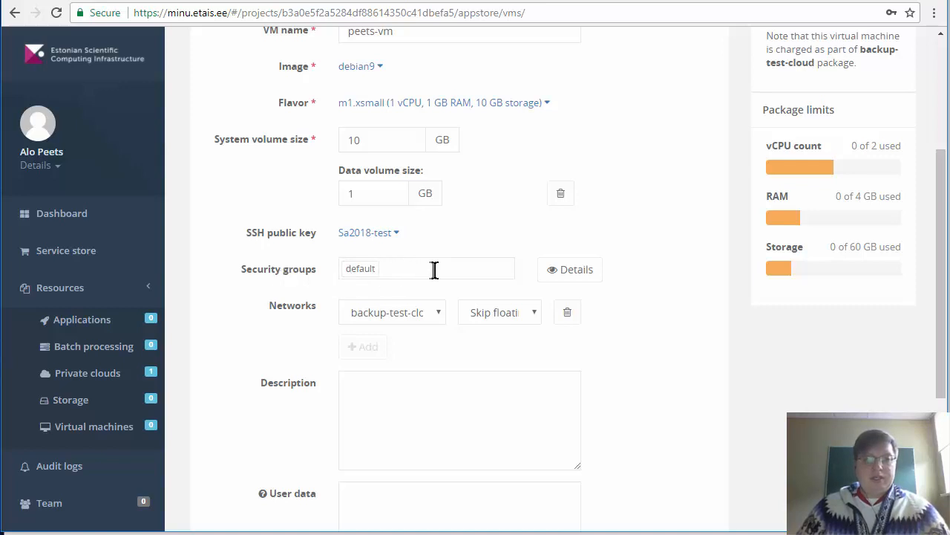
Add the ssh security group and keep the backup-test-cloud sub-net
left_click(427, 267)
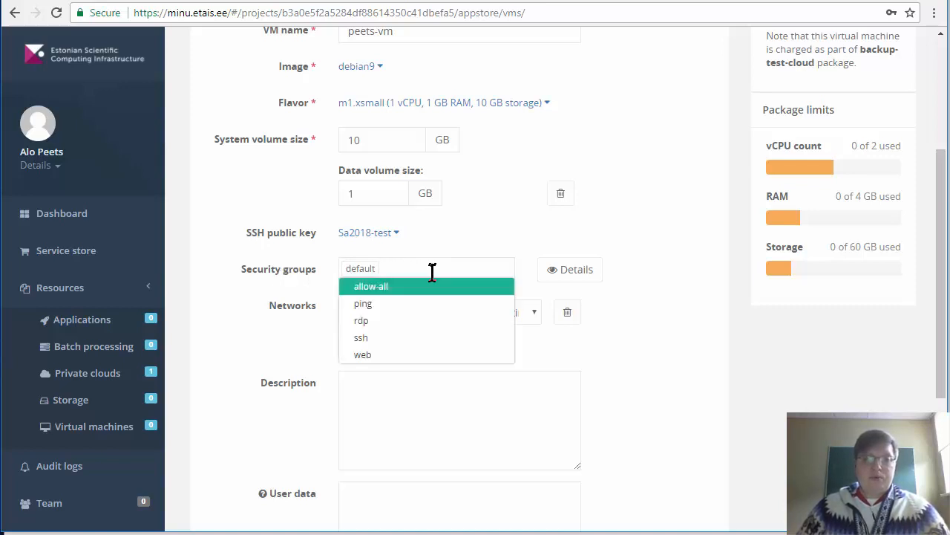
mouse_move(410, 344)
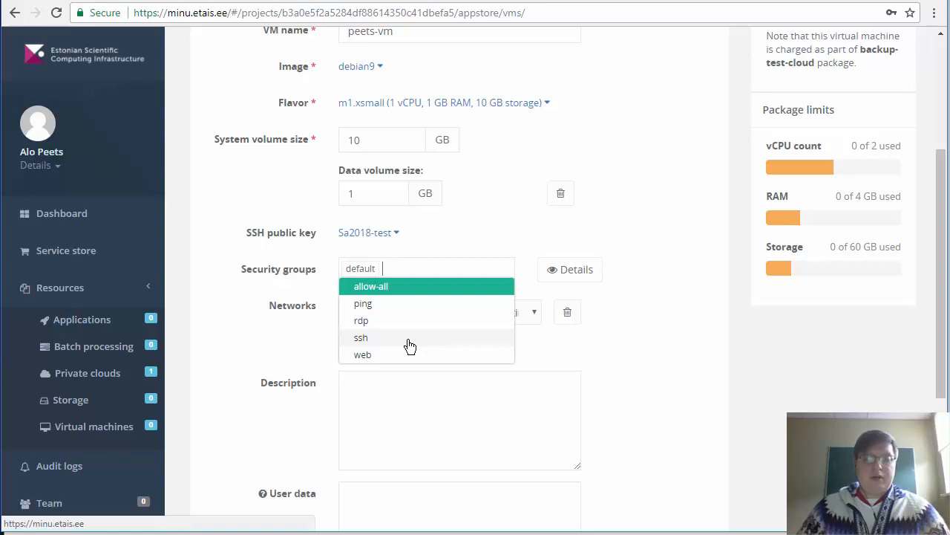
left_click(361, 337)
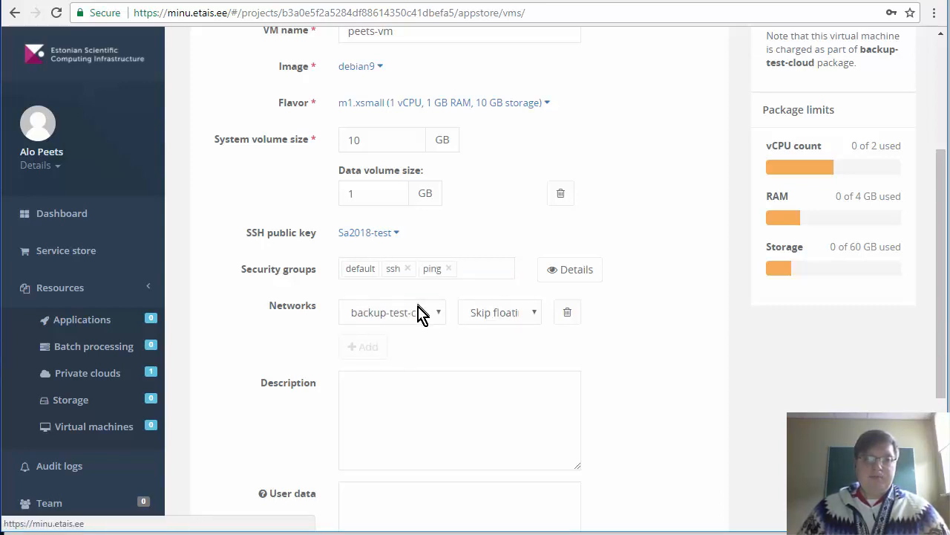
mouse_move(413, 324)
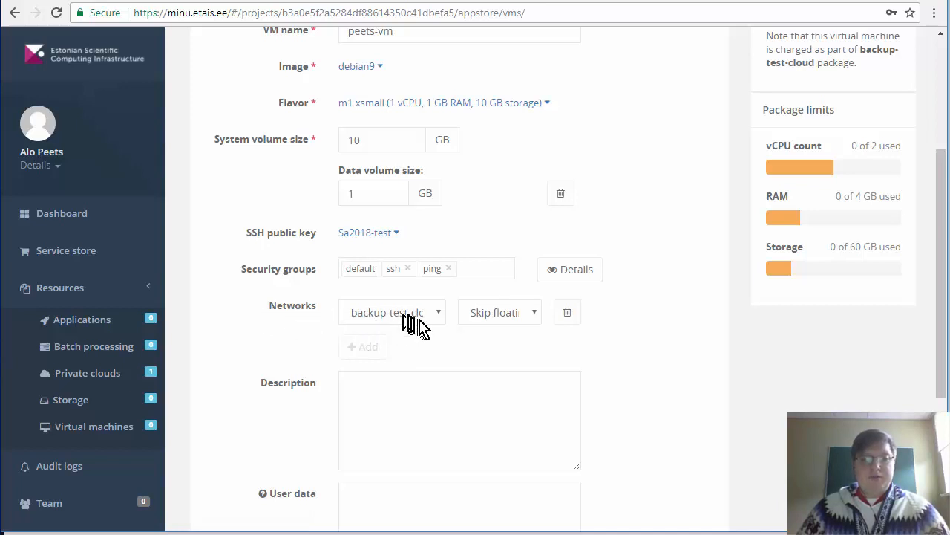
left_click(392, 312)
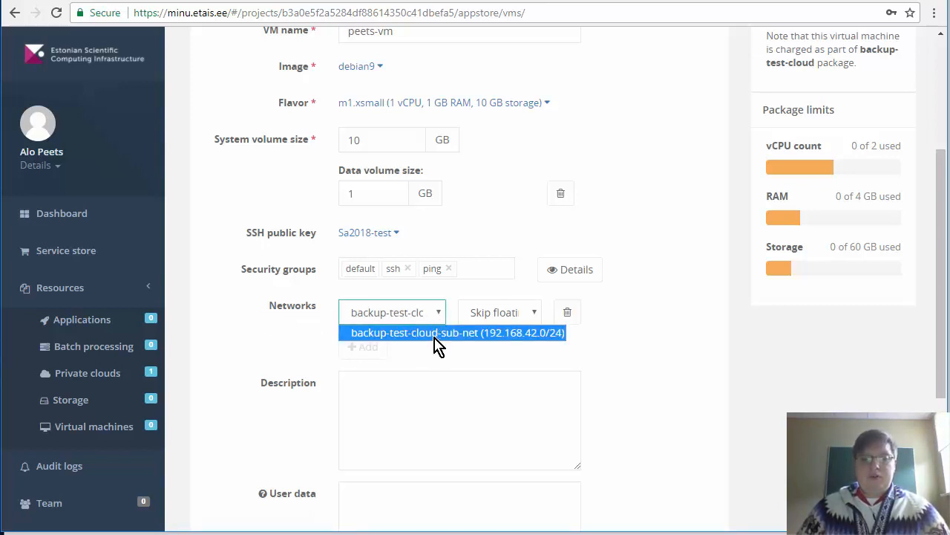
left_click(454, 333)
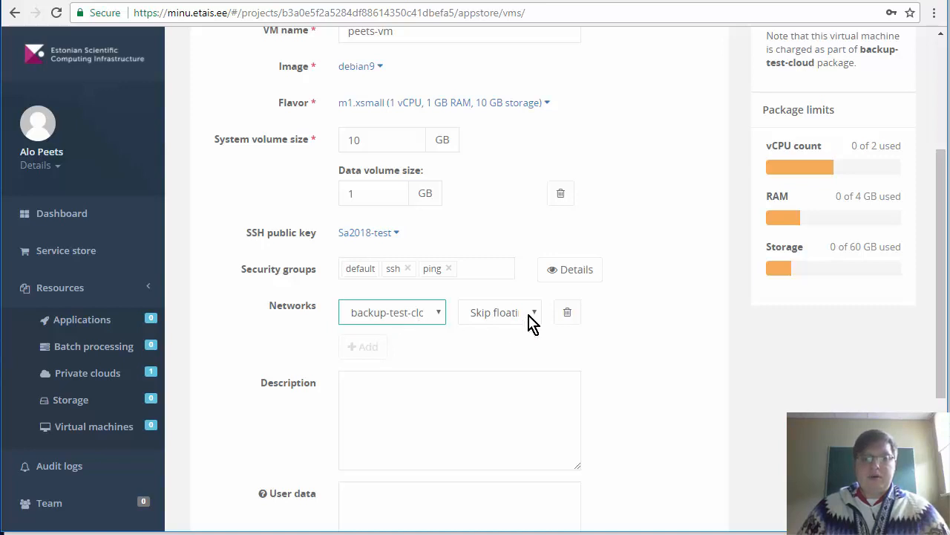
Choose auto-assigned floating IP, describe it as 'Peets System Administration VM' and purchase
left_click(499, 312)
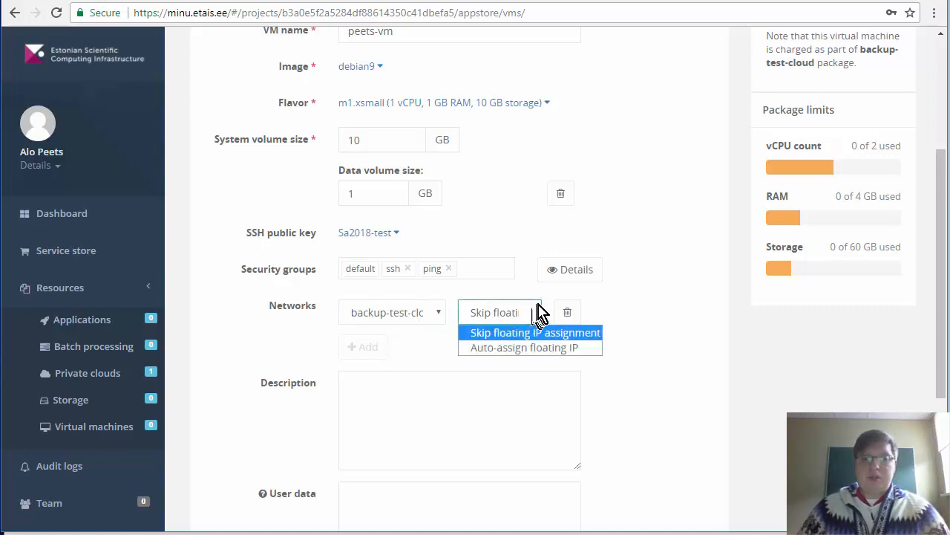
mouse_move(530, 361)
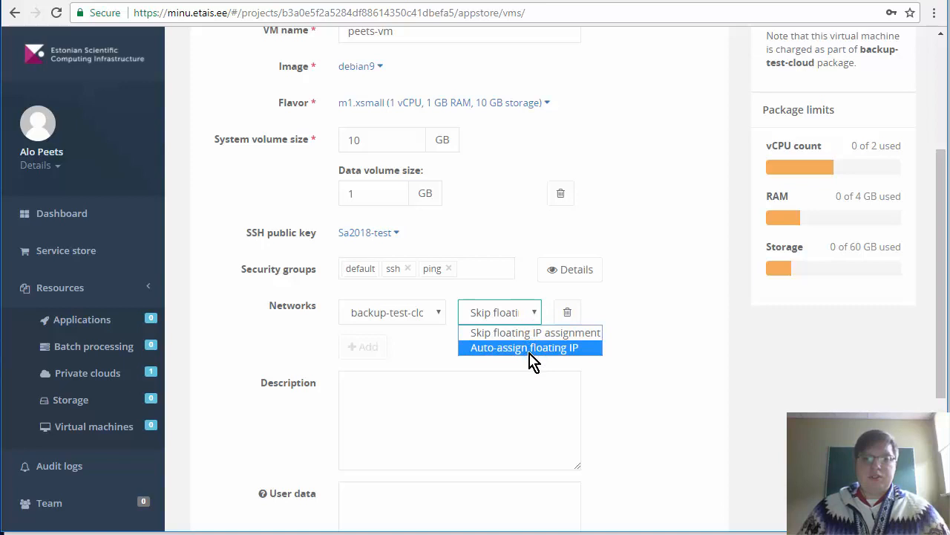
left_click(528, 347)
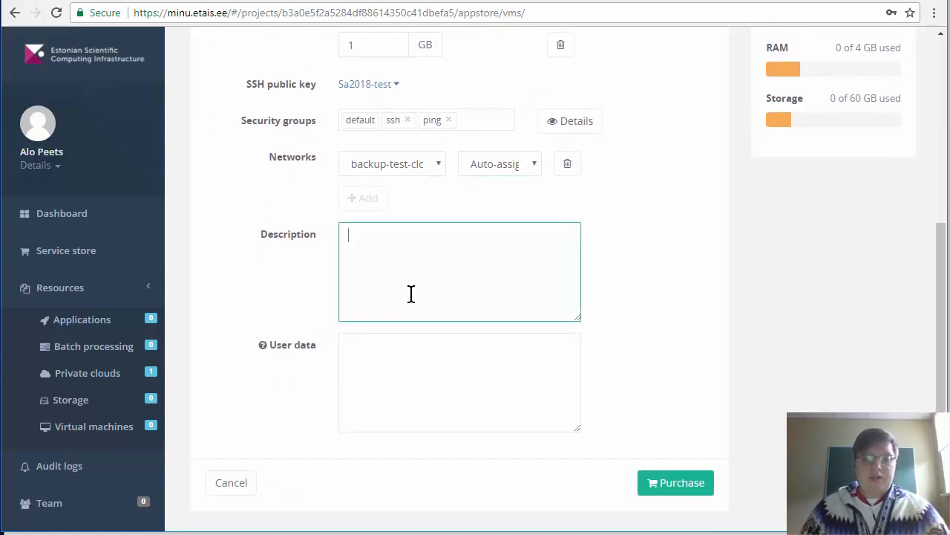
type("Peets System Administration VM")
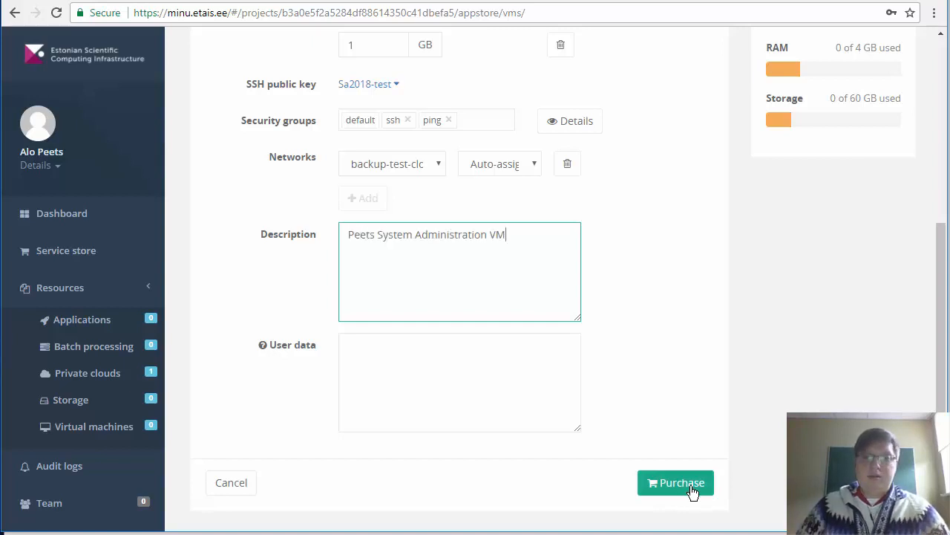
left_click(676, 482)
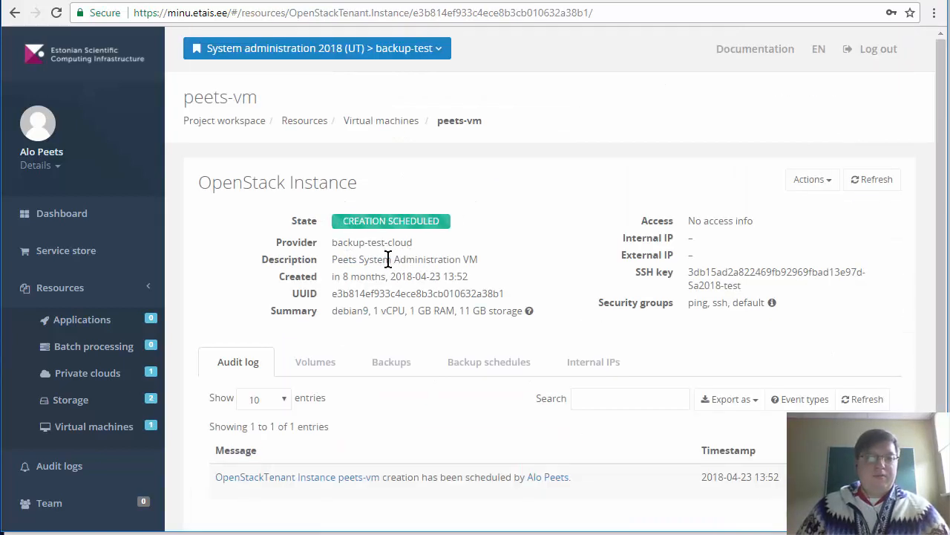
mouse_move(343, 230)
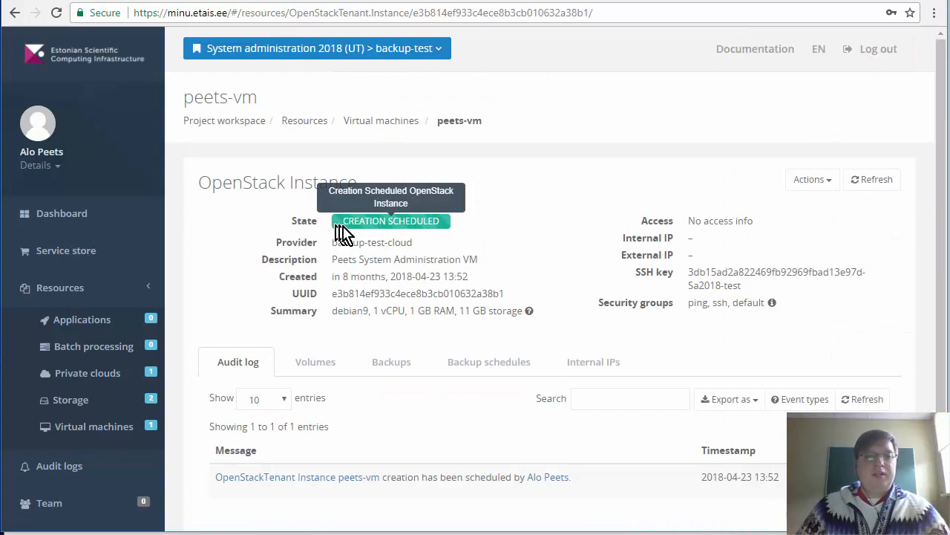
mouse_move(395, 294)
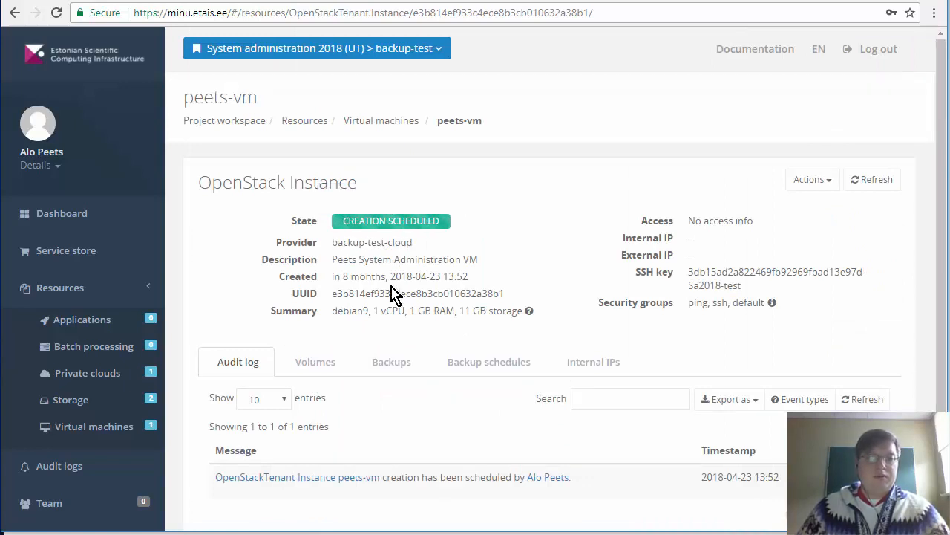
scroll("down", 3)
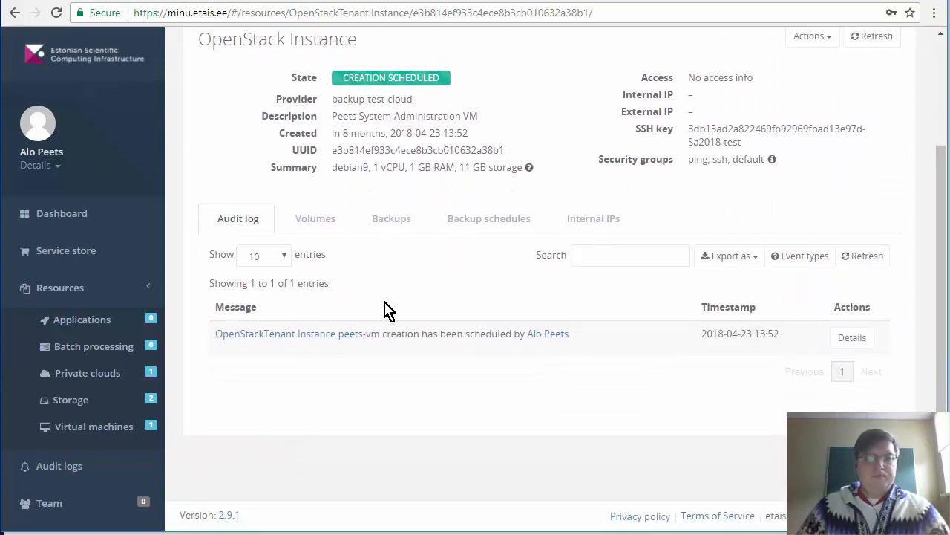
mouse_move(101, 436)
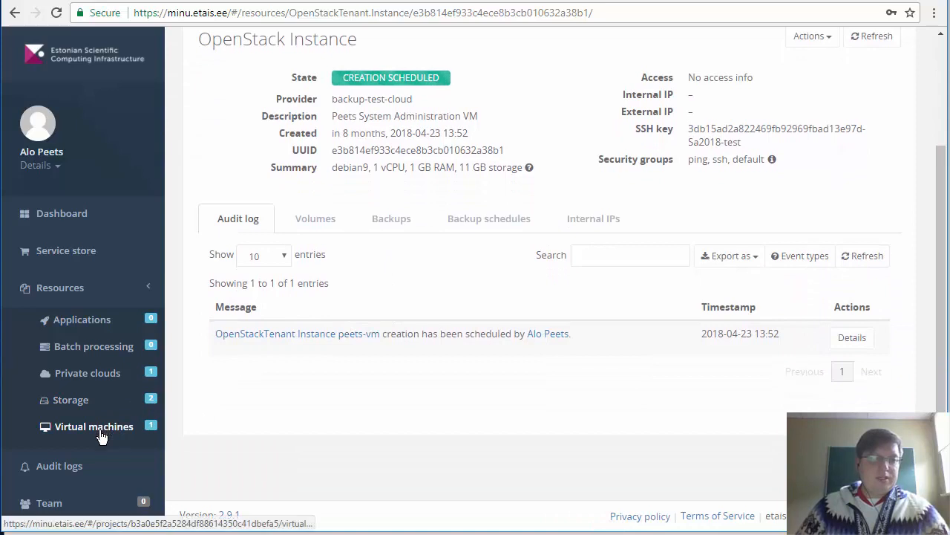
left_click(60, 288)
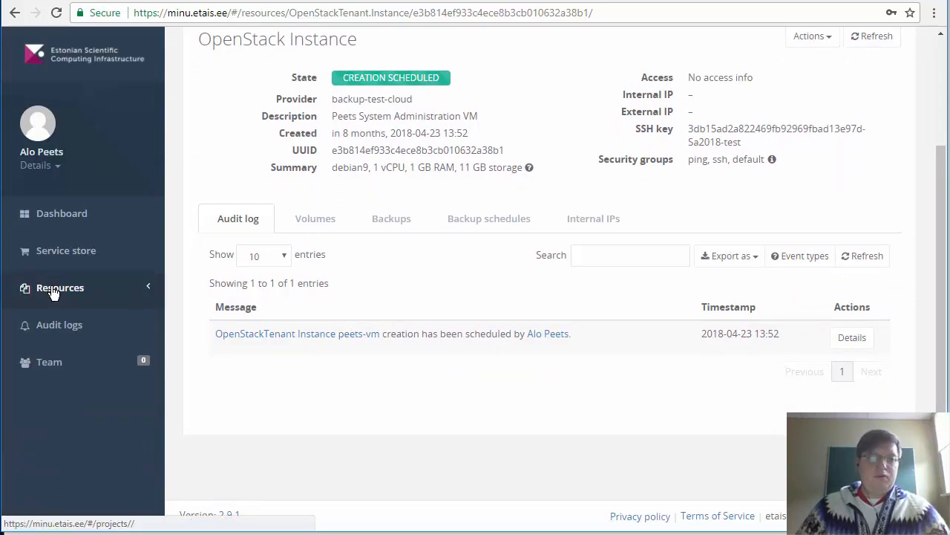
left_click(59, 288)
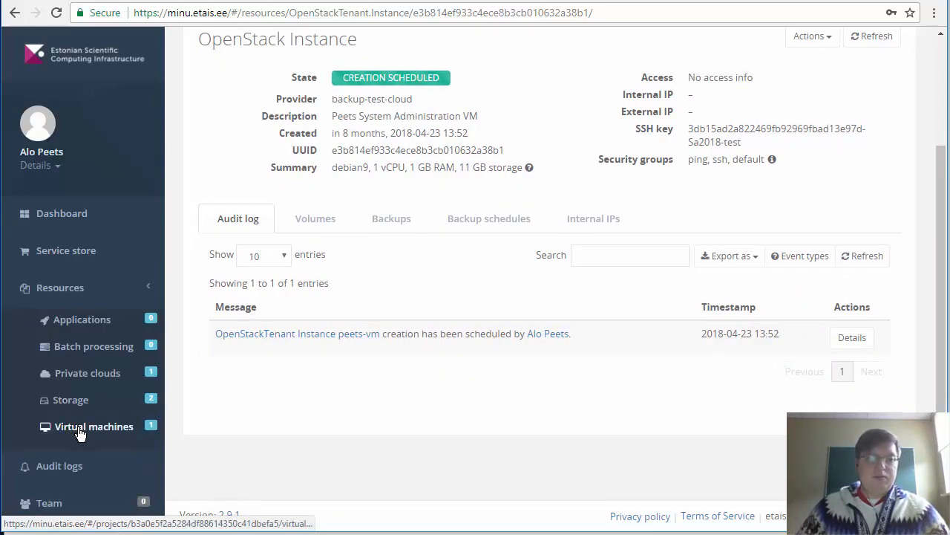
left_click(92, 426)
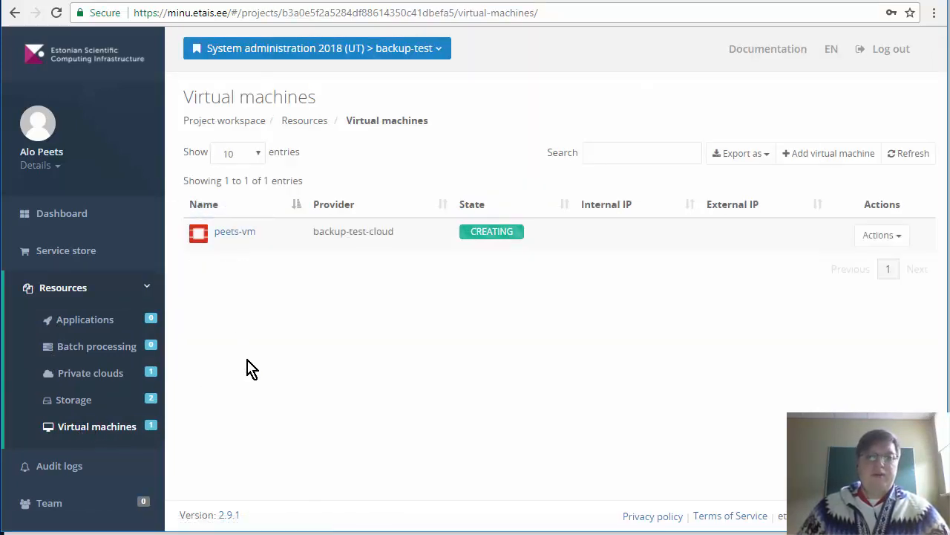
mouse_move(249, 363)
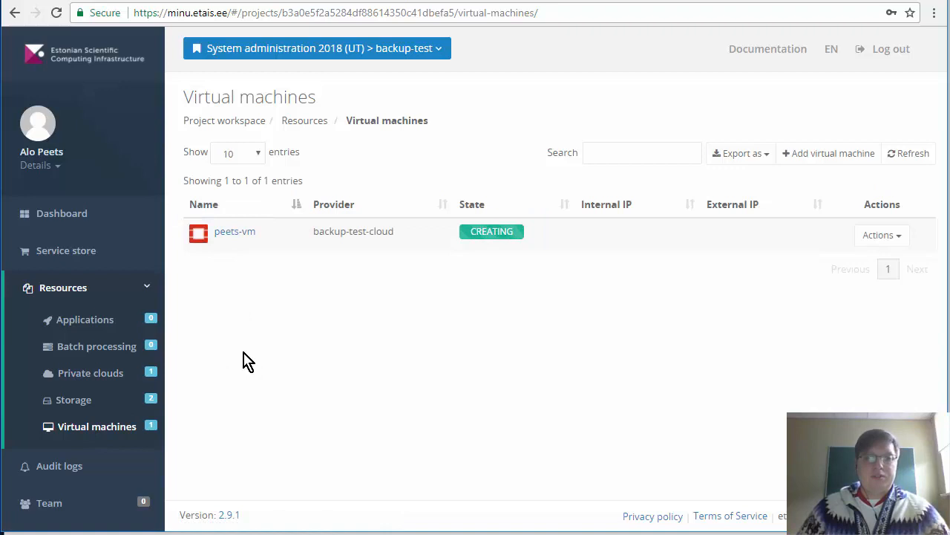
mouse_move(520, 261)
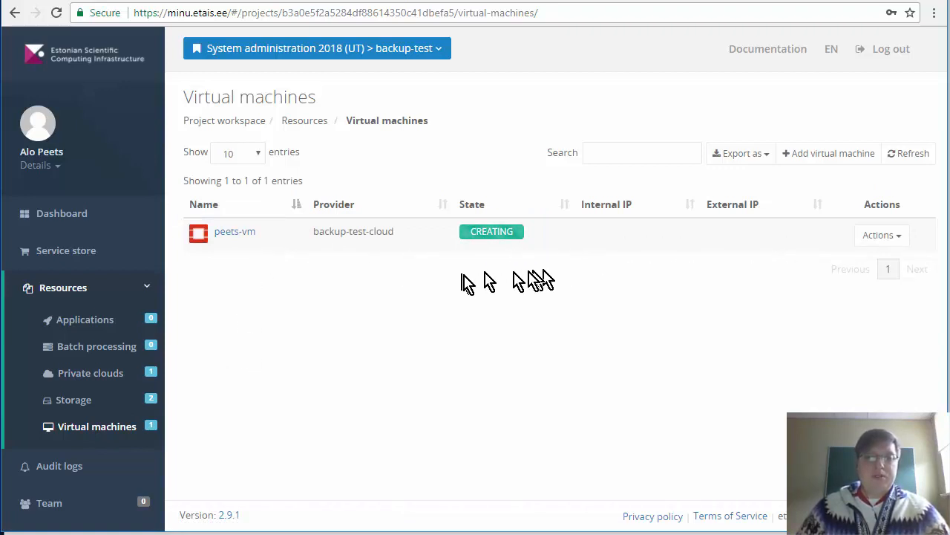
mouse_move(468, 283)
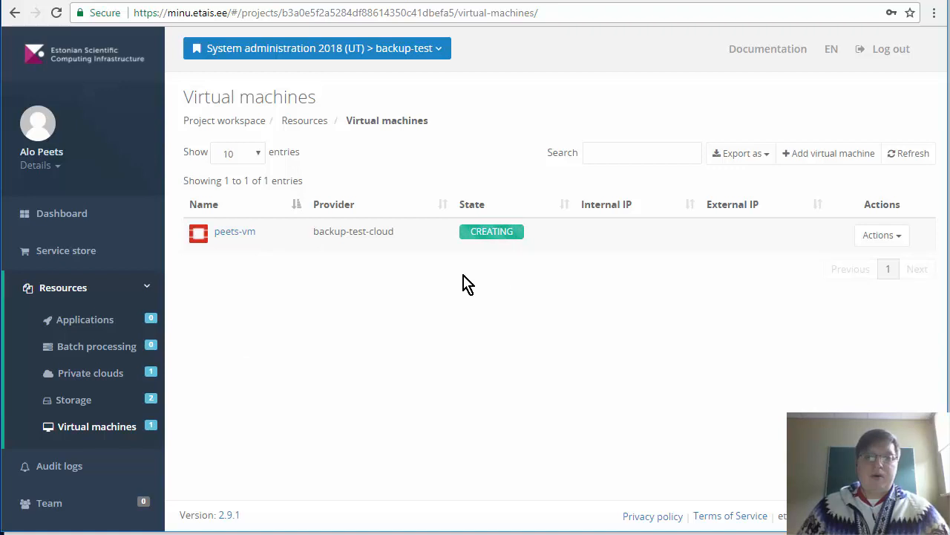
mouse_move(626, 266)
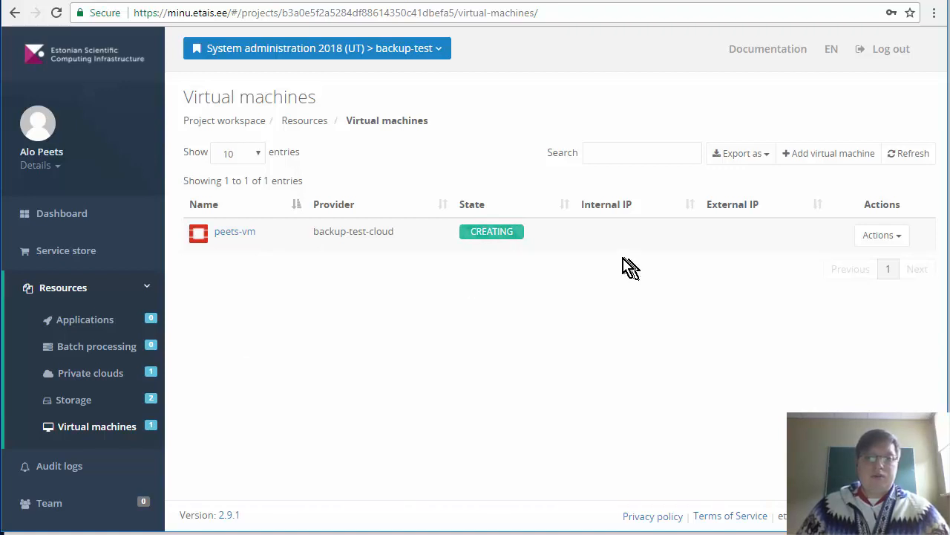
mouse_move(913, 153)
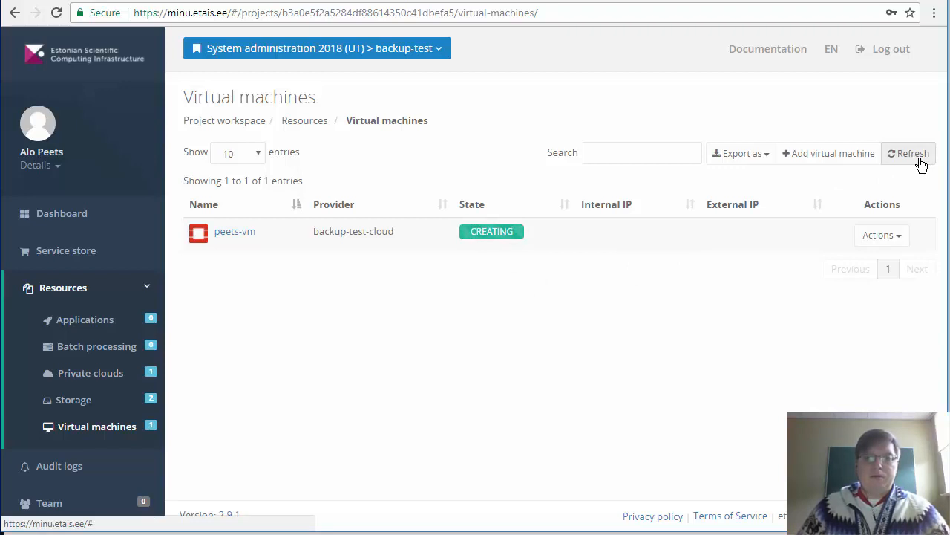
Refresh the VM list so peets-vm shows internal 192.168.42.14 and external 172.17.65.196
left_click(909, 153)
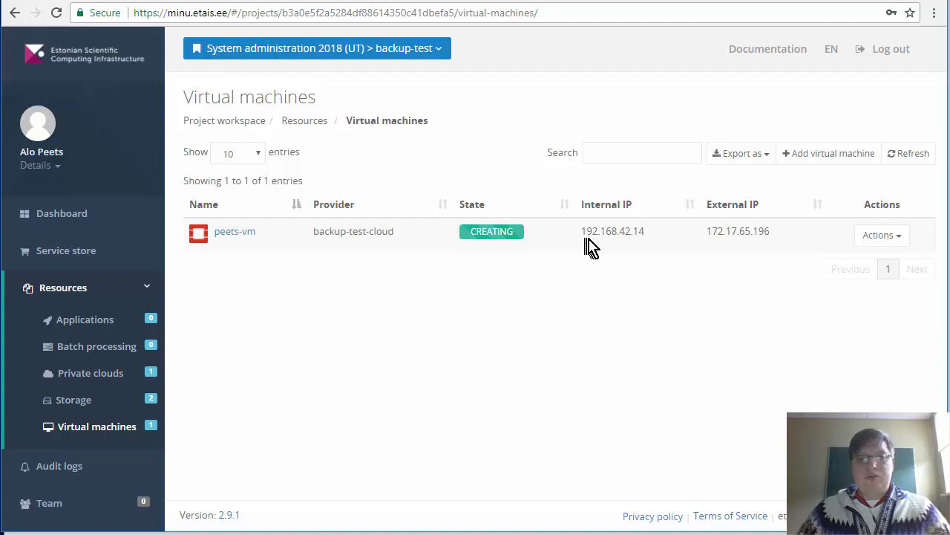
mouse_move(665, 250)
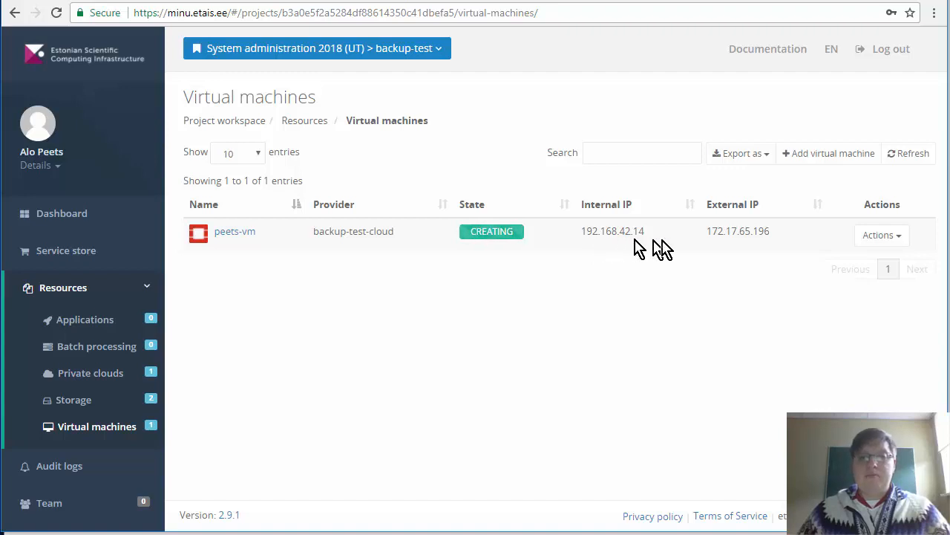
mouse_move(752, 250)
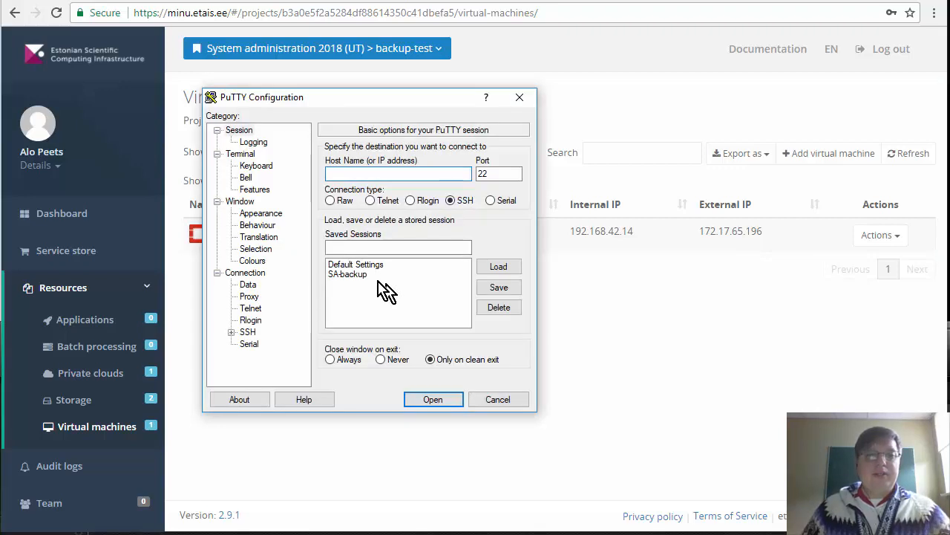
mouse_move(312, 250)
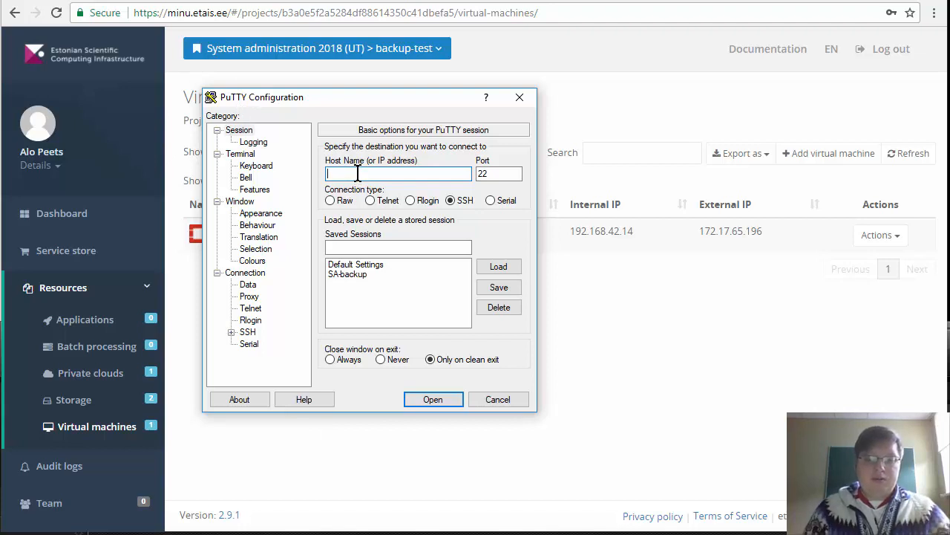
Enter 172.17.65.196 as the SSH host name in PuTTY on port 22
type("172.17.65.196")
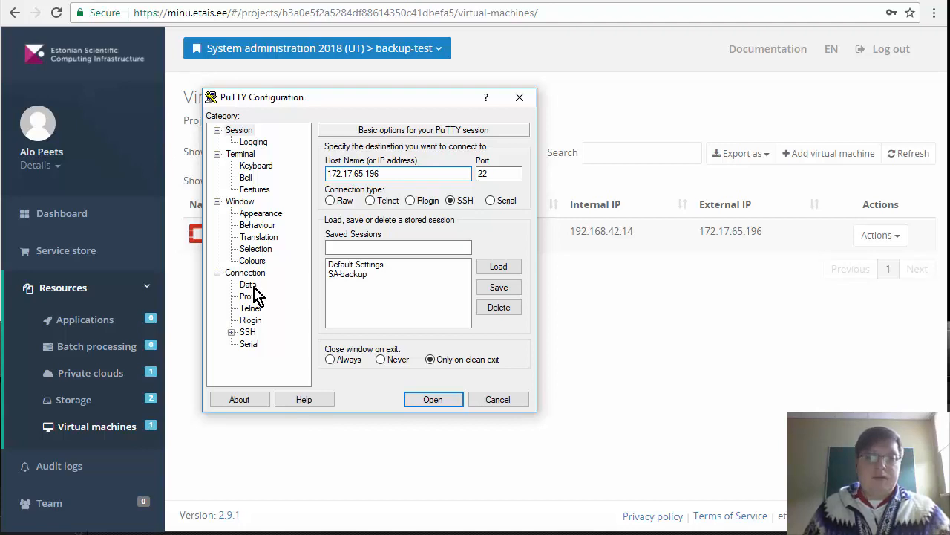
Set debian as the auto-login username under Connection > Data
left_click(248, 286)
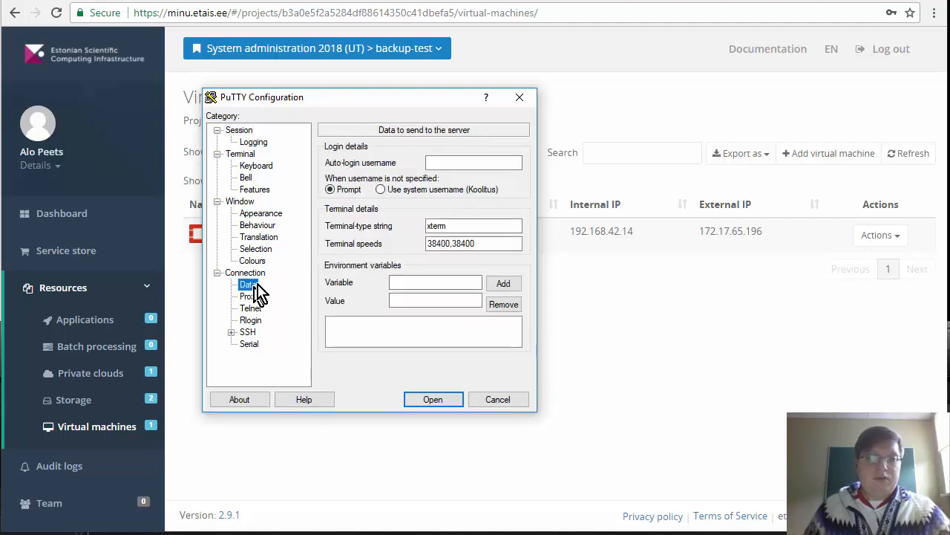
left_click(472, 162)
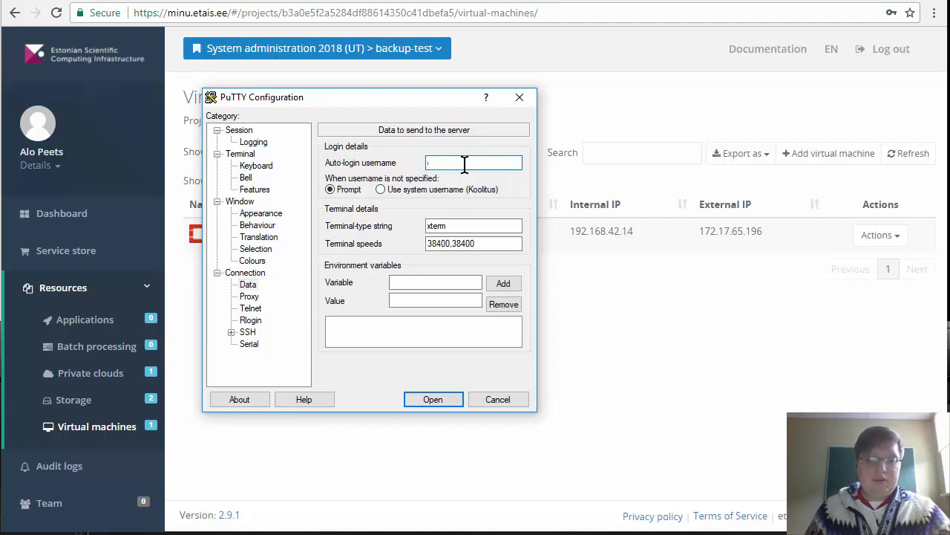
type("debian")
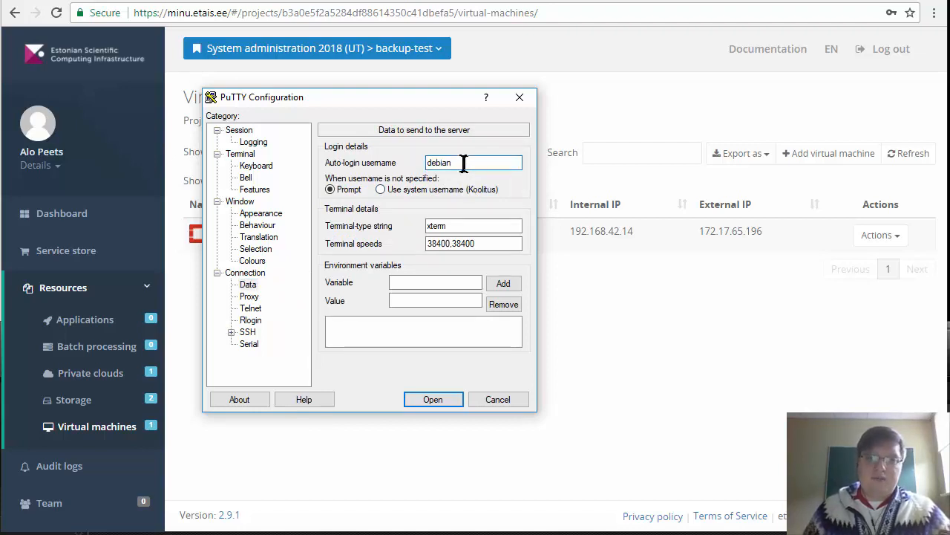
Check the private key file under SSH > Auth and return to the Session settings
left_click(246, 332)
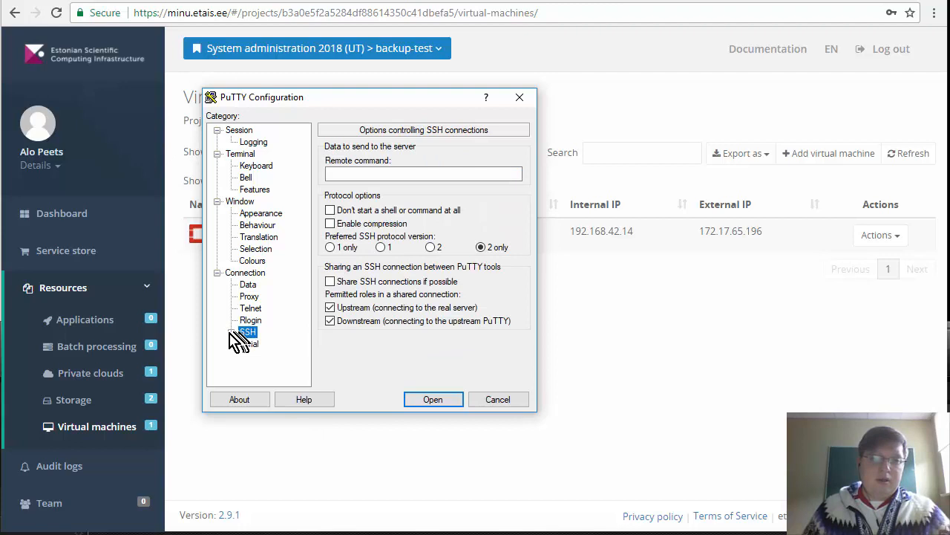
left_click(247, 332)
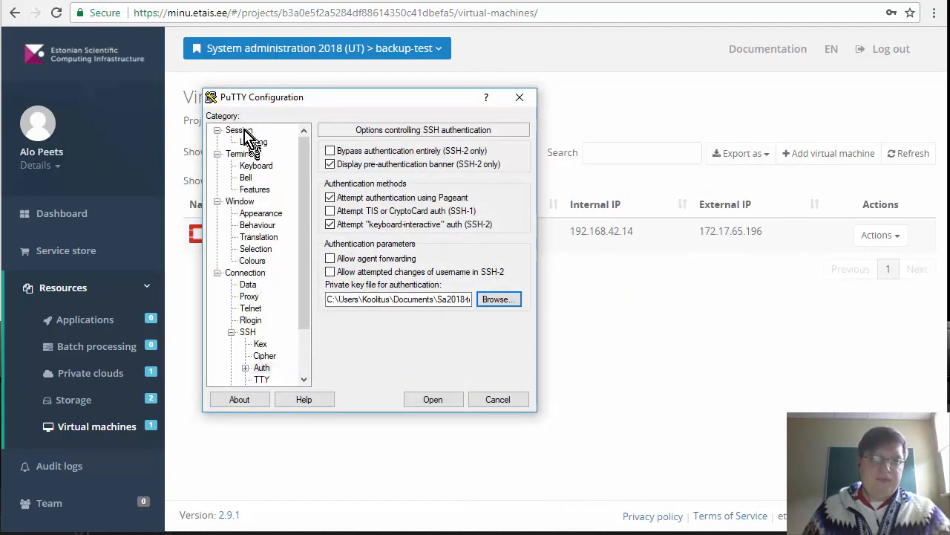
left_click(238, 129)
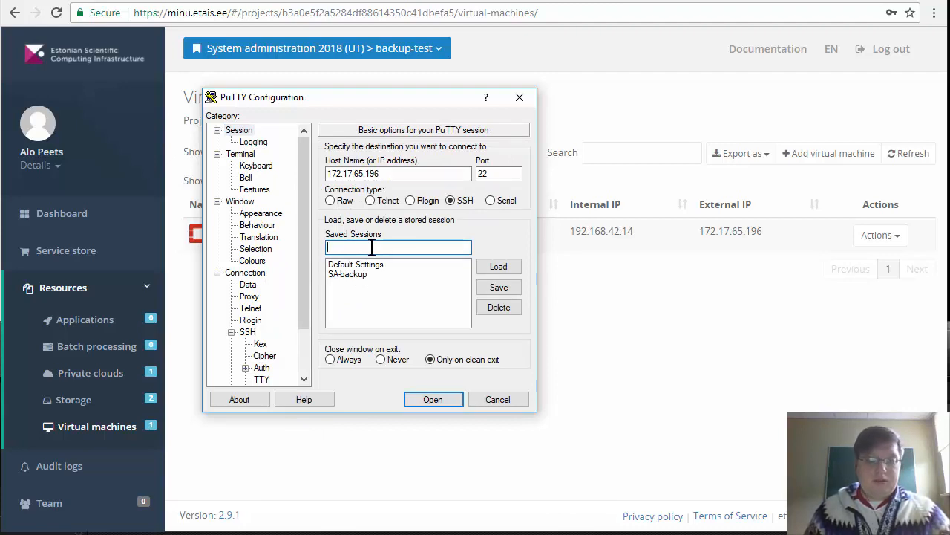
Save the connection as session SA-peets and open the SSH connection to 172.17.65.196
type("SA")
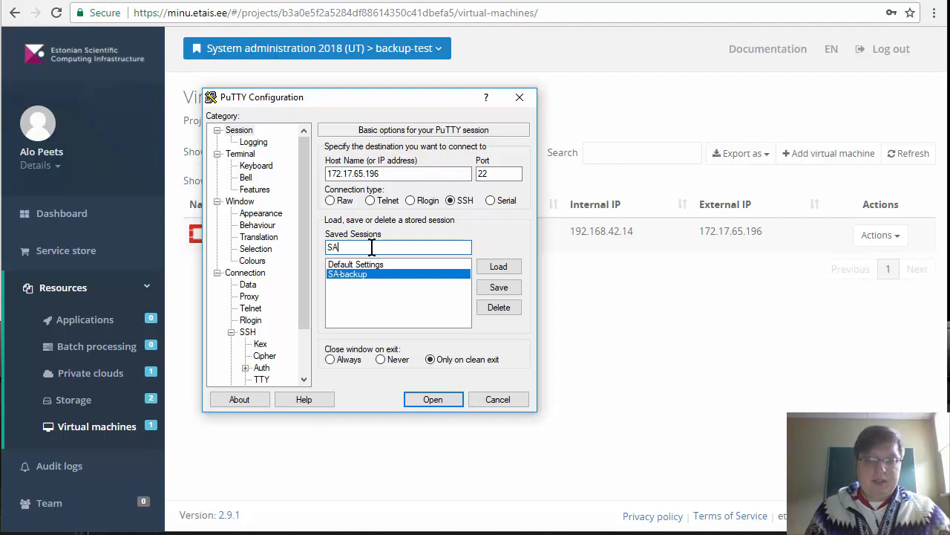
type("-peets")
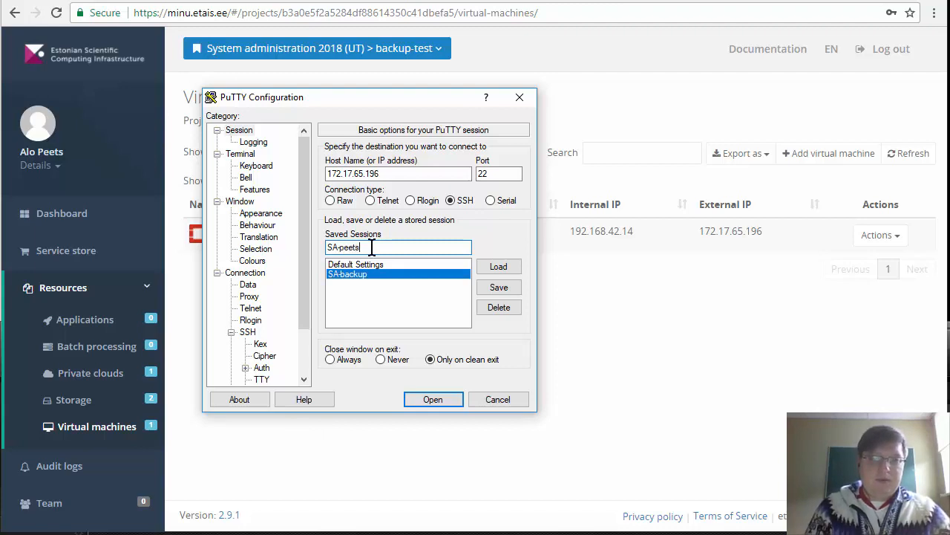
left_click(499, 286)
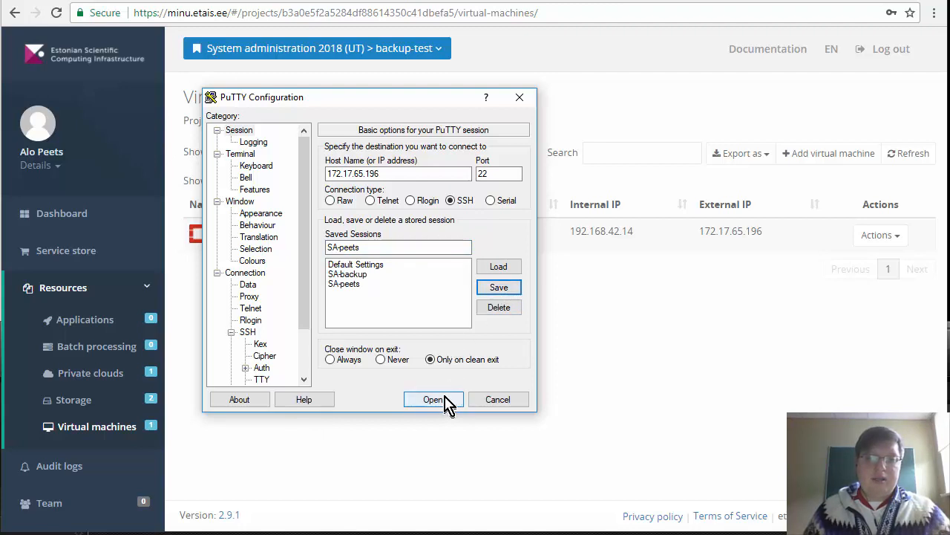
left_click(434, 398)
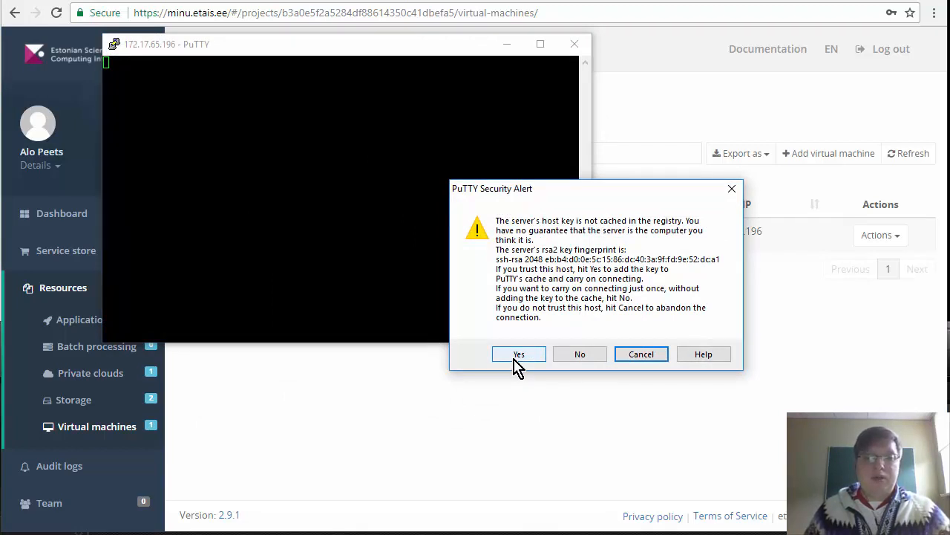
Trust the host key, run ip a on peets-vm as debian, then exit the session
left_click(518, 354)
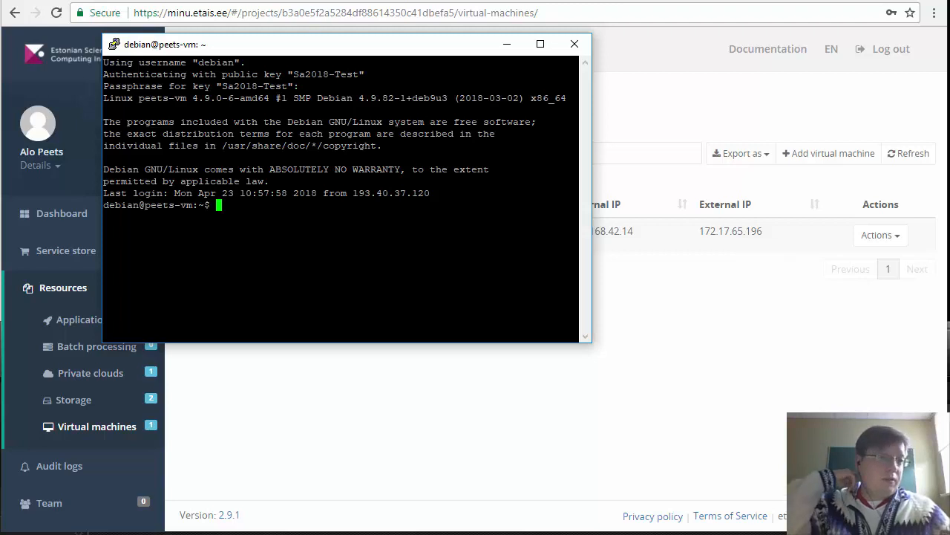
mouse_move(646, 240)
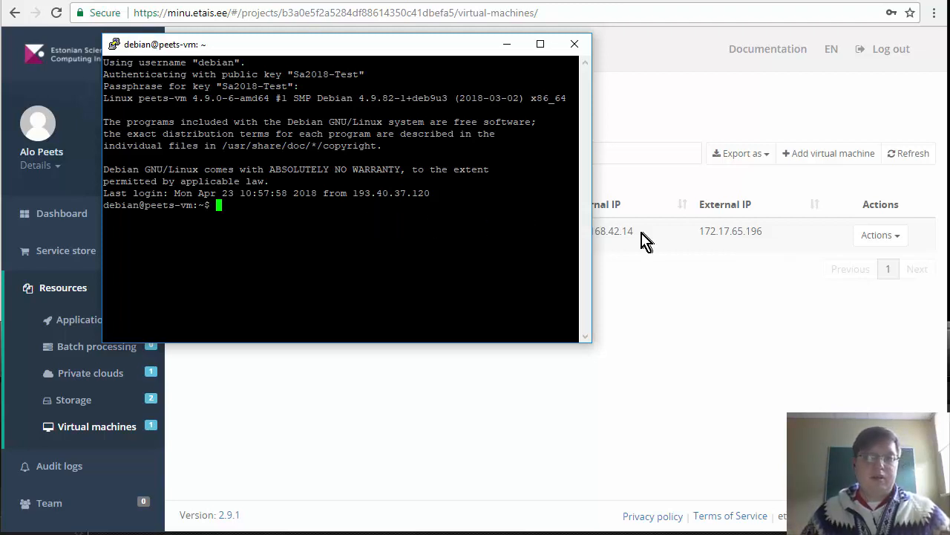
mouse_move(389, 210)
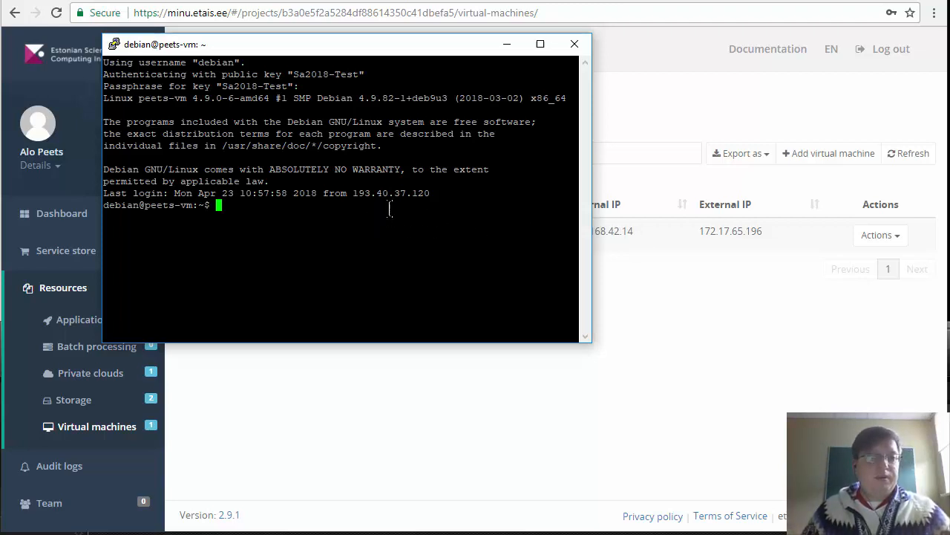
type("ip a")
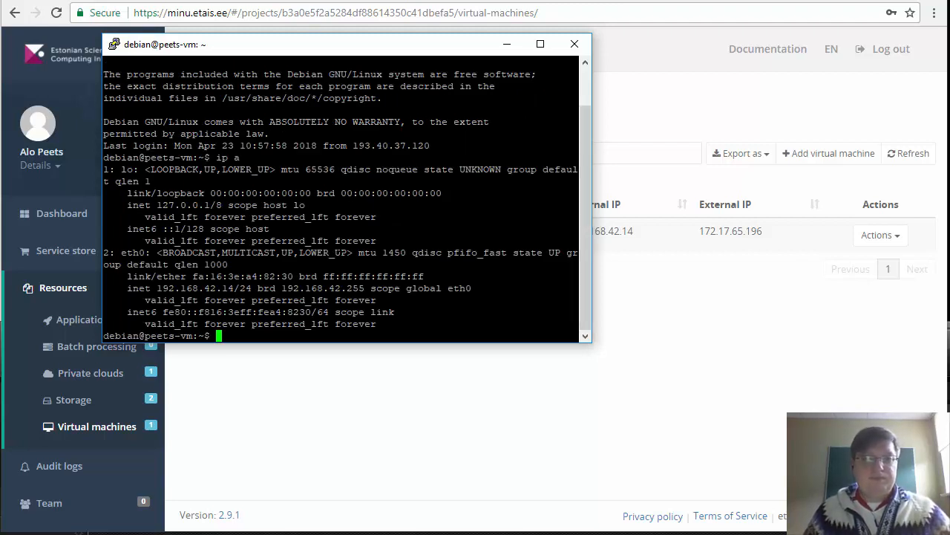
type("exit")
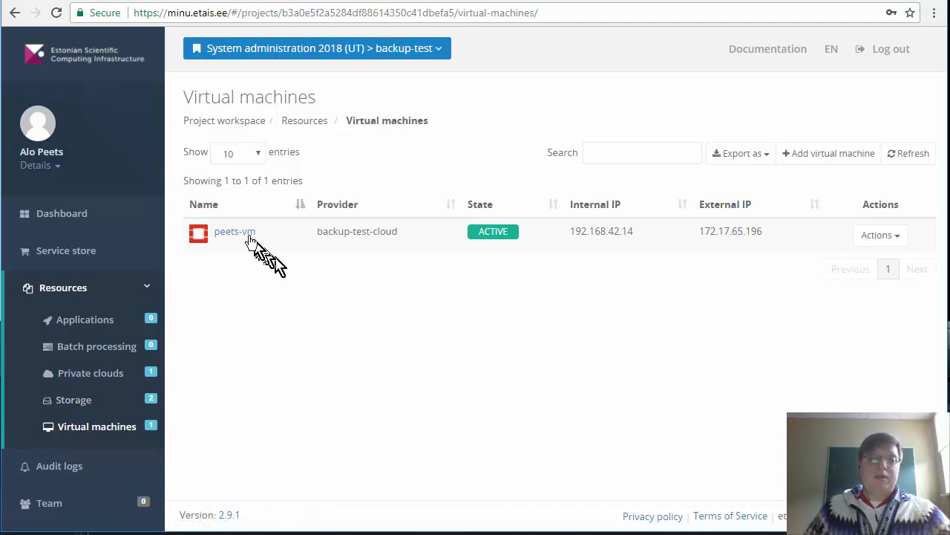
Open peets-vm's Backups tab, start a new backup and cancel the form without creating one
left_click(235, 231)
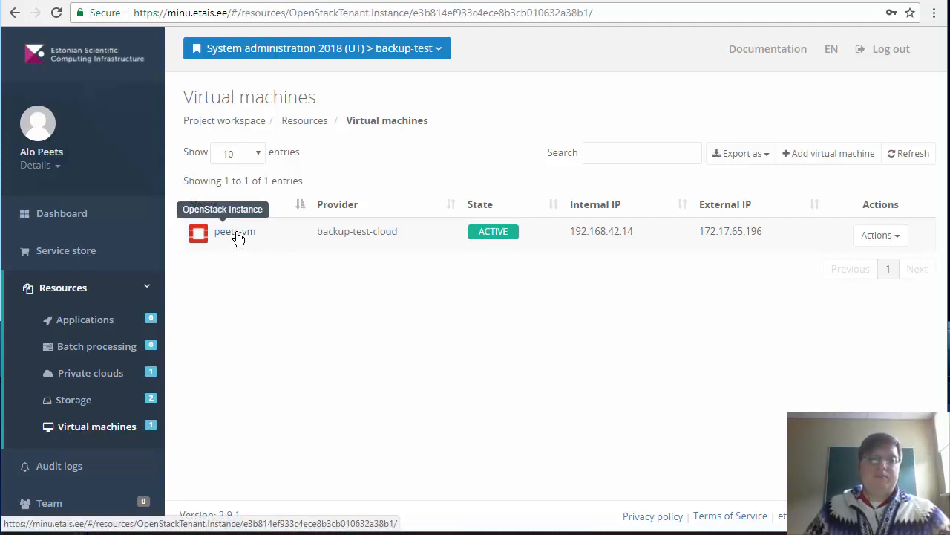
left_click(235, 232)
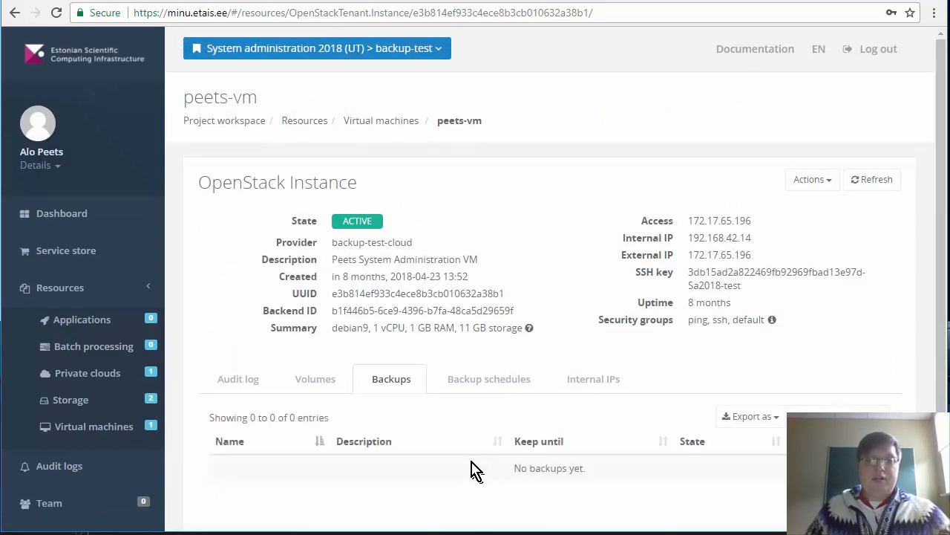
scroll("down", 3)
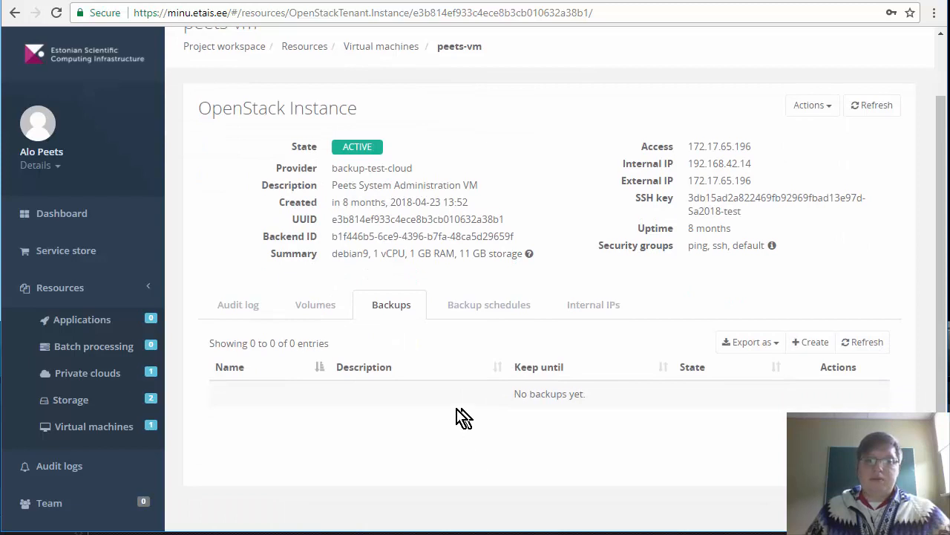
mouse_move(811, 342)
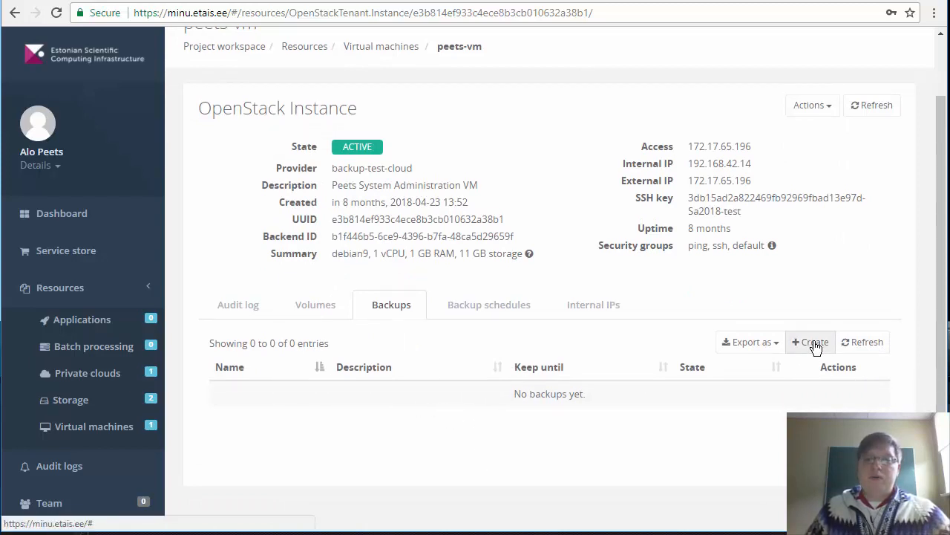
left_click(814, 342)
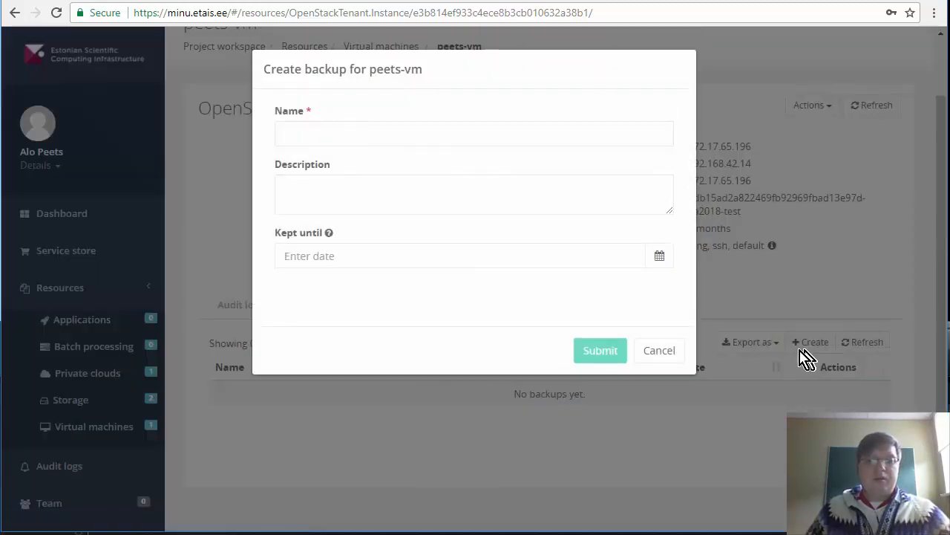
left_click(473, 133)
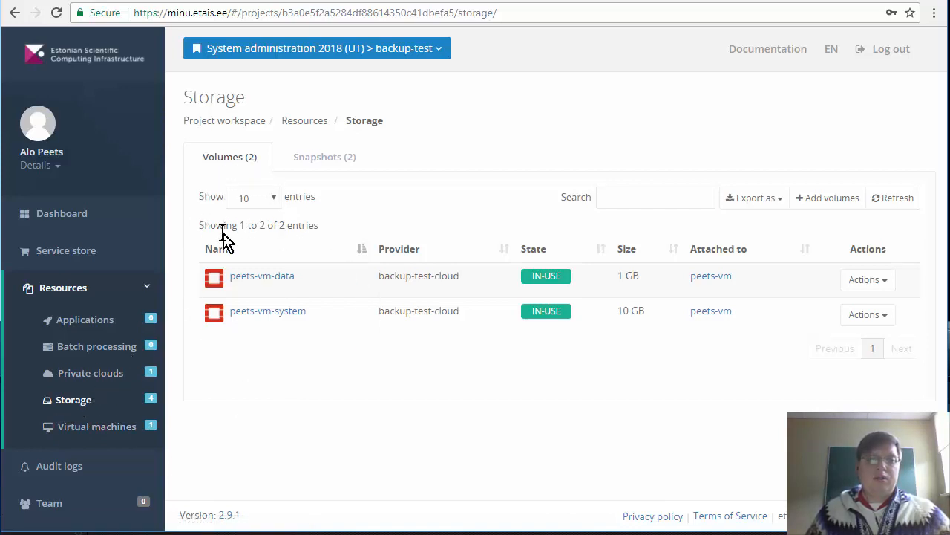
mouse_move(318, 162)
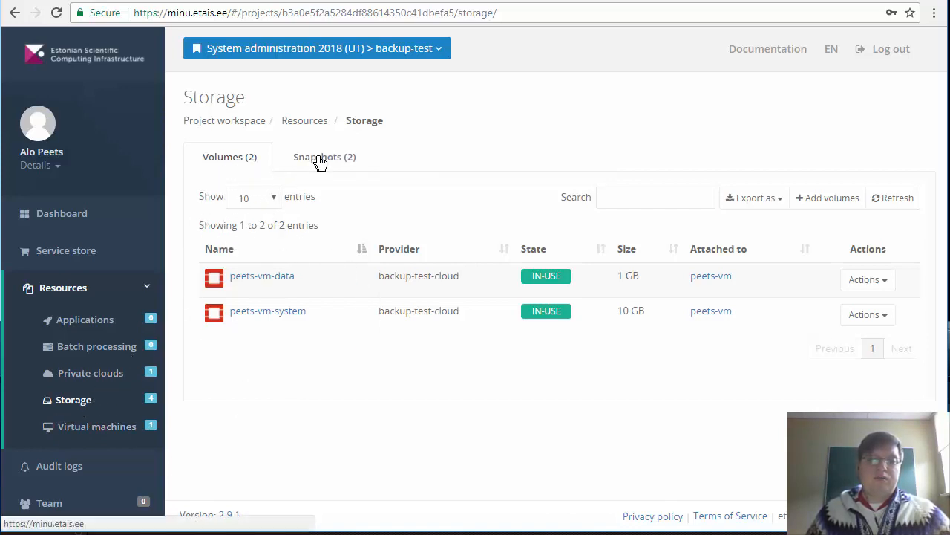
View the two SA-backup-test snapshots, then return to the virtual machines list
left_click(324, 158)
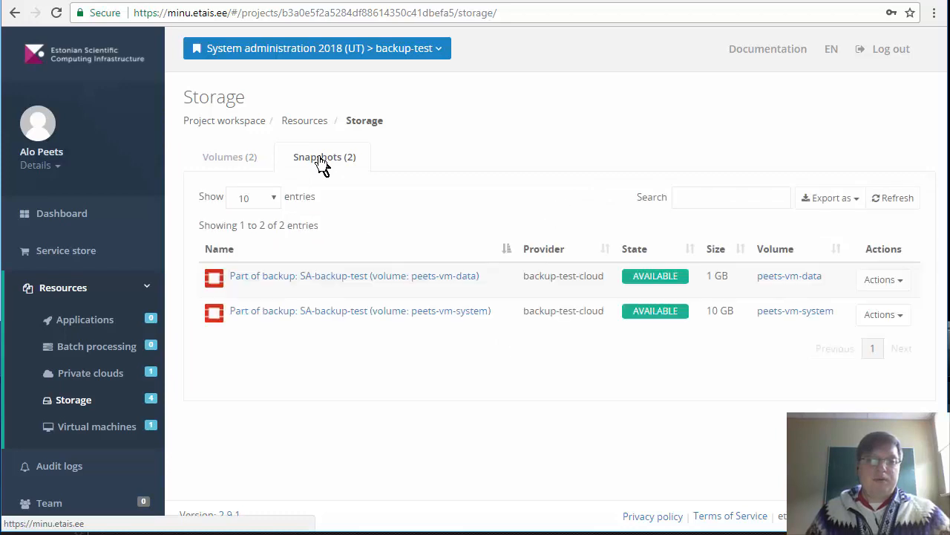
left_click(95, 426)
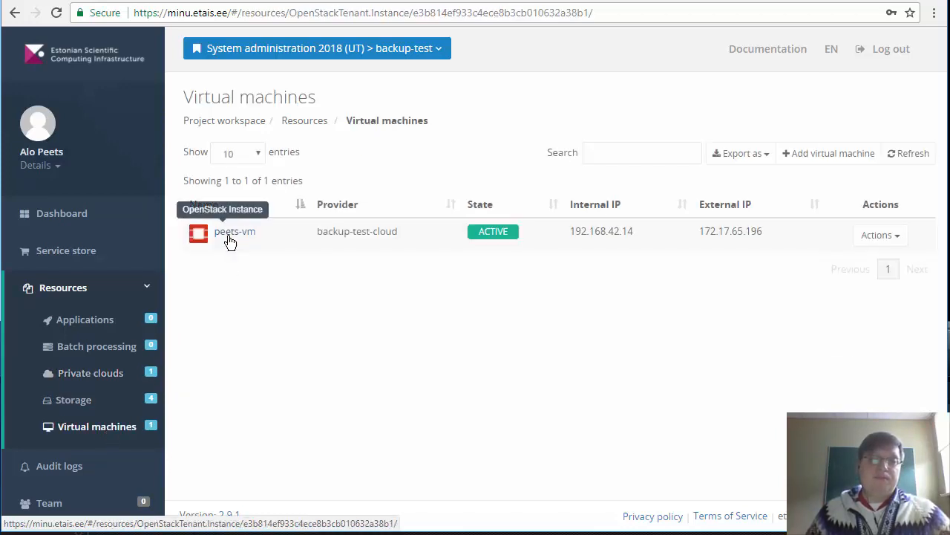
Open peets-vm's backups and show the actions menu for SA-backup-test
left_click(233, 232)
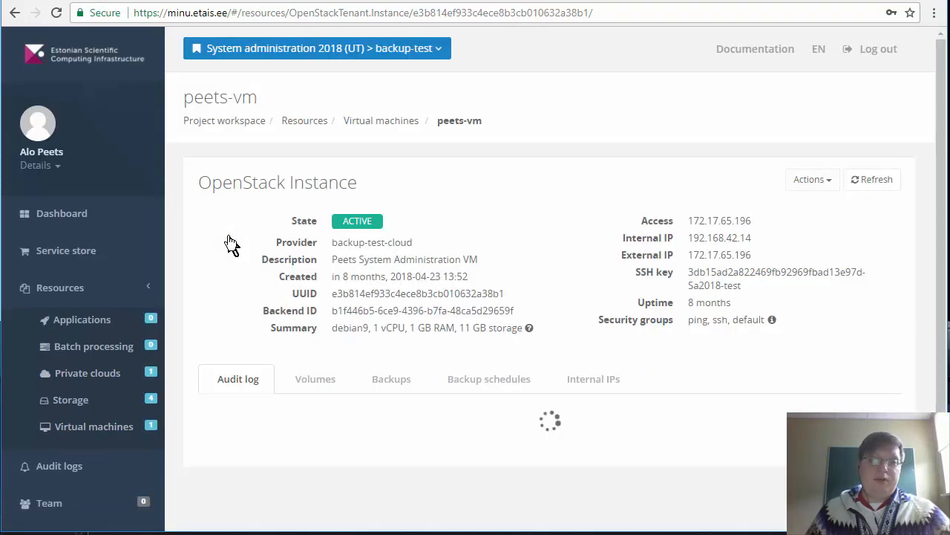
left_click(391, 379)
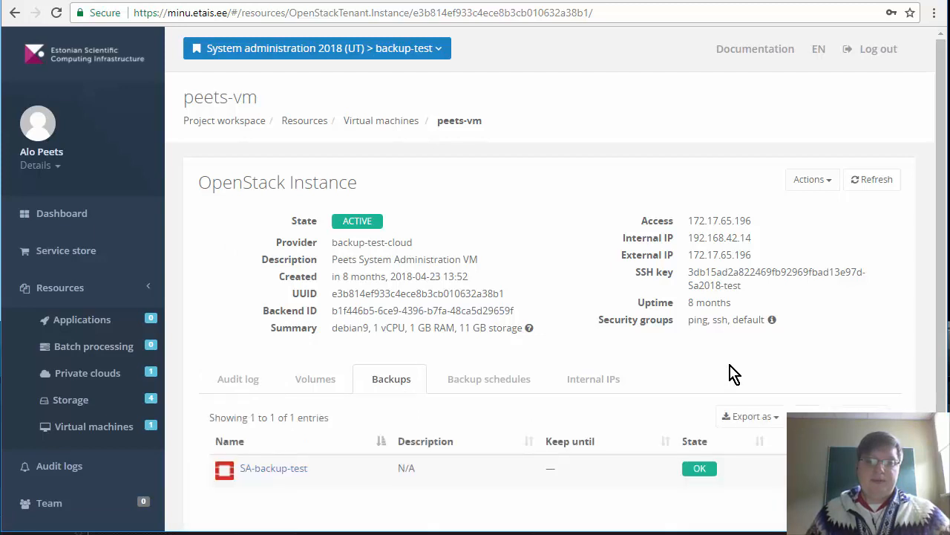
left_click(830, 339)
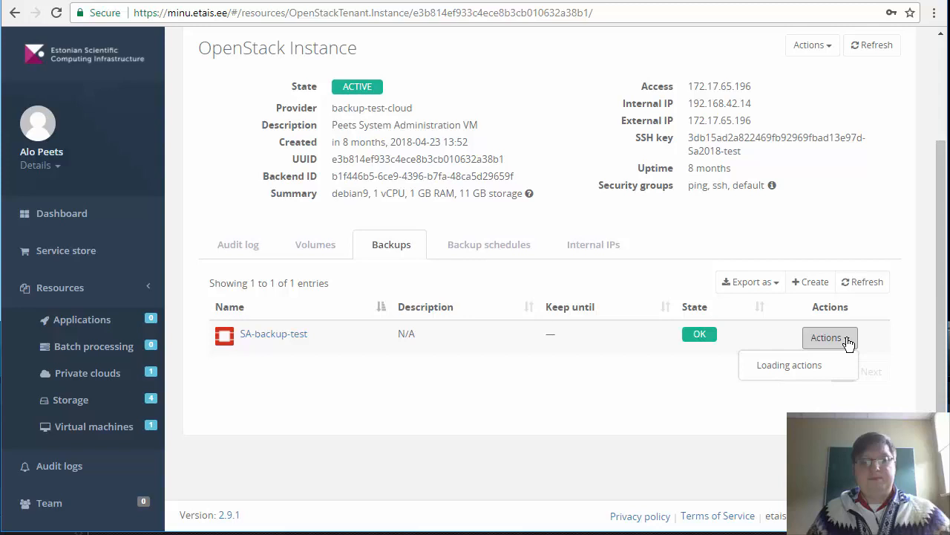
left_click(826, 338)
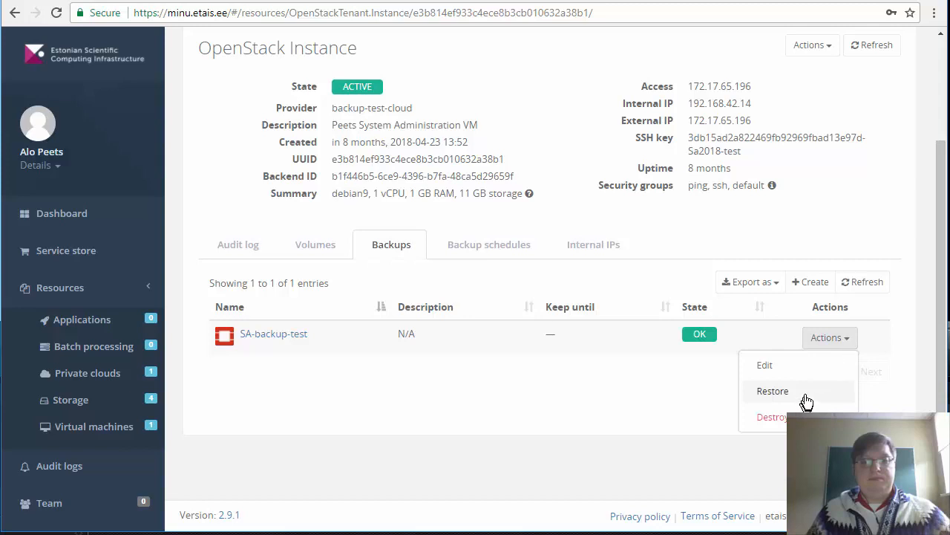
Restore SA-backup-test with the 1 vCPU / 1 GB RAM / 10 GB flavor and auto-assigned floating IP, and submit
left_click(773, 390)
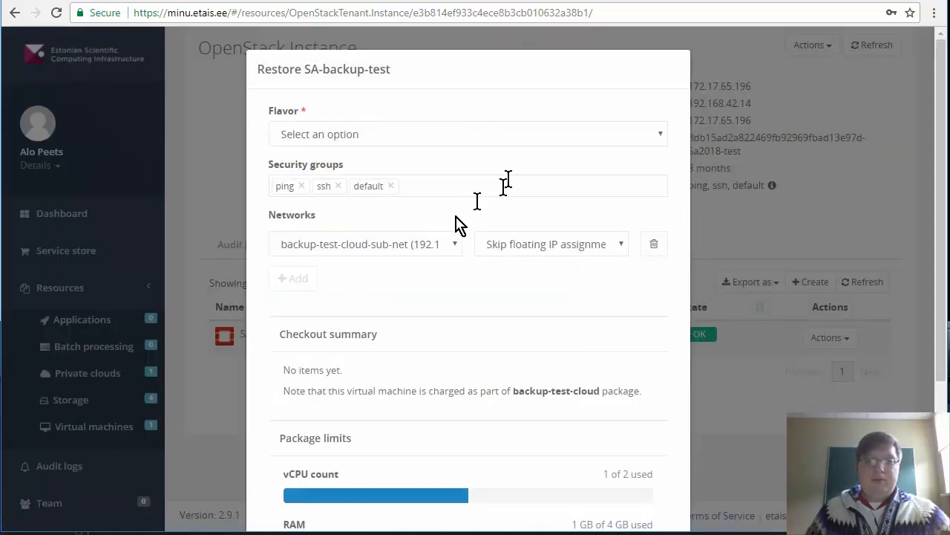
mouse_move(401, 304)
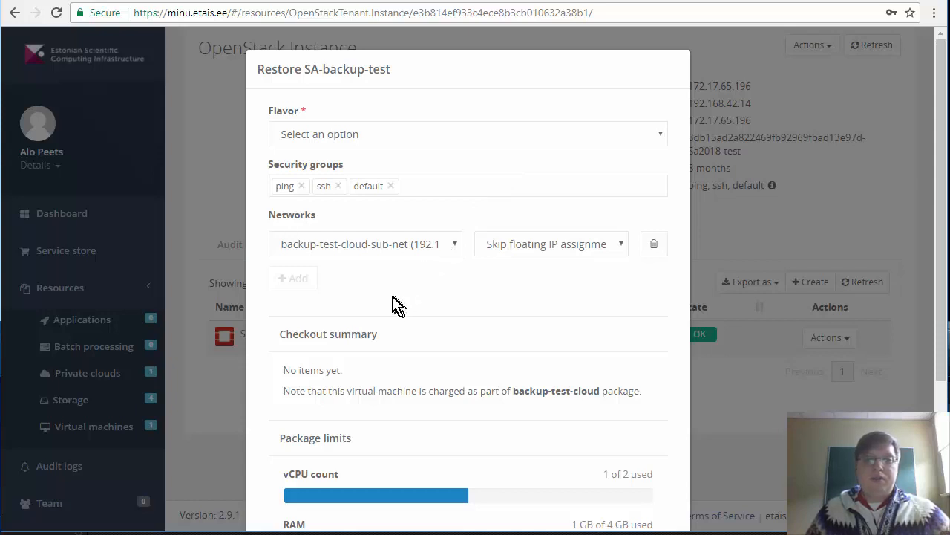
mouse_move(385, 317)
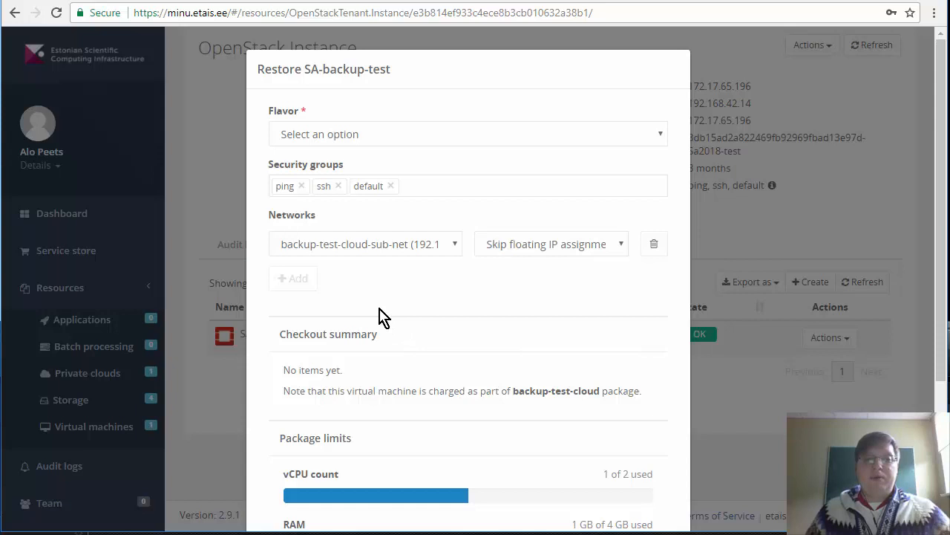
mouse_move(365, 307)
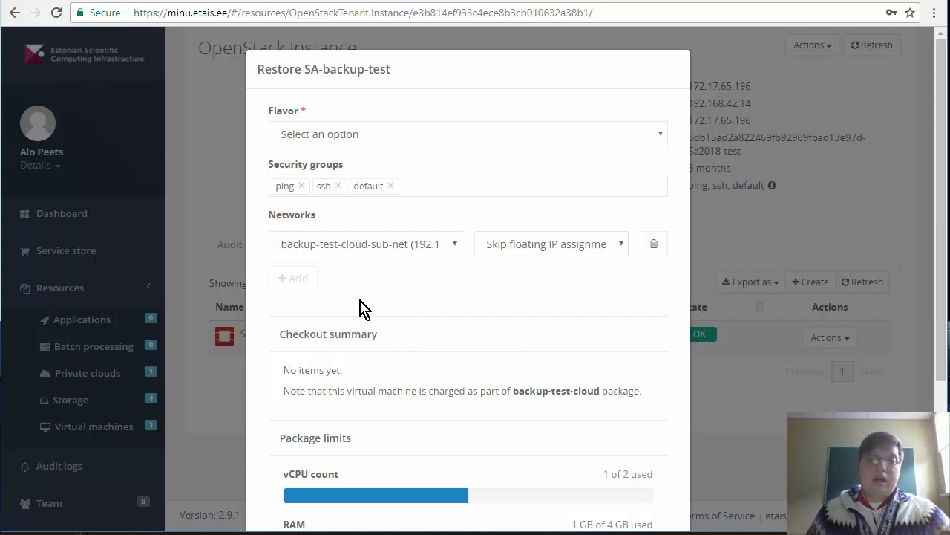
mouse_move(350, 301)
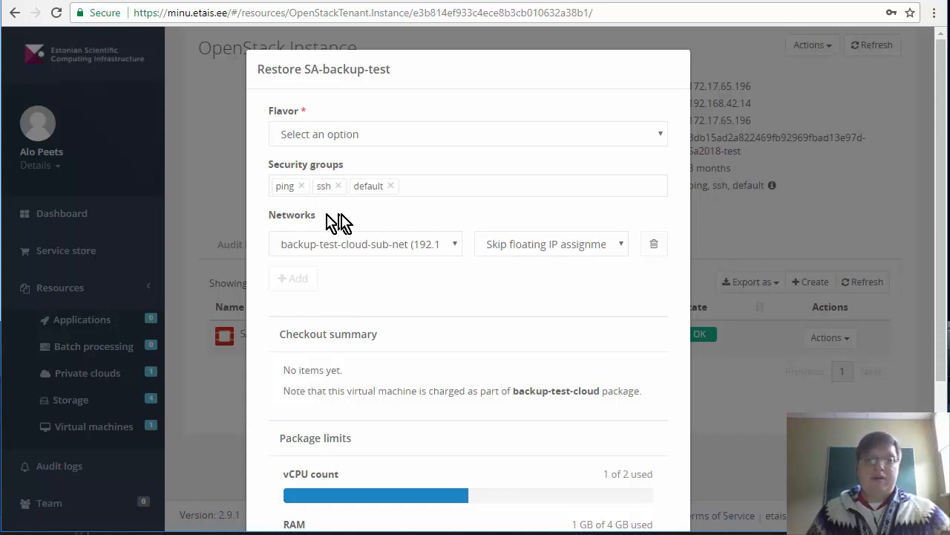
mouse_move(163, 215)
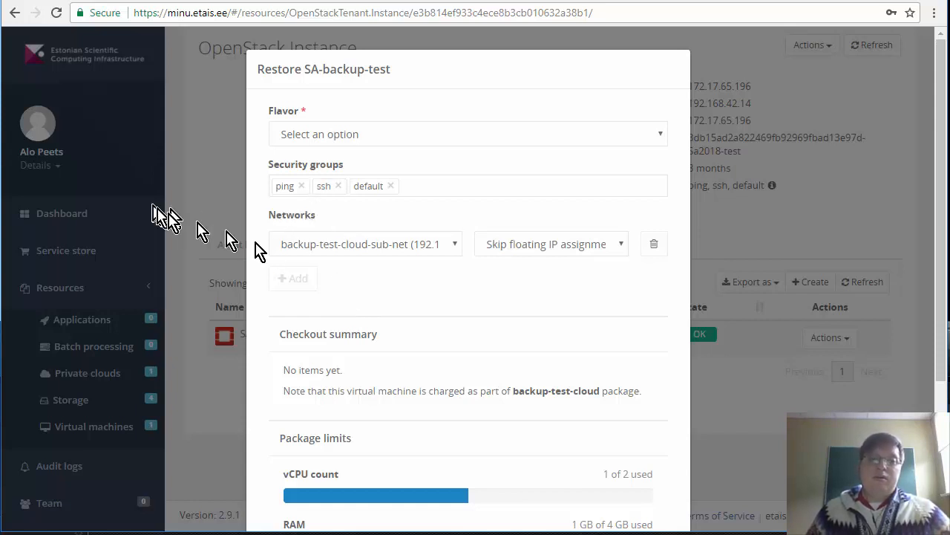
mouse_move(360, 224)
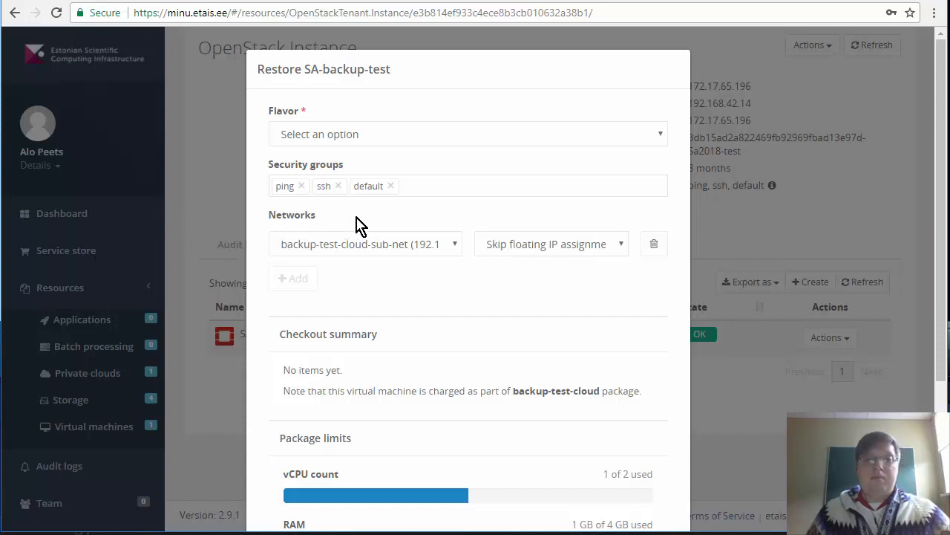
mouse_move(353, 220)
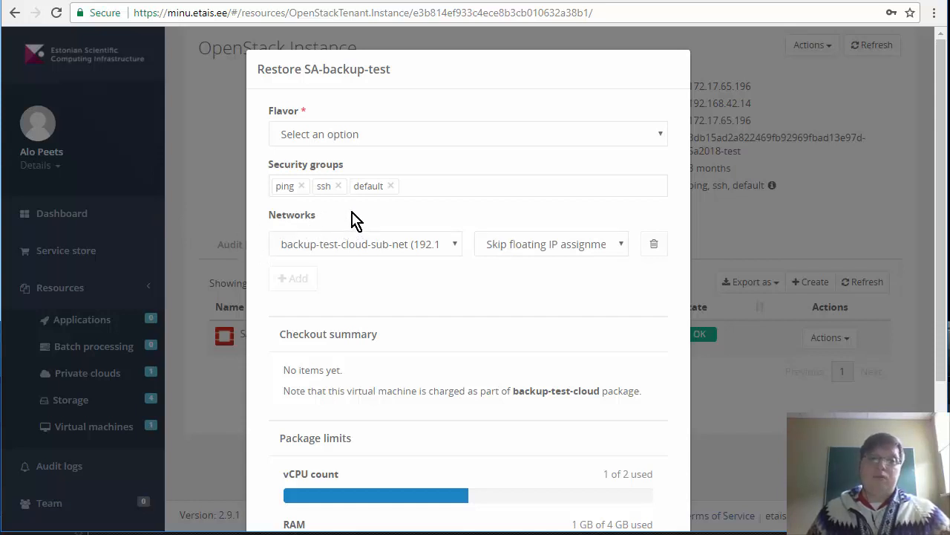
left_click(464, 134)
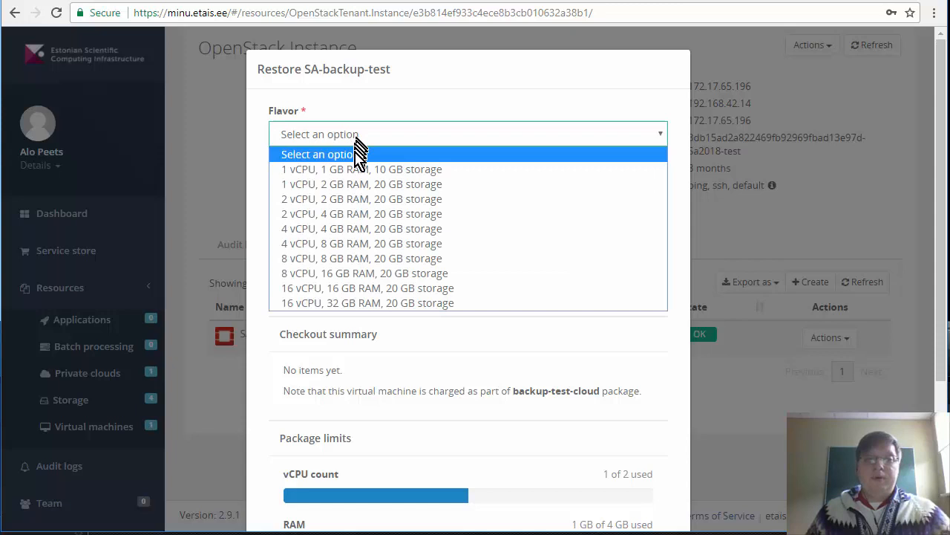
left_click(362, 169)
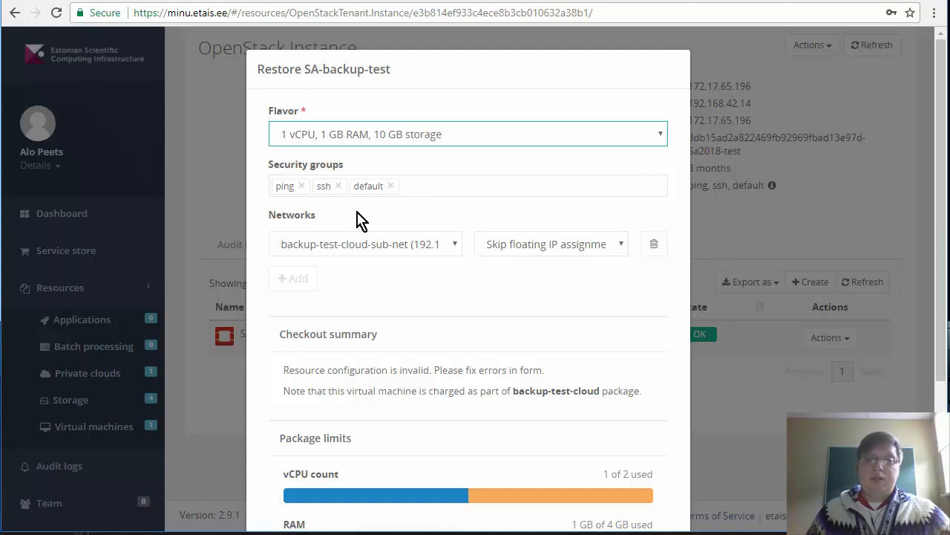
mouse_move(365, 251)
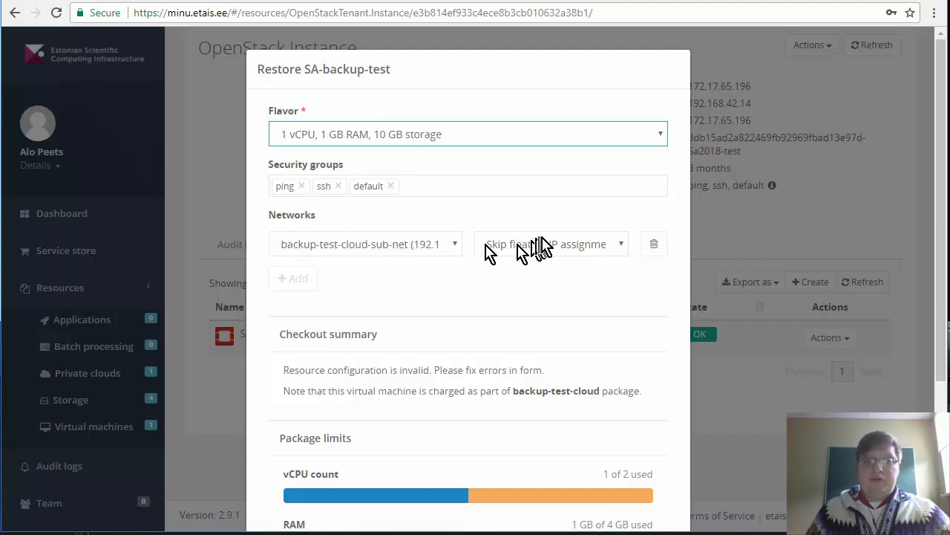
left_click(549, 243)
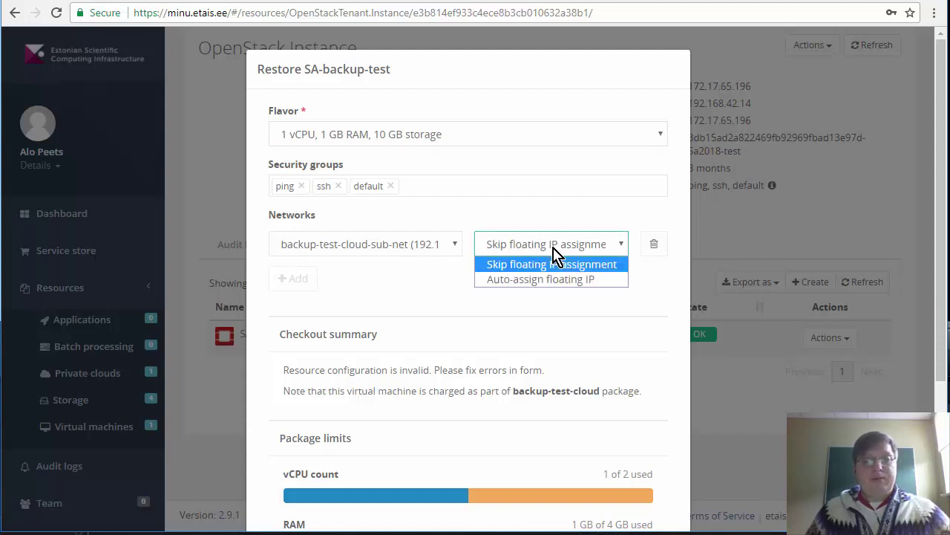
left_click(549, 279)
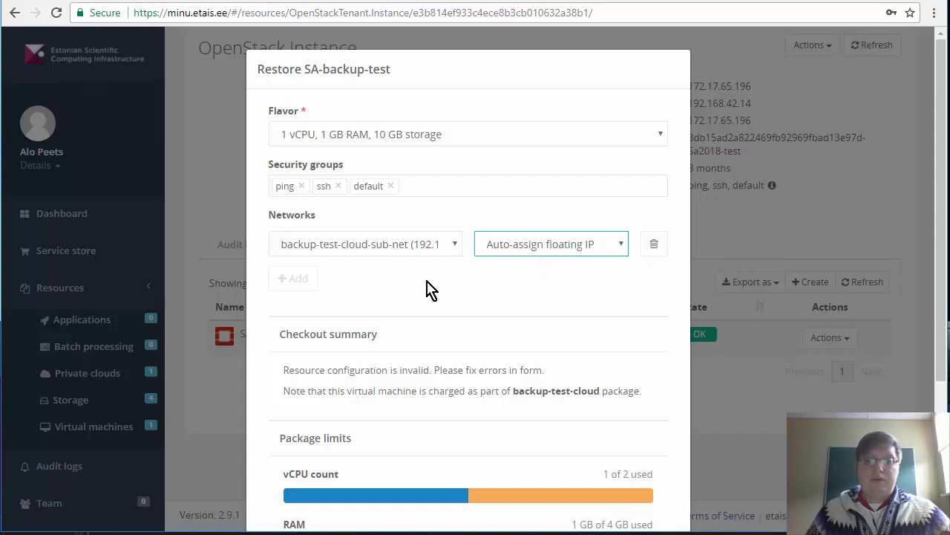
scroll("down", 3)
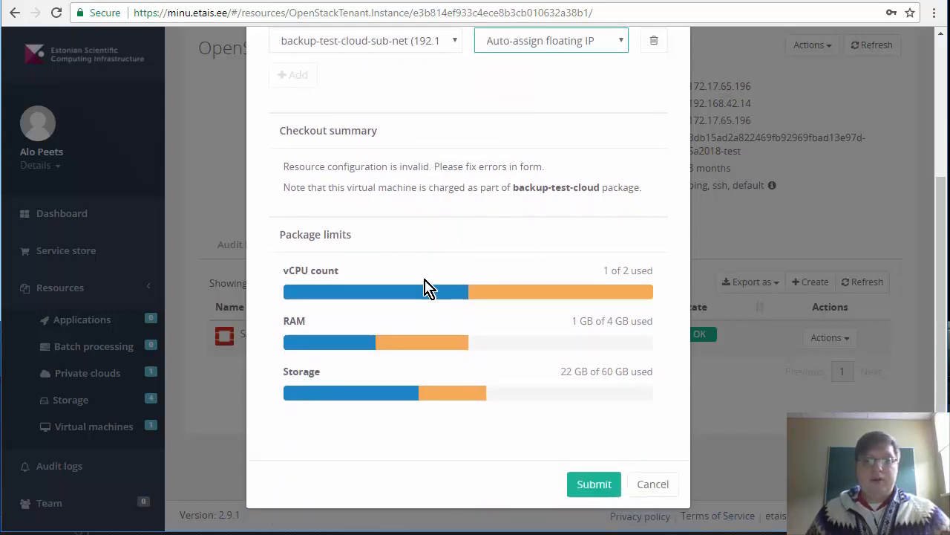
mouse_move(467, 392)
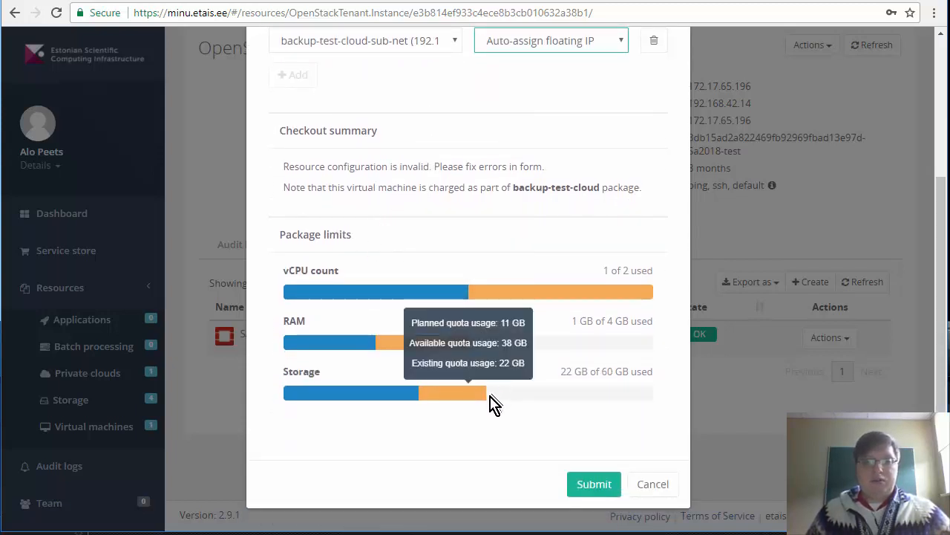
mouse_move(597, 490)
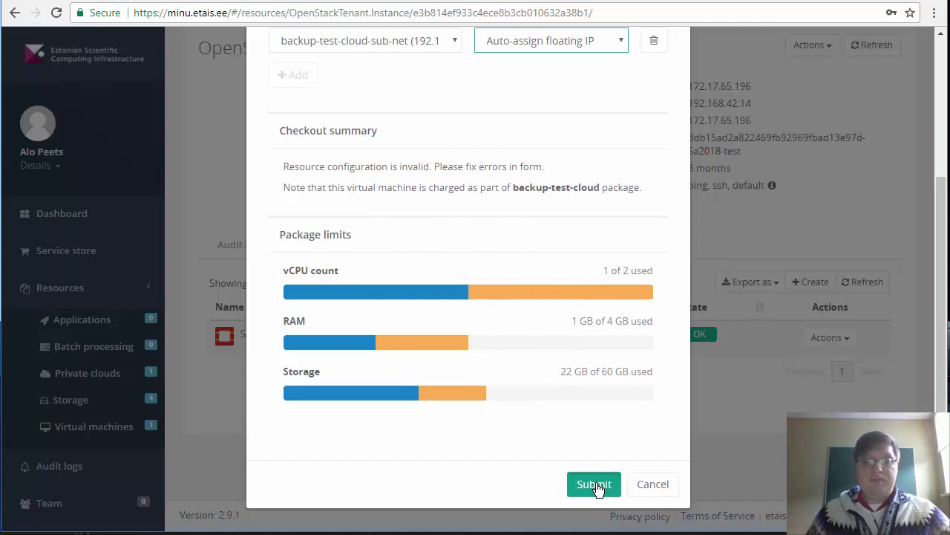
left_click(594, 484)
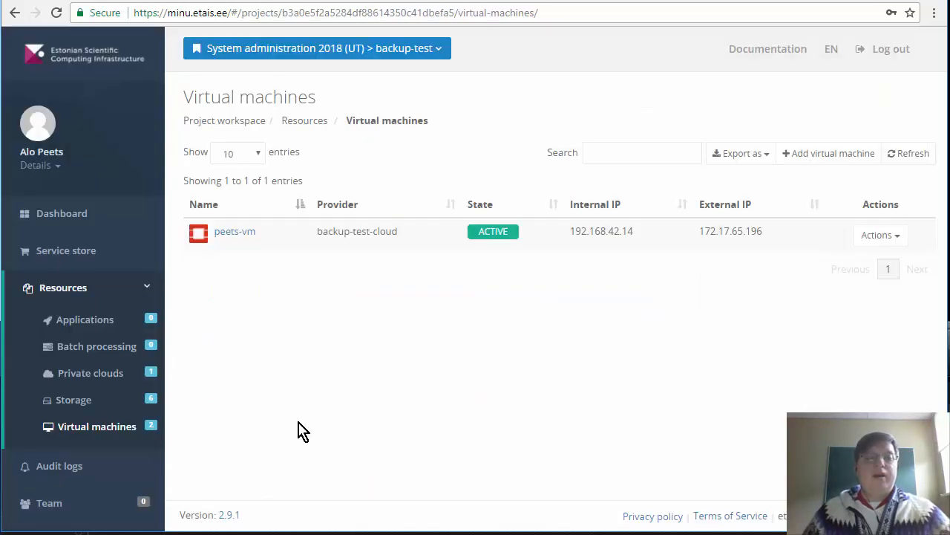
mouse_move(214, 434)
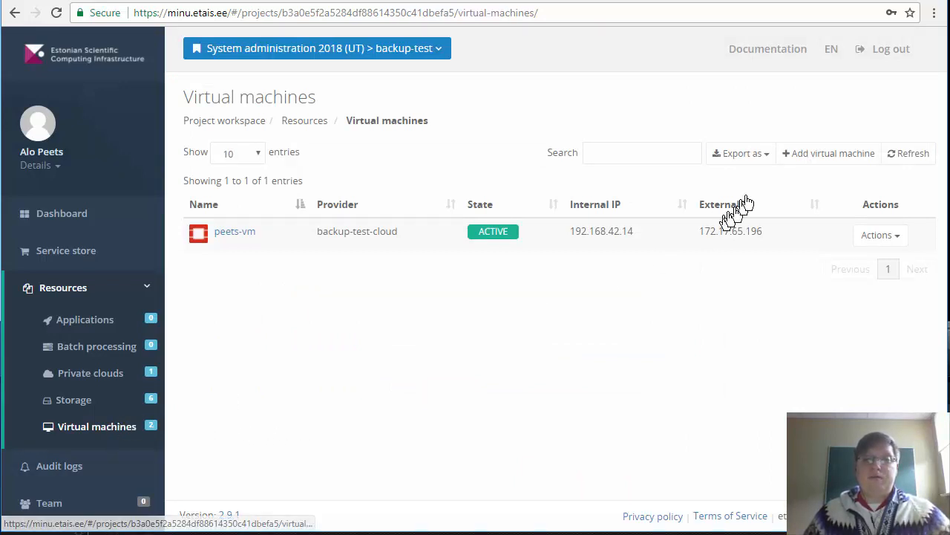
mouse_move(101, 435)
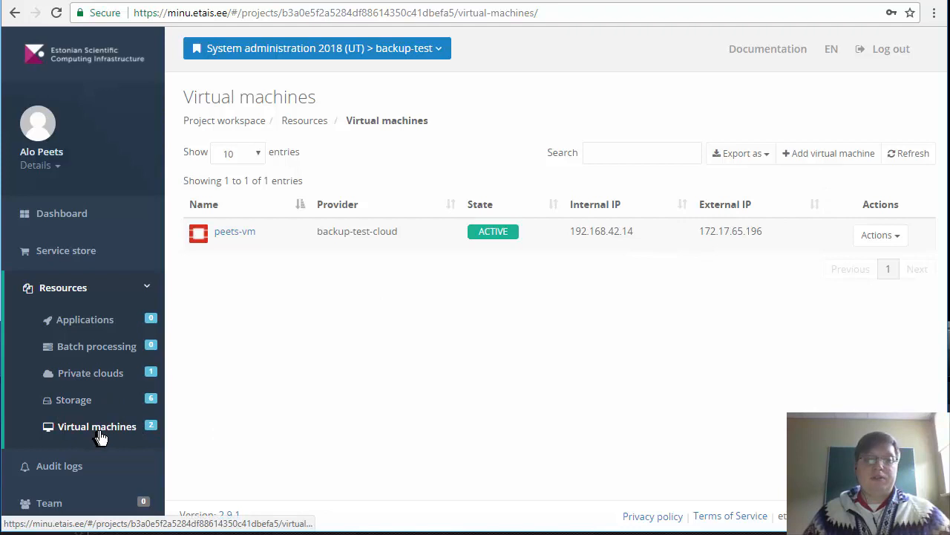
mouse_move(711, 297)
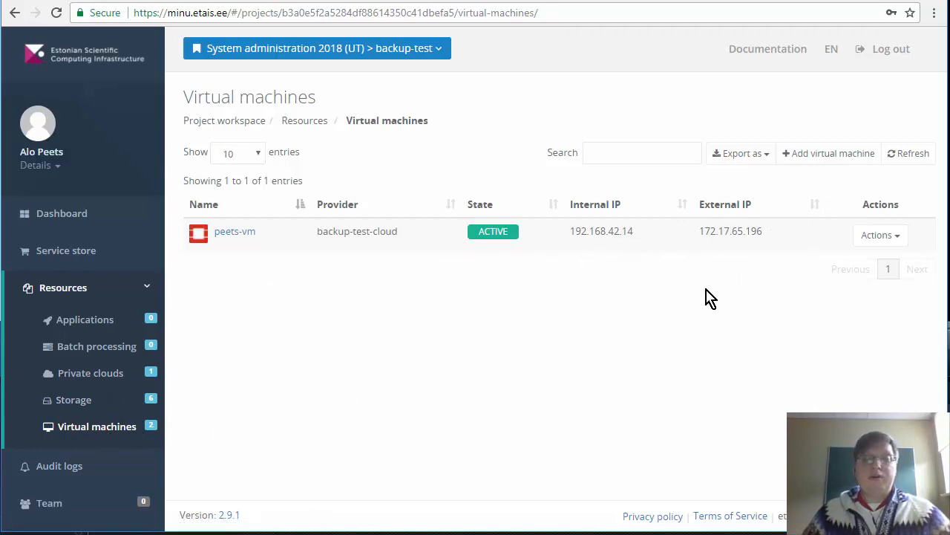
mouse_move(861, 193)
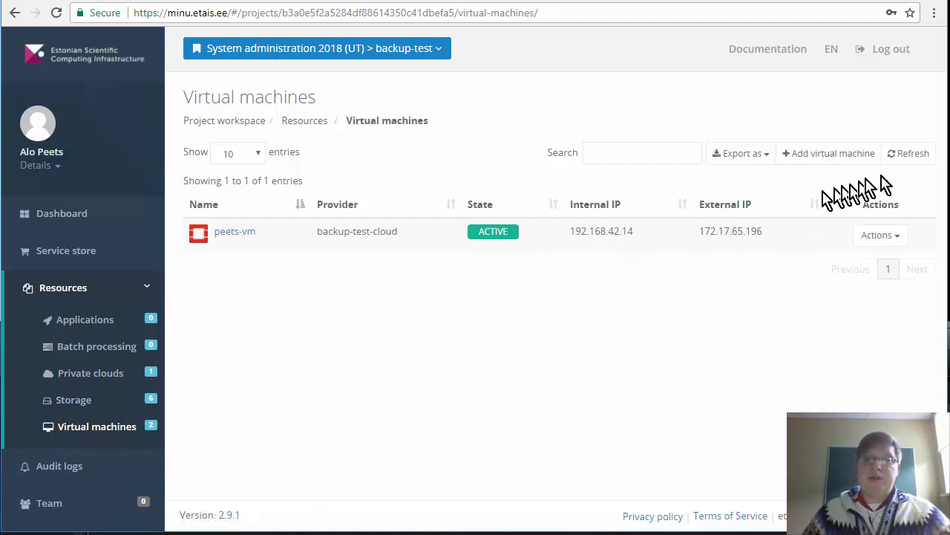
Refresh the VM list until the restored peets-vm turns Active with IP 172.17.65.158
left_click(909, 153)
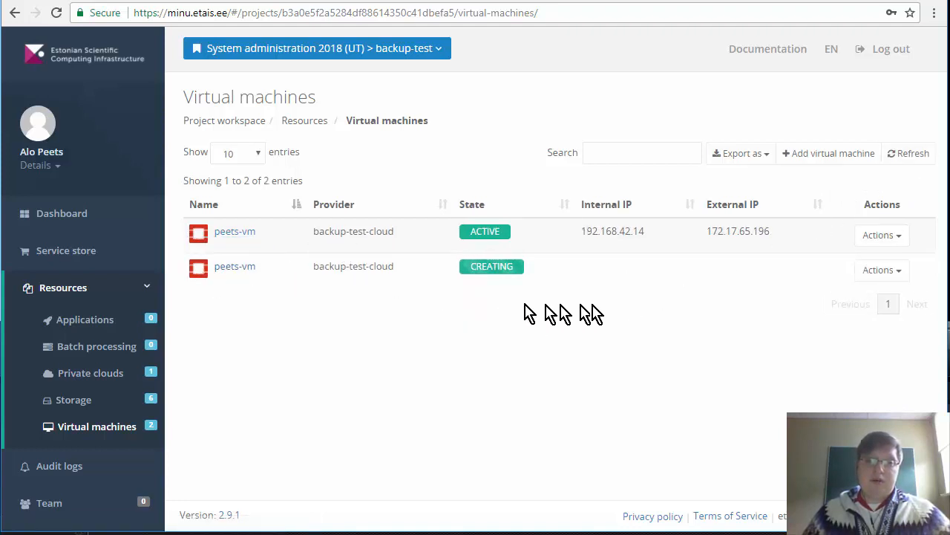
mouse_move(695, 304)
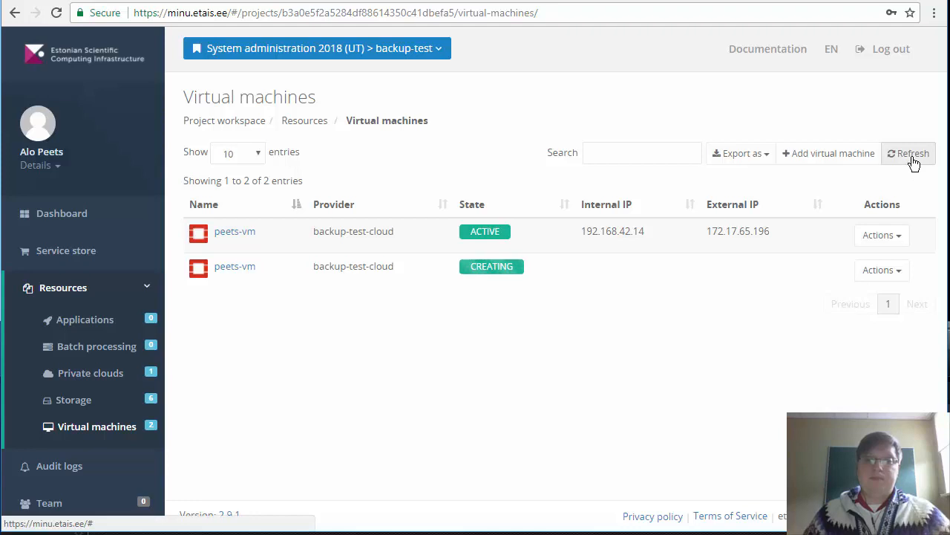
left_click(910, 153)
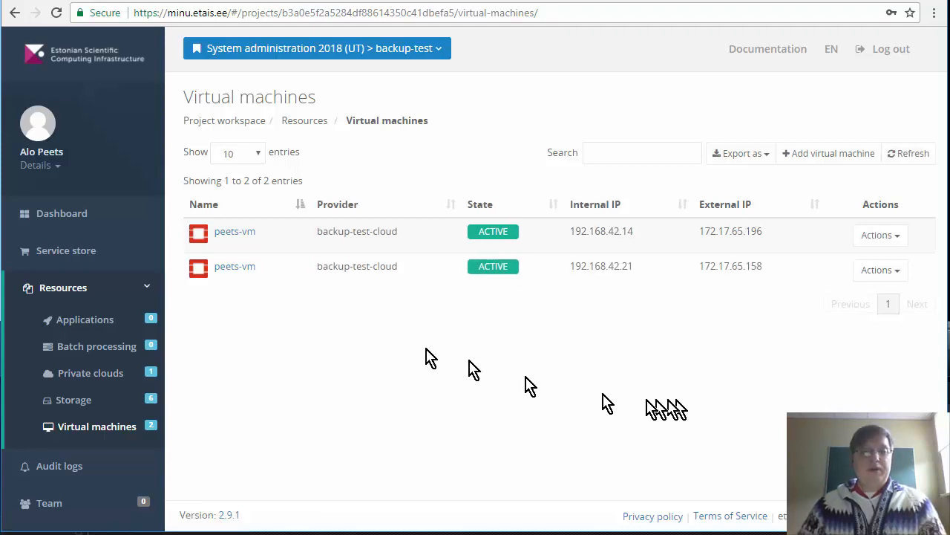
mouse_move(861, 275)
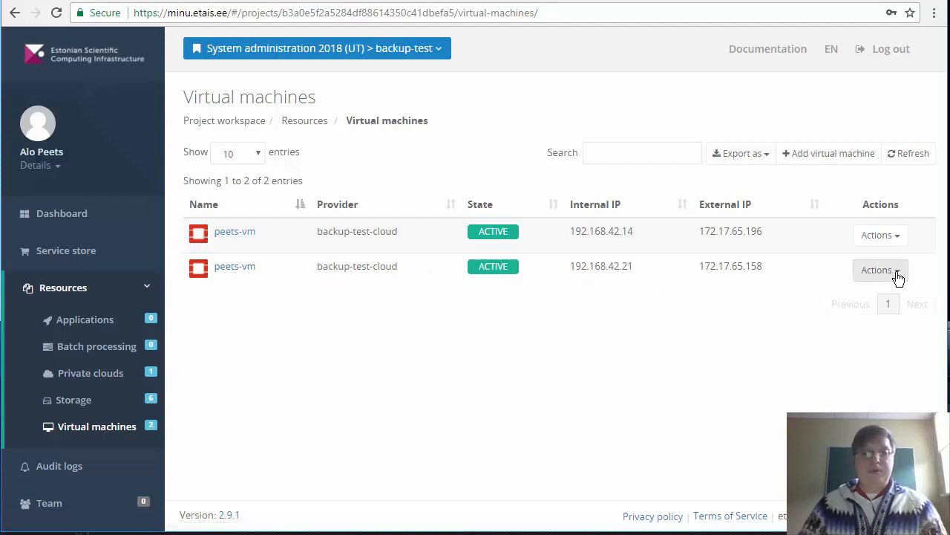
Edit the second VM and rename it to peets-vm-new
left_click(879, 270)
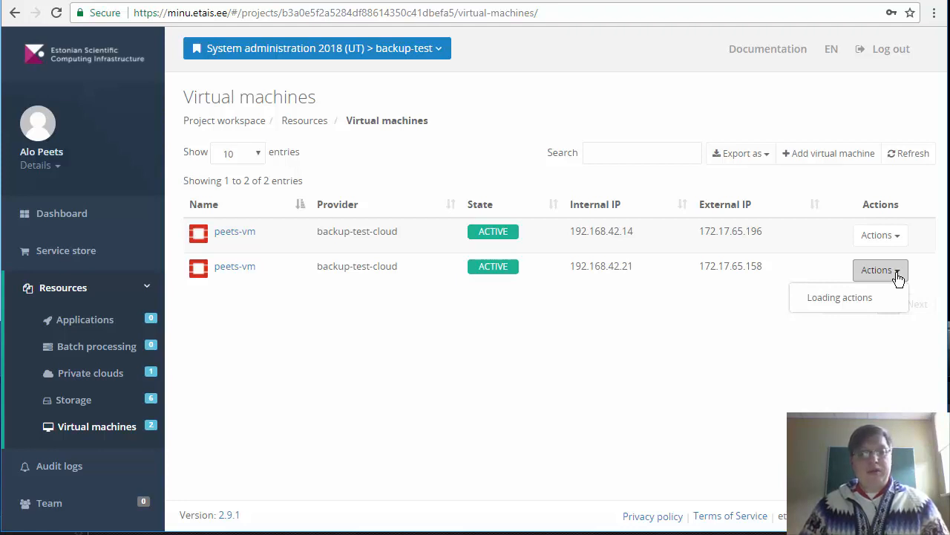
left_click(879, 270)
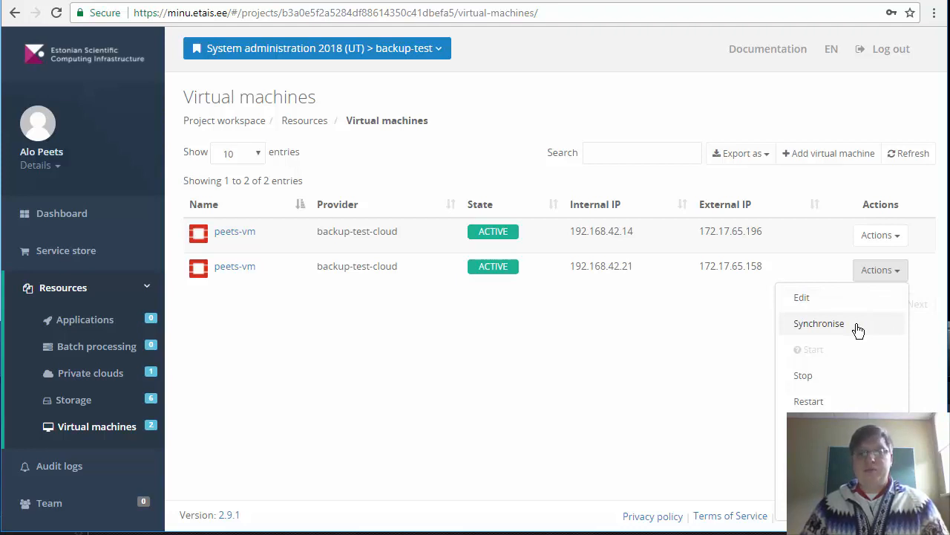
left_click(802, 297)
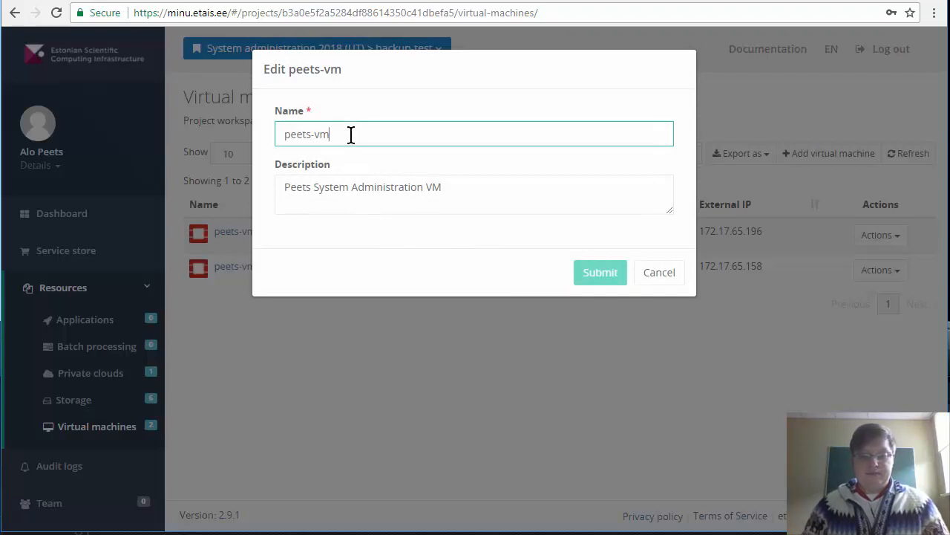
type("-new")
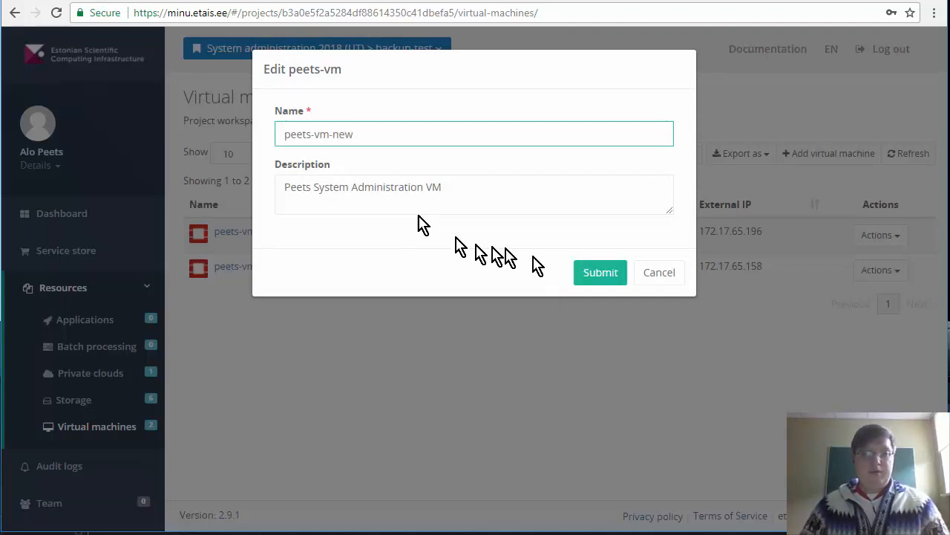
left_click(600, 273)
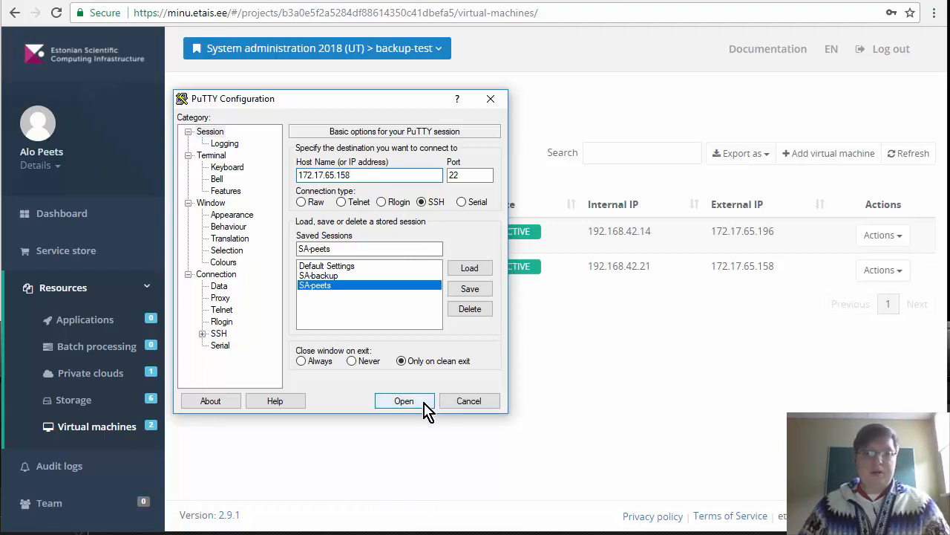
Attempt the SSH connection to 172.17.65.158 and dismiss the connection-refused error
left_click(404, 401)
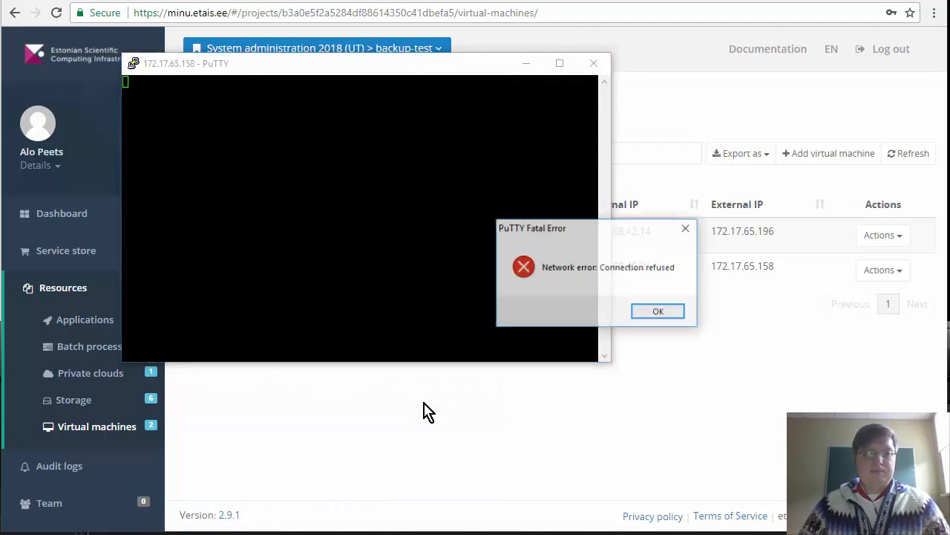
mouse_move(660, 312)
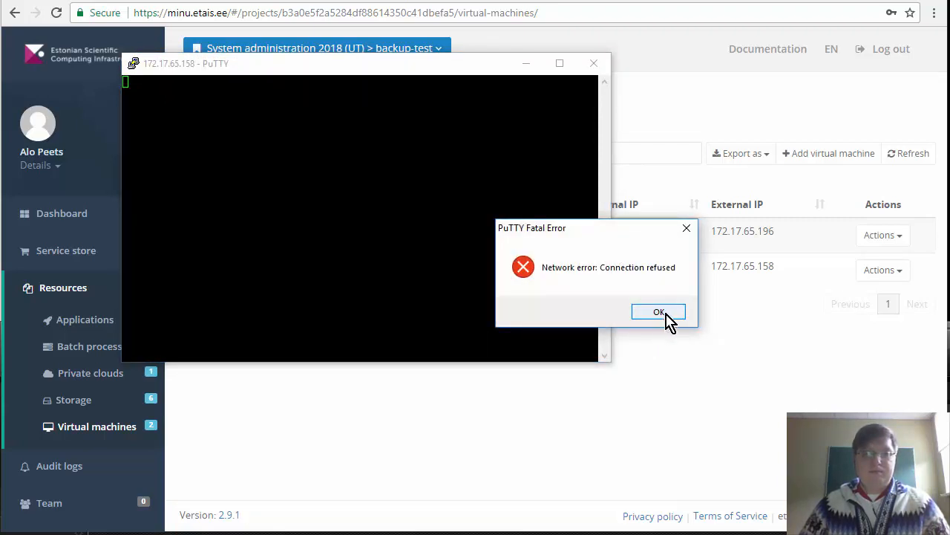
left_click(659, 312)
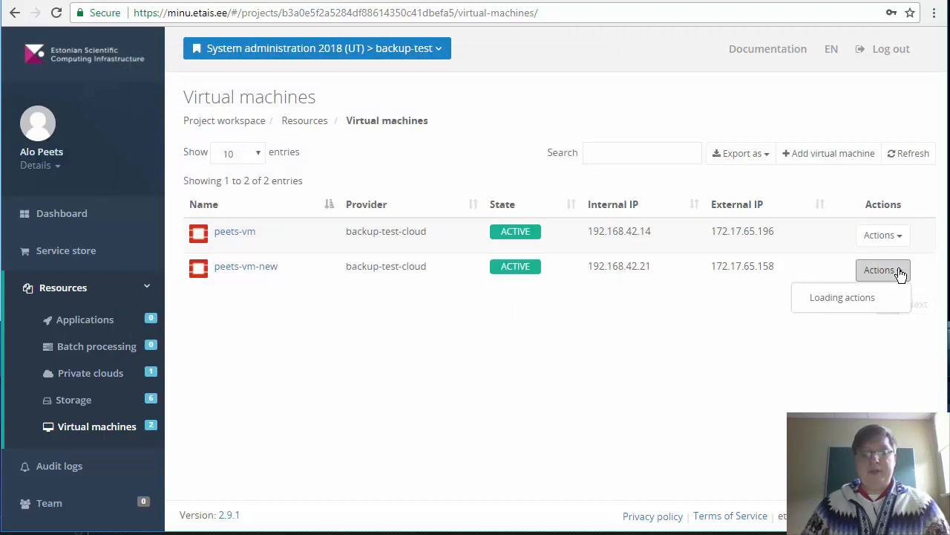
left_click(882, 270)
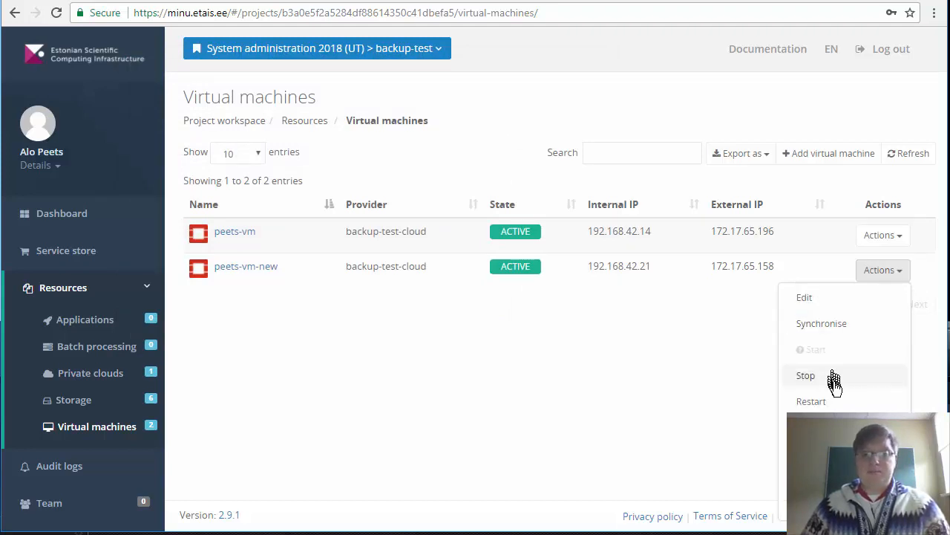
left_click(811, 401)
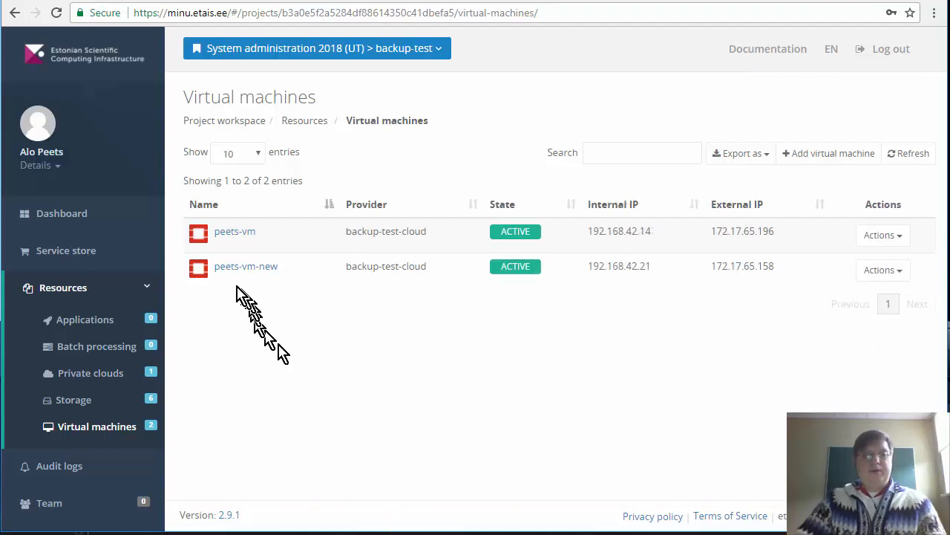
mouse_move(591, 279)
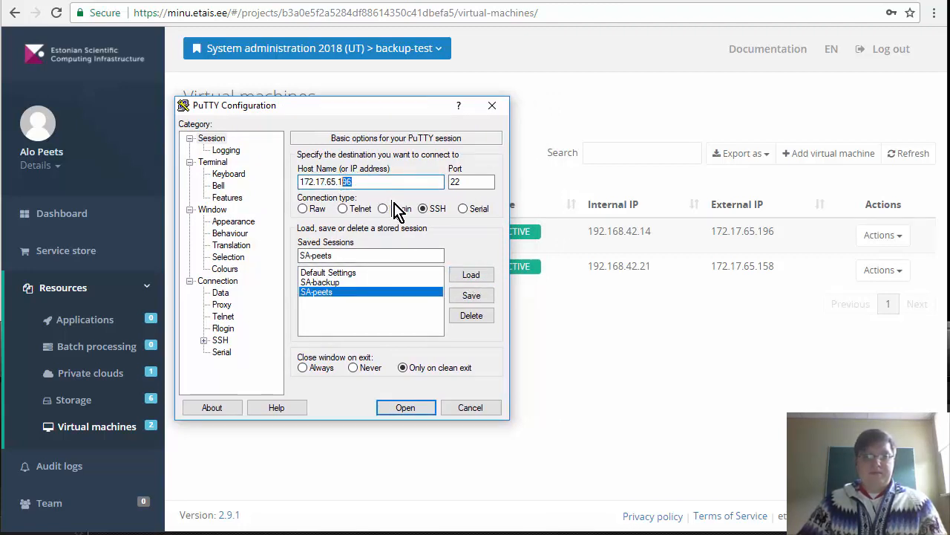
Connect to 172.17.65.158, trust its host key and log in as debian with the key passphrase
type("172.17.65.158")
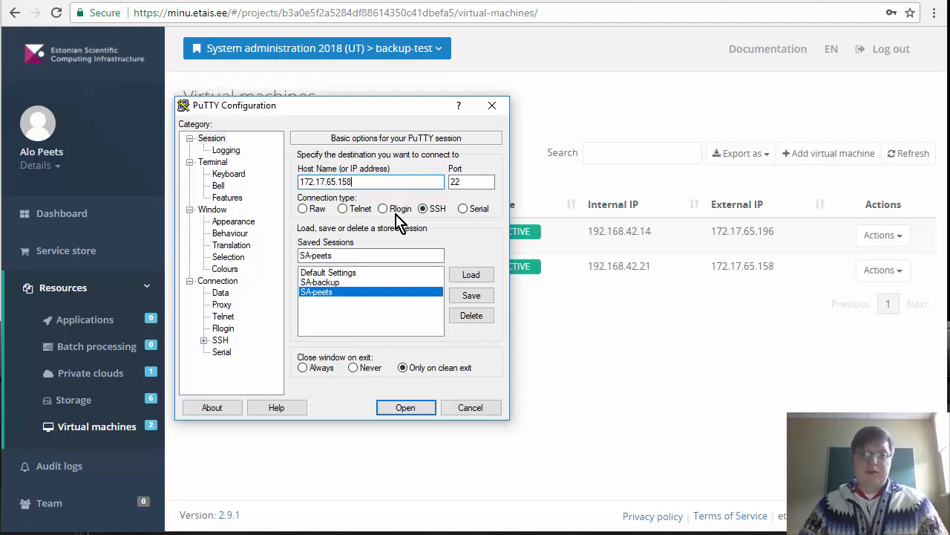
left_click(405, 407)
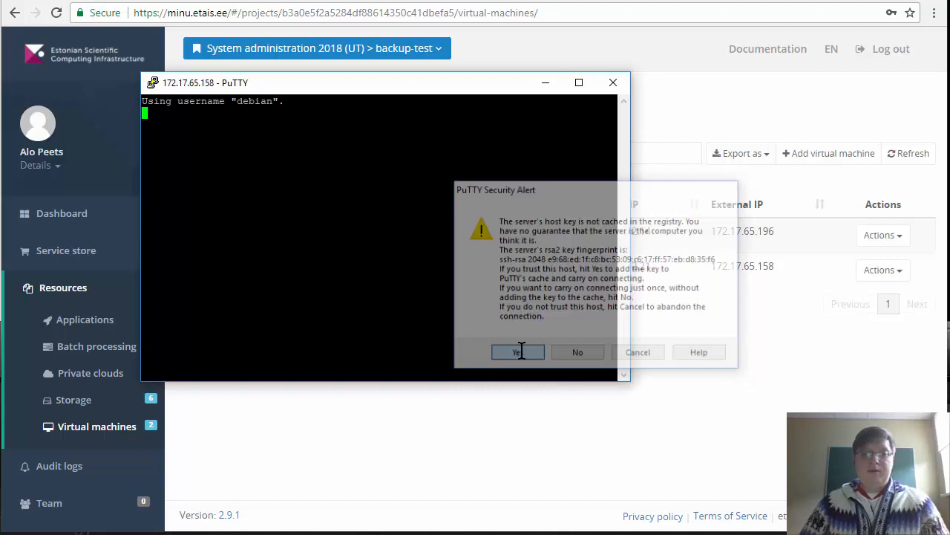
left_click(517, 352)
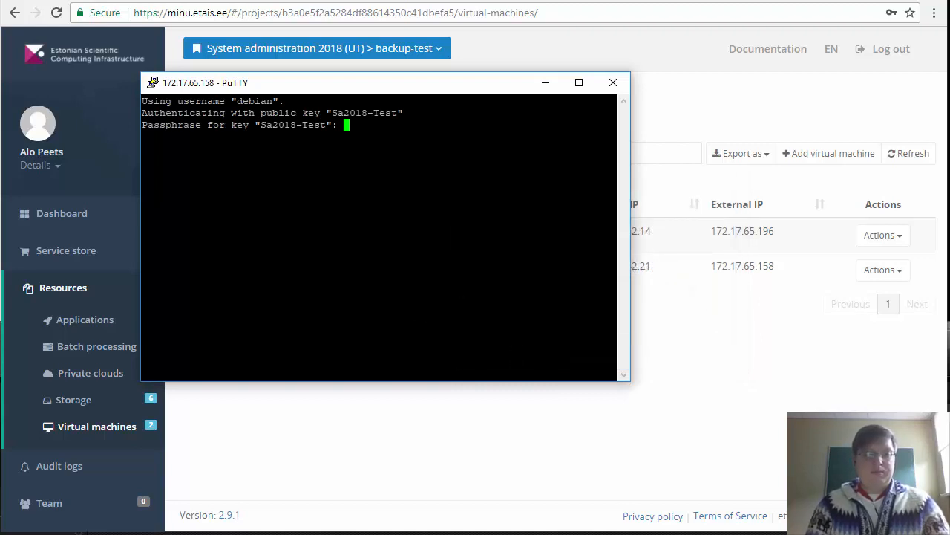
key("Enter")
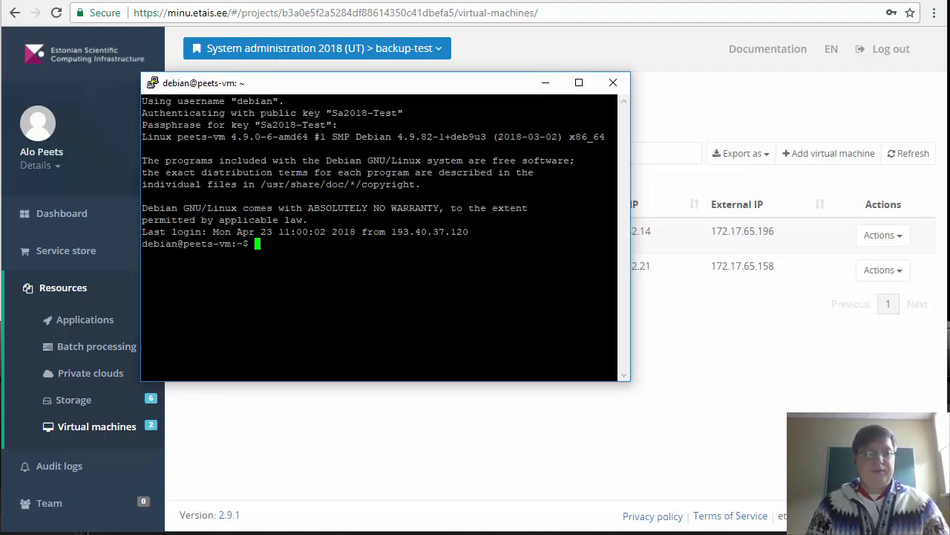
mouse_move(448, 294)
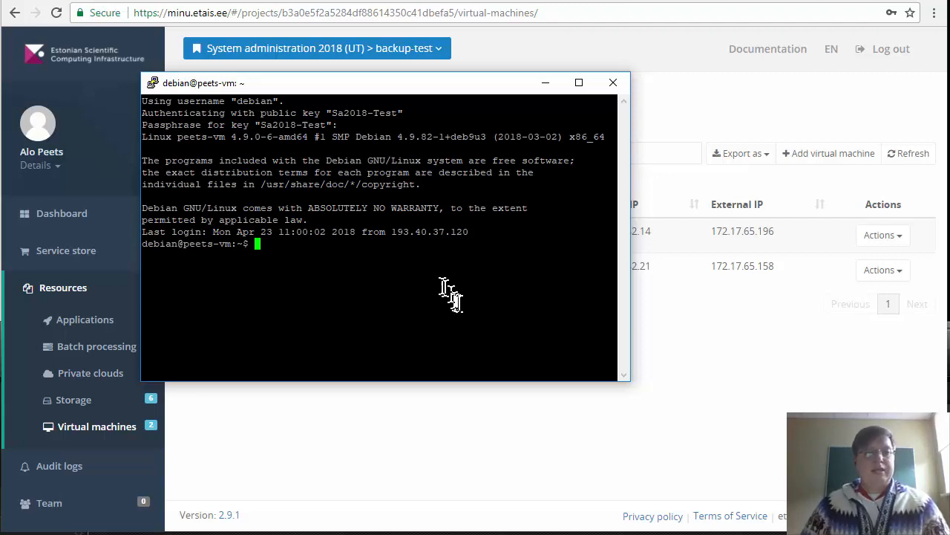
mouse_move(404, 366)
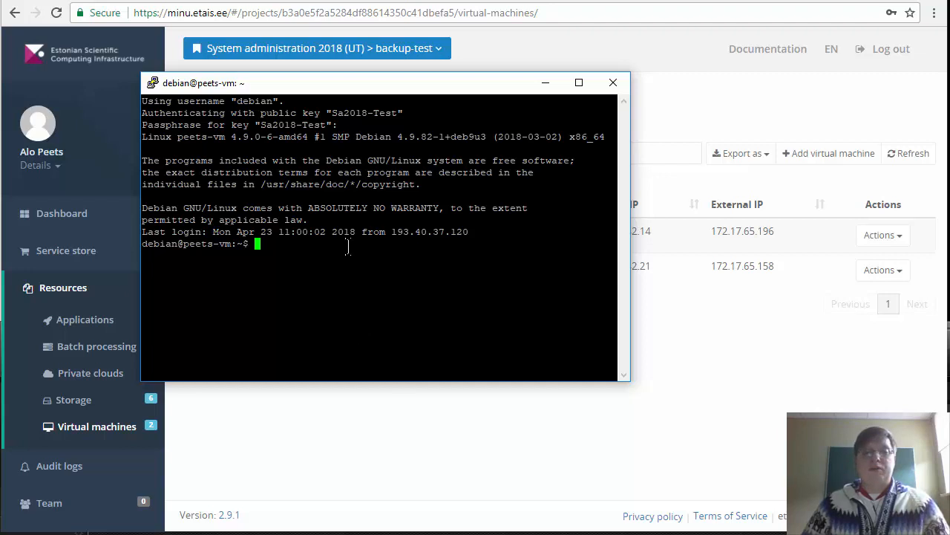
type("e")
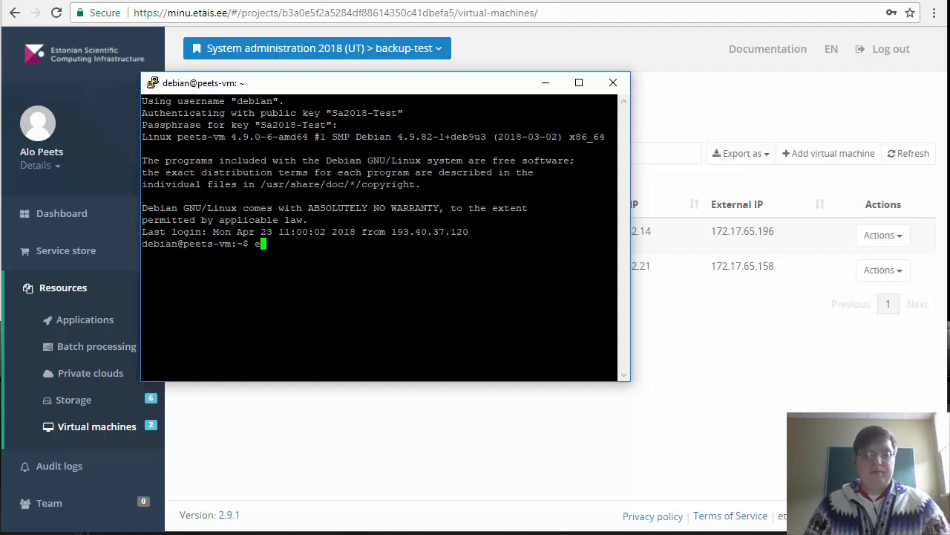
Detach floating IP 172.17.65.196 from the original peets-vm and submit the change
left_click(611, 83)
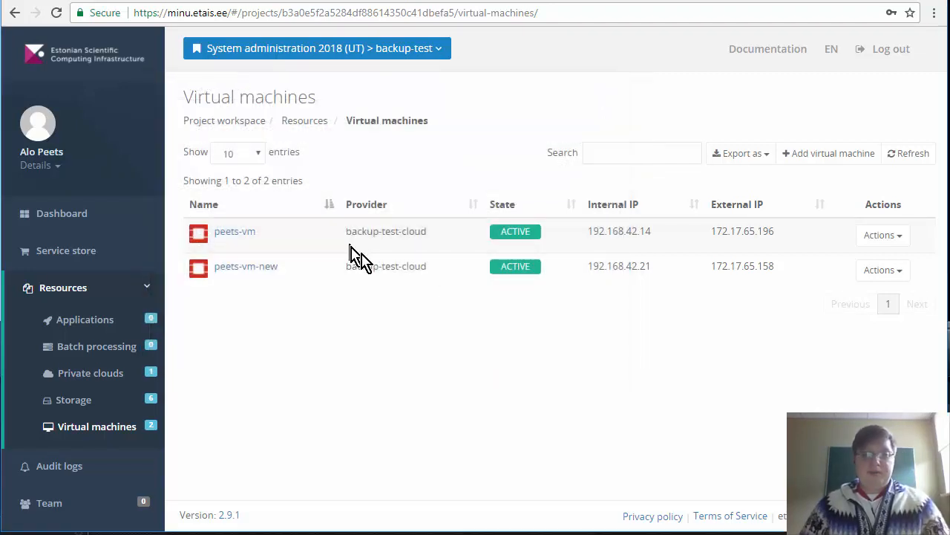
mouse_move(632, 290)
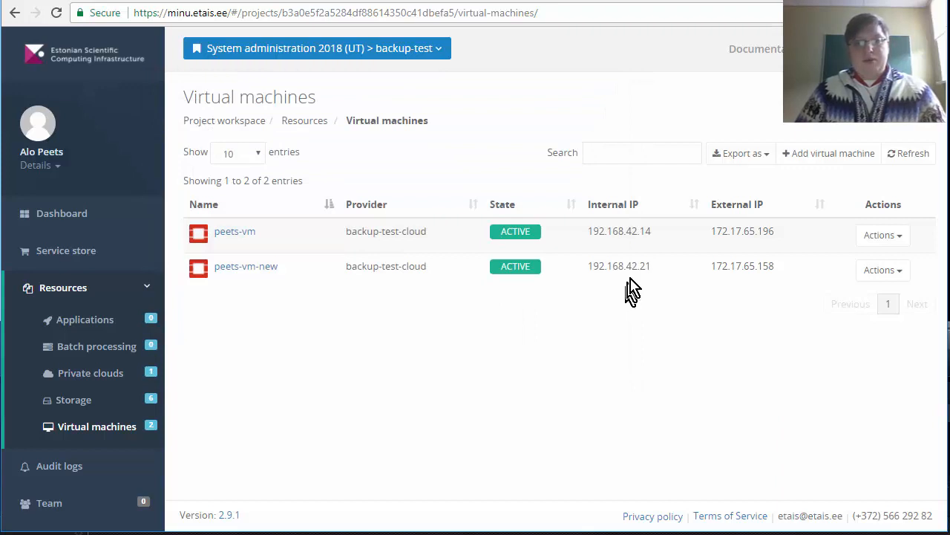
mouse_move(632, 283)
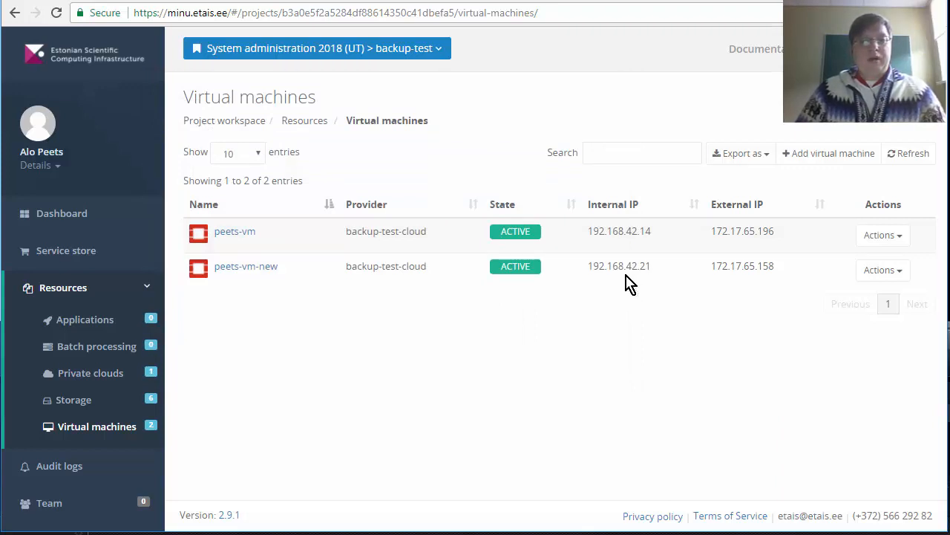
mouse_move(625, 284)
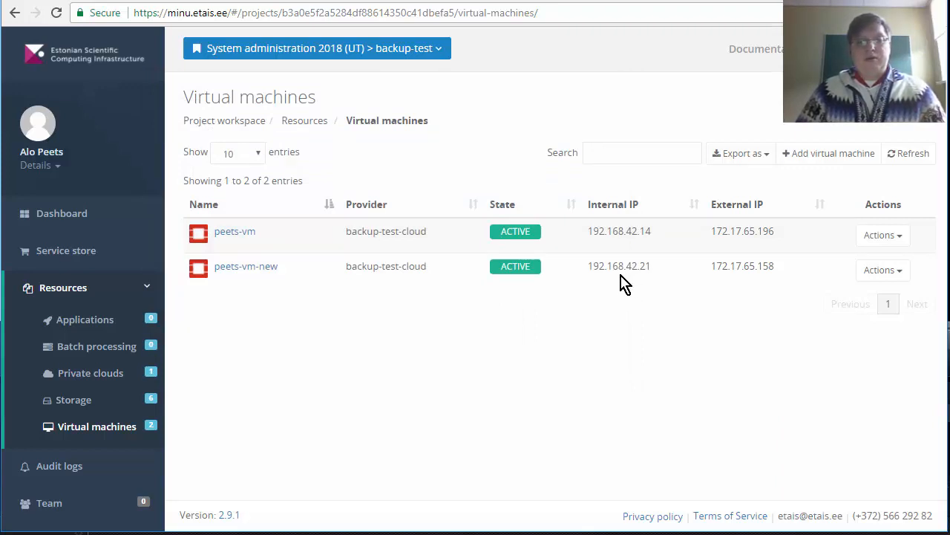
mouse_move(824, 251)
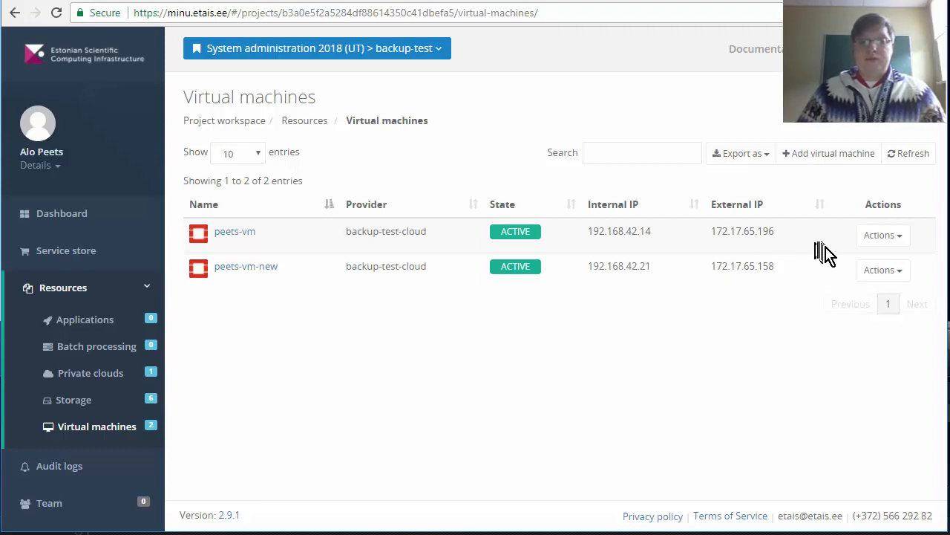
left_click(882, 235)
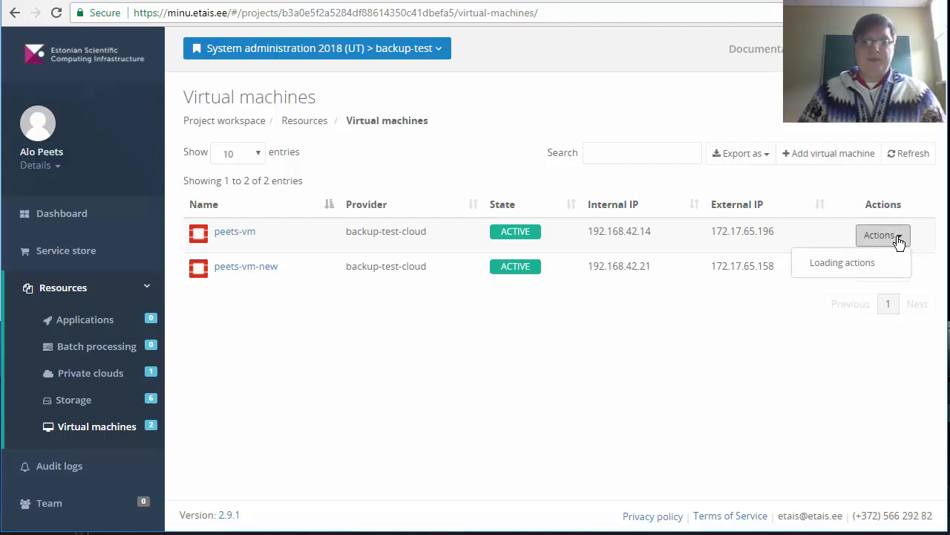
left_click(882, 234)
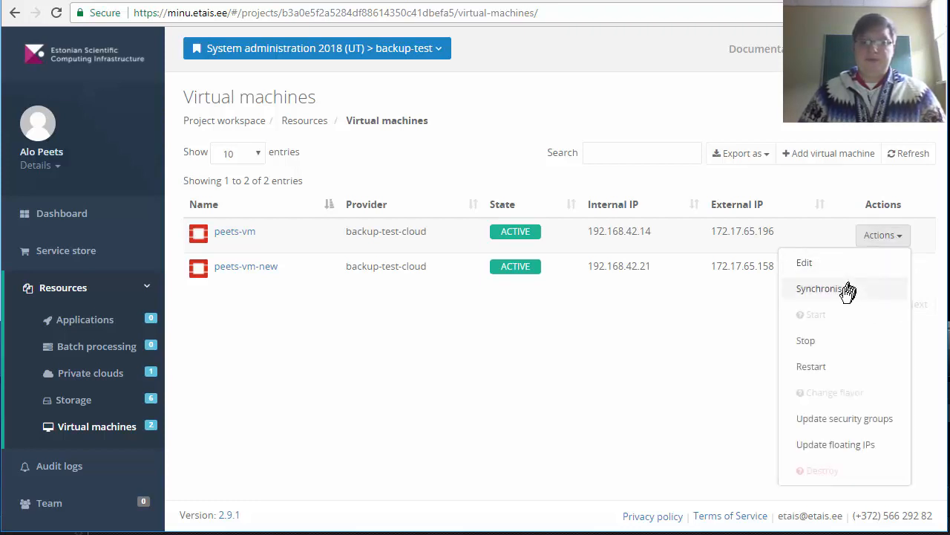
mouse_move(847, 448)
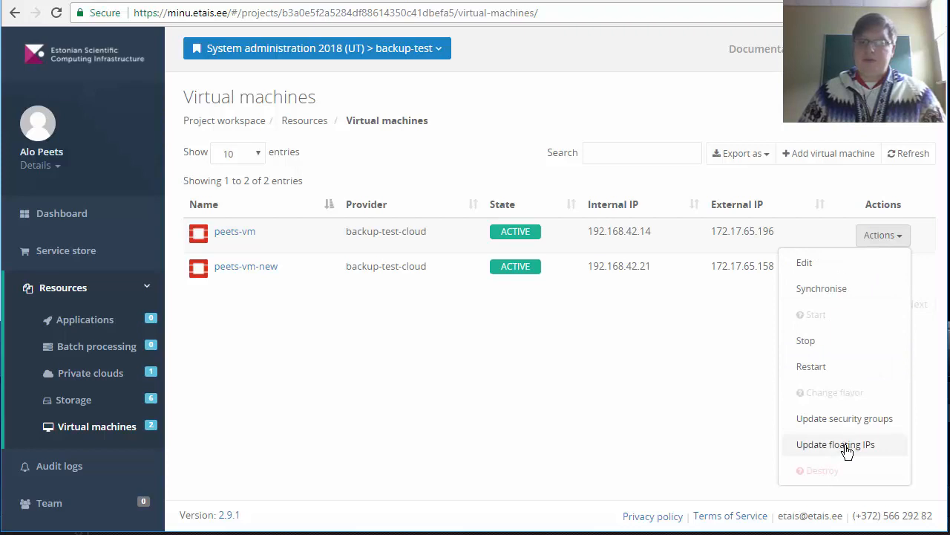
left_click(834, 444)
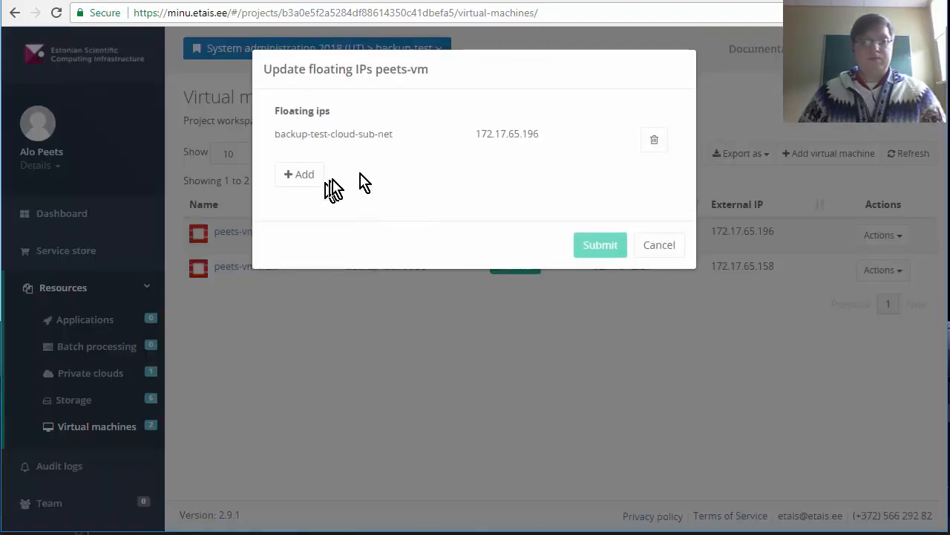
left_click(653, 140)
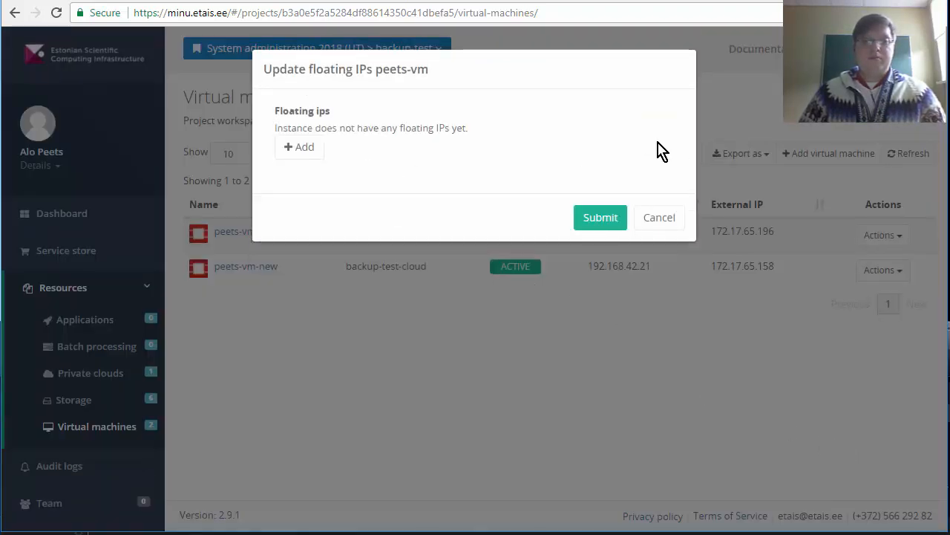
mouse_move(600, 222)
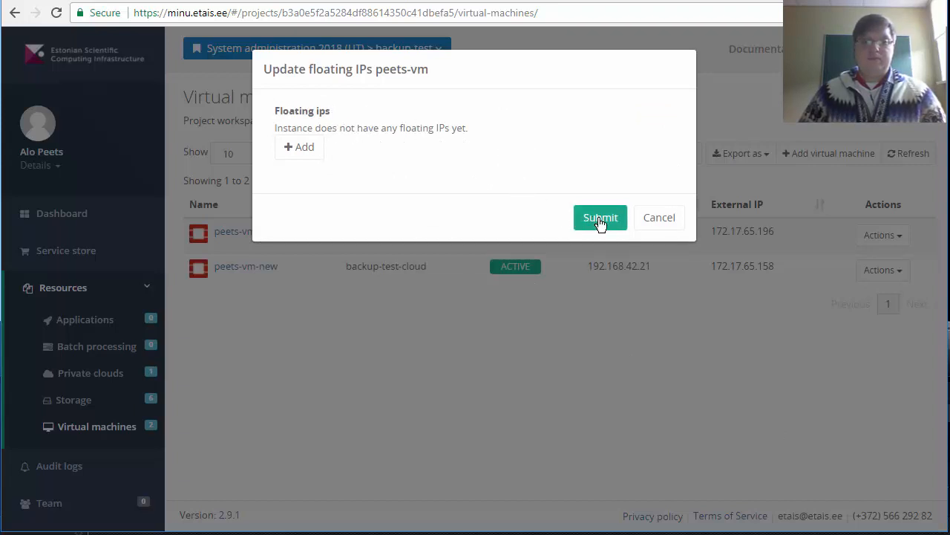
left_click(600, 217)
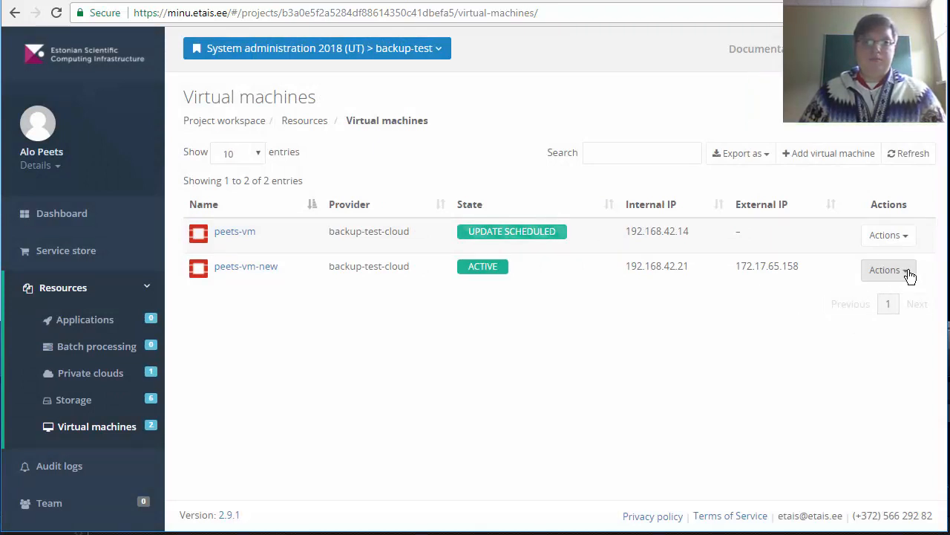
Assign floating IP 172.17.65.196 to peets-vm-new via Update floating IPs and submit
left_click(888, 270)
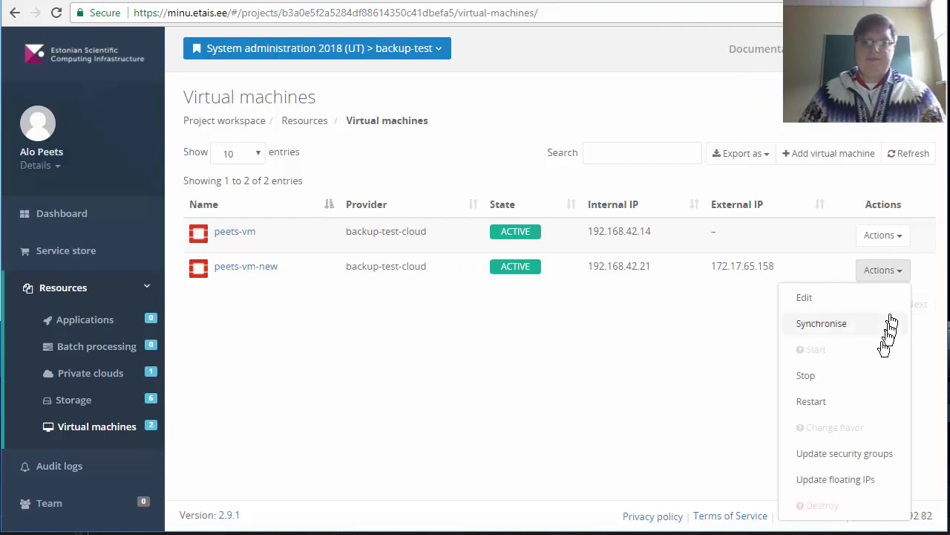
left_click(838, 479)
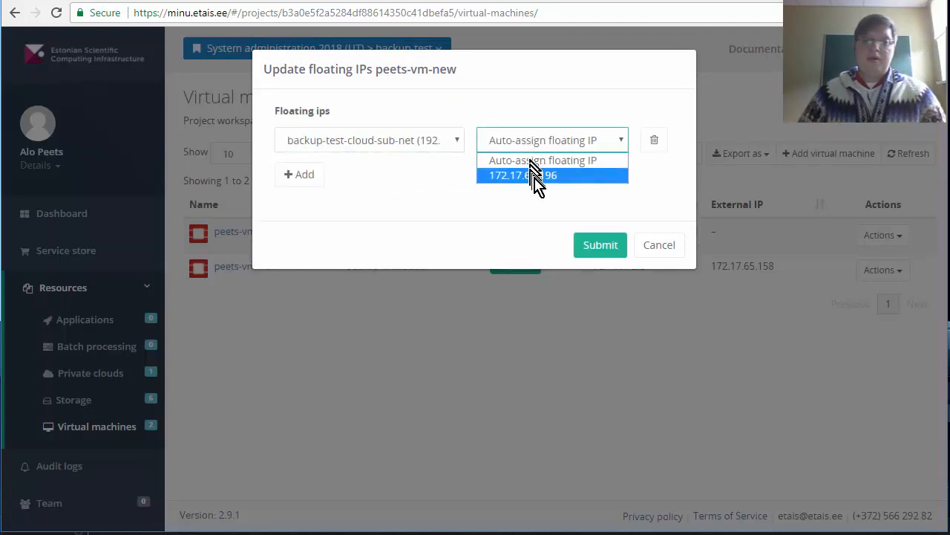
left_click(528, 175)
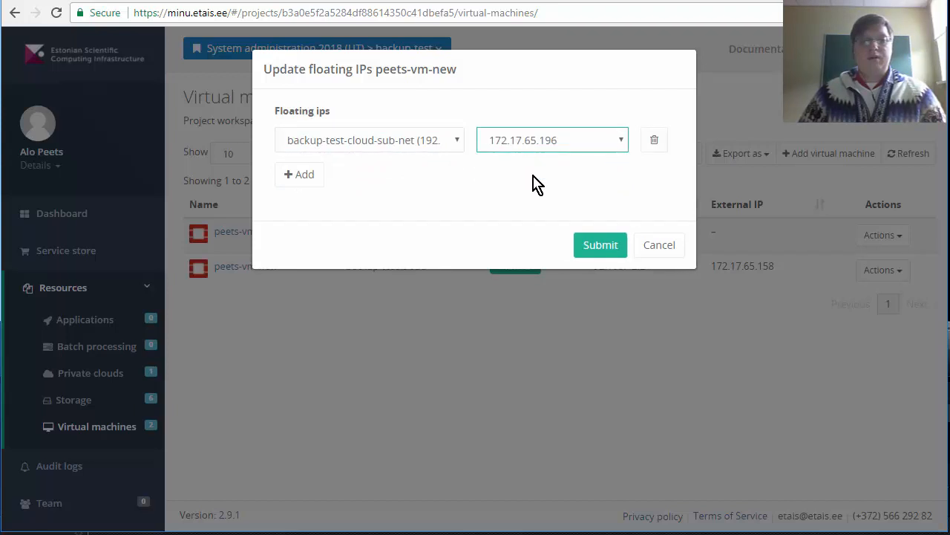
mouse_move(529, 214)
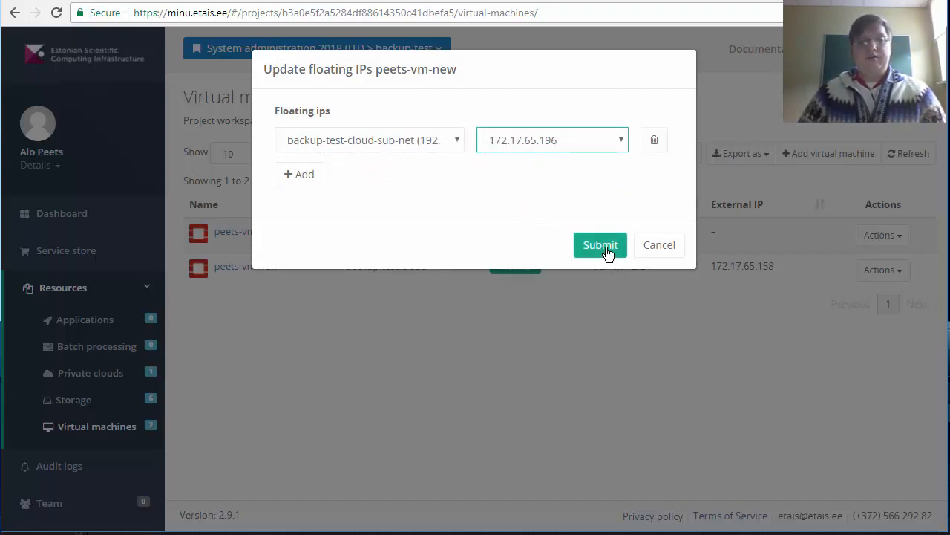
left_click(600, 245)
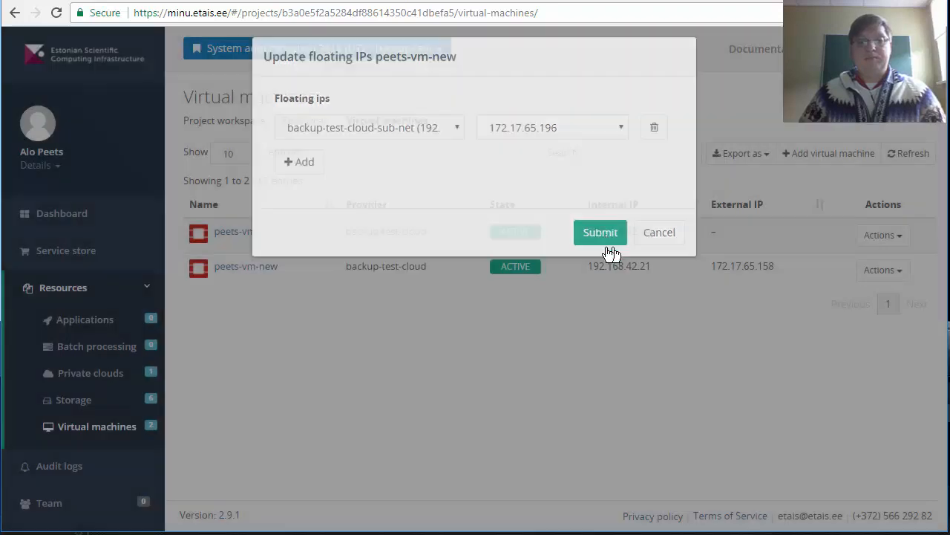
left_click(600, 232)
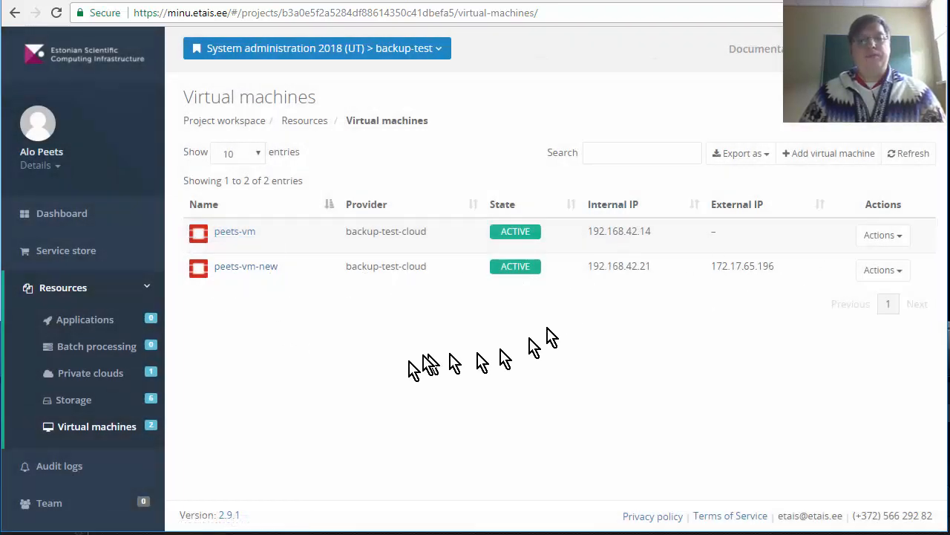
mouse_move(602, 326)
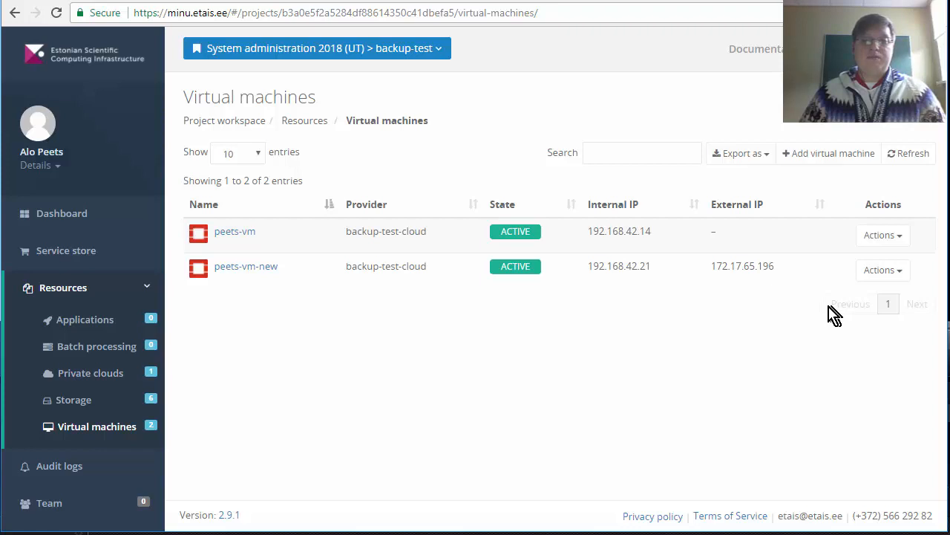
mouse_move(686, 300)
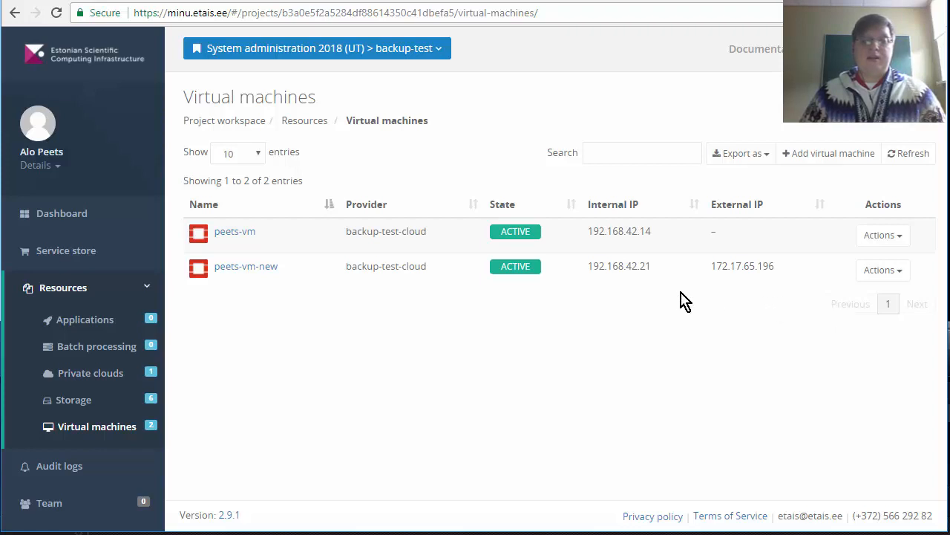
mouse_move(514, 266)
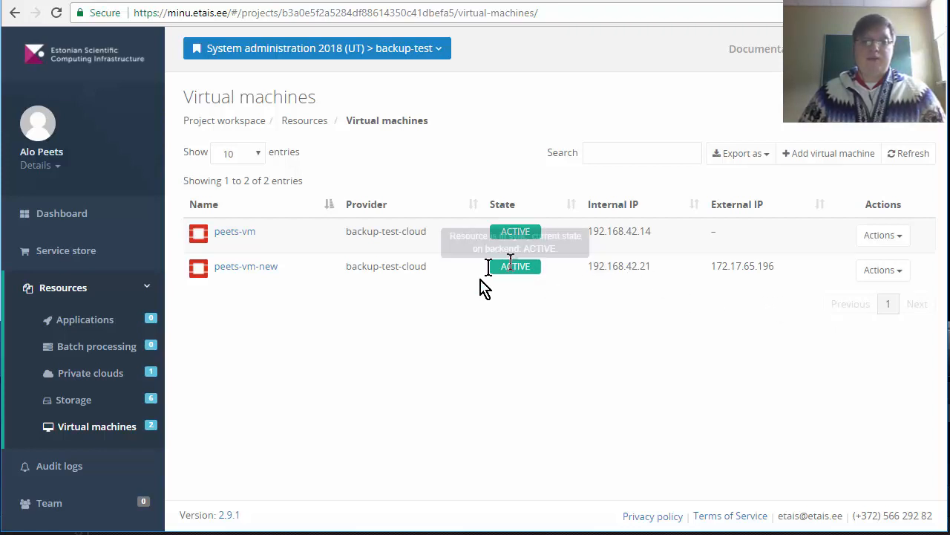
mouse_move(619, 339)
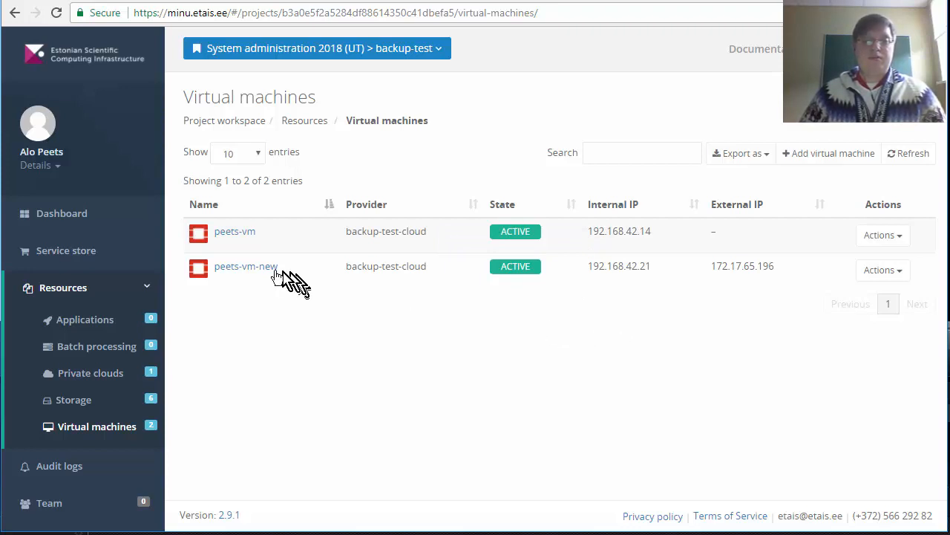
mouse_move(587, 315)
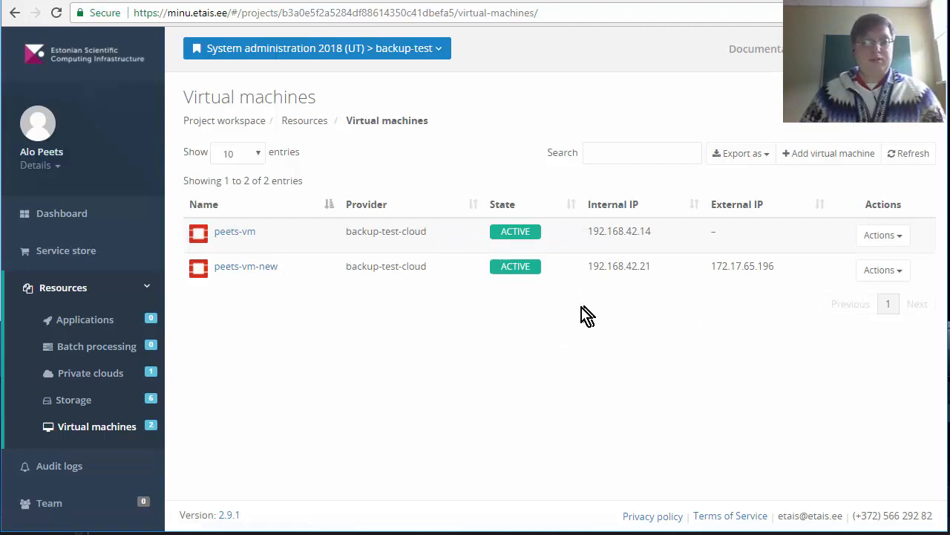
mouse_move(594, 324)
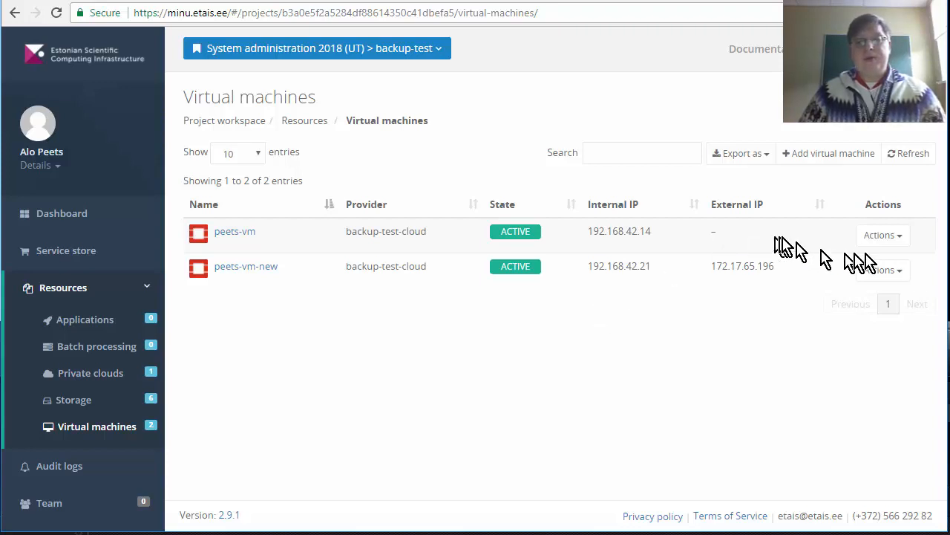
Stop the original peets-vm from its Actions menu so its state becomes SHUTOFF
left_click(882, 235)
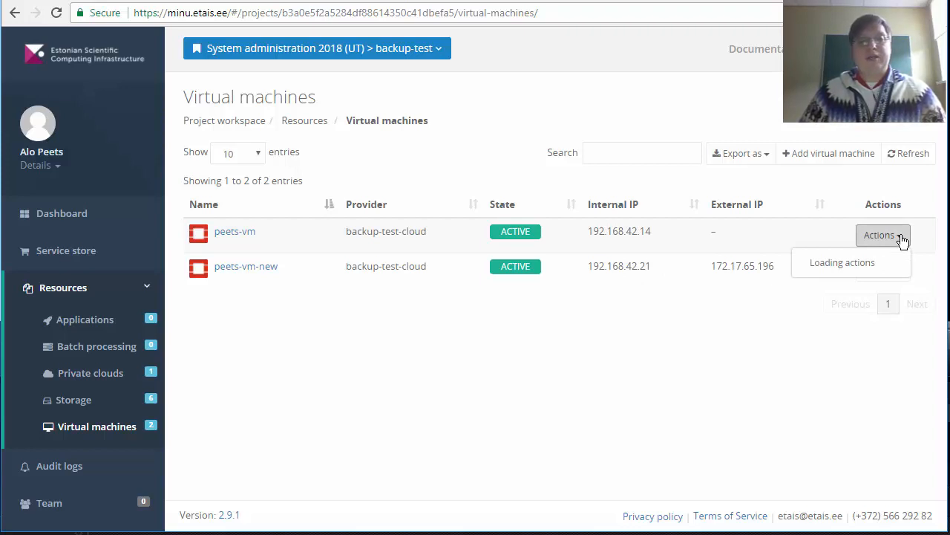
left_click(882, 235)
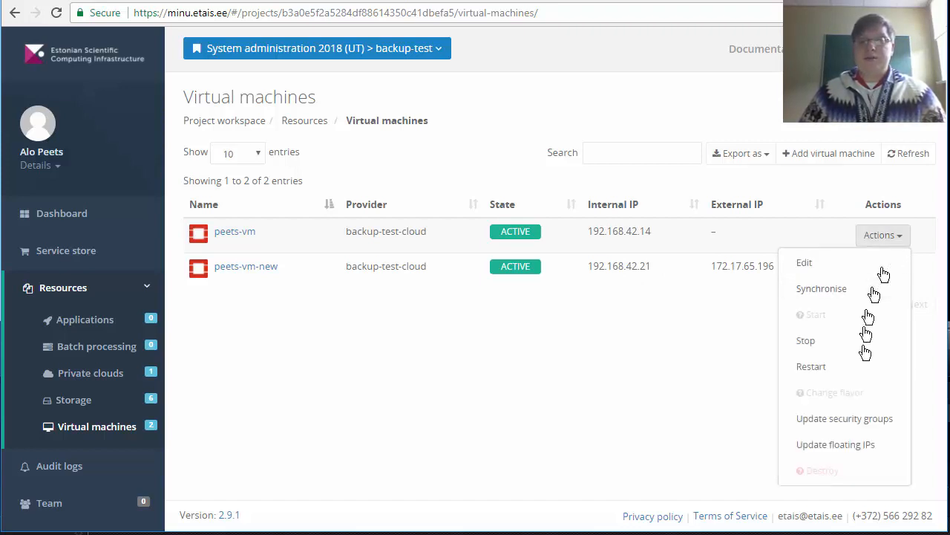
mouse_move(843, 474)
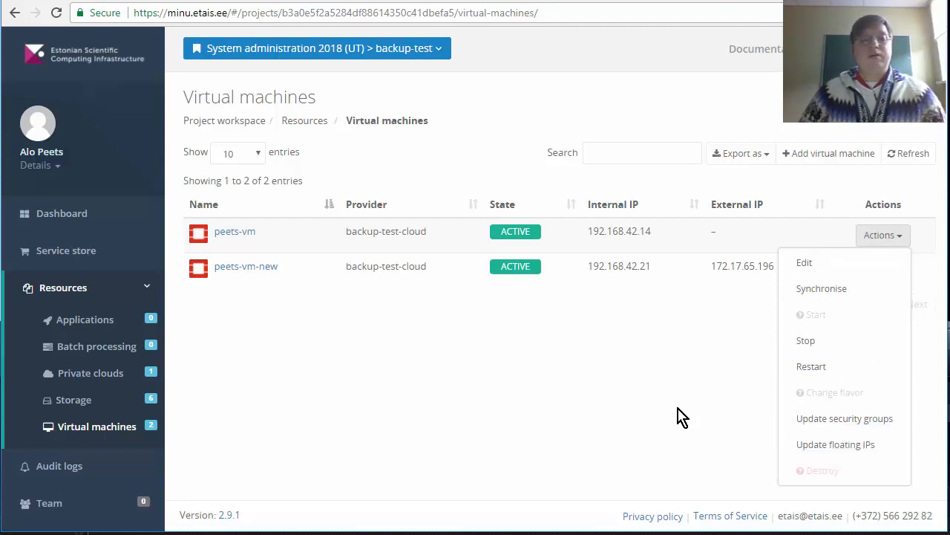
mouse_move(833, 347)
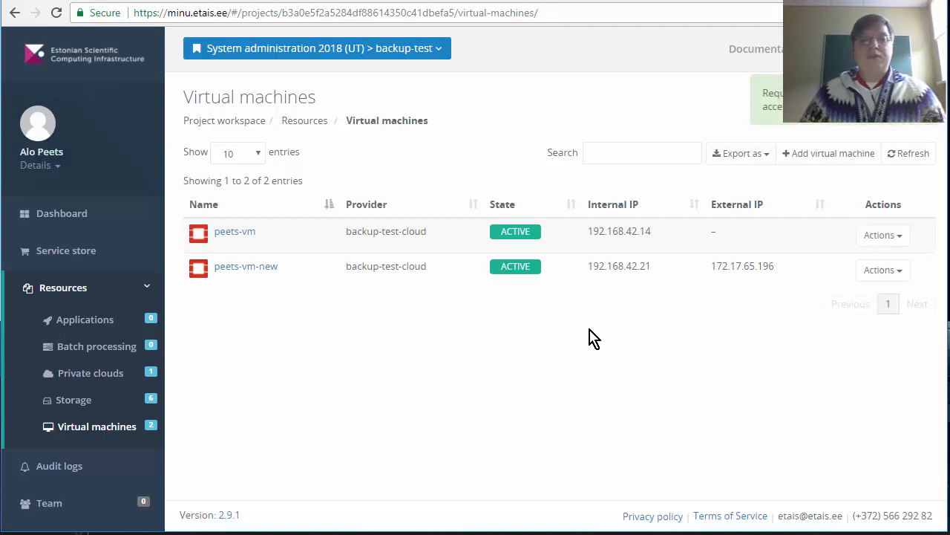
left_click(883, 235)
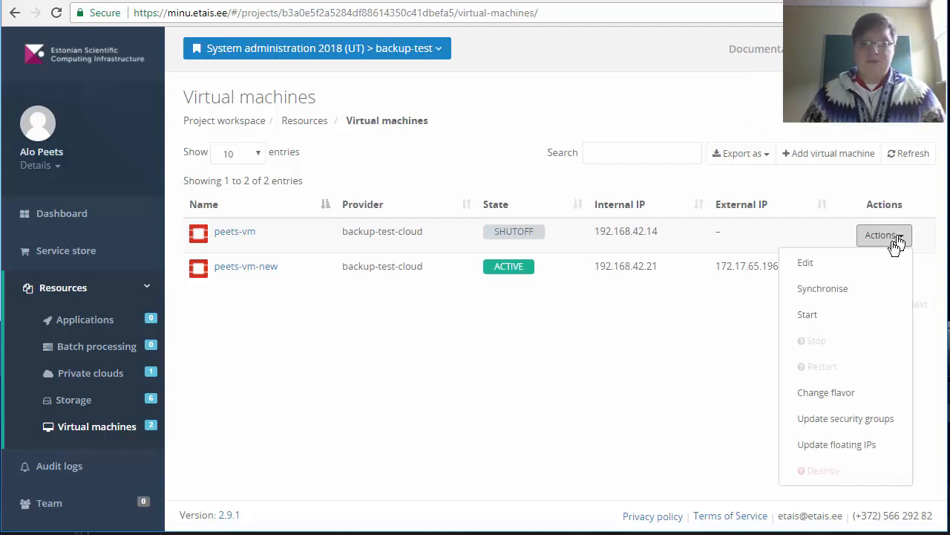
mouse_move(831, 481)
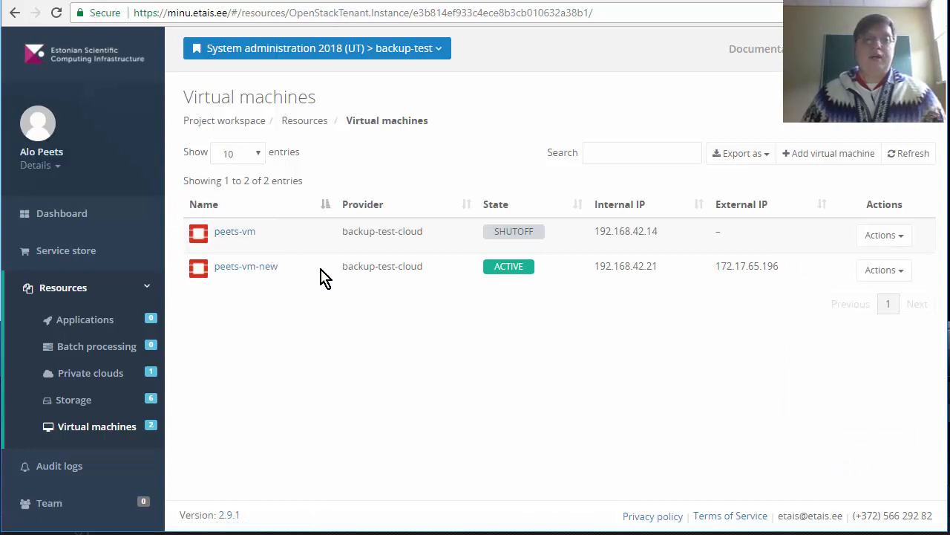
Destroy the SA-backup-test backup from peets-vm's Backups list and confirm
left_click(235, 232)
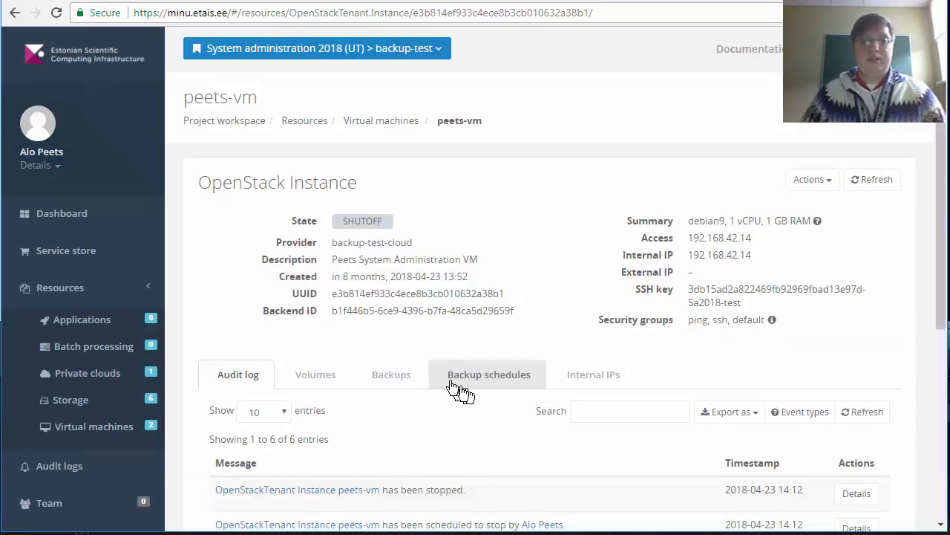
left_click(391, 375)
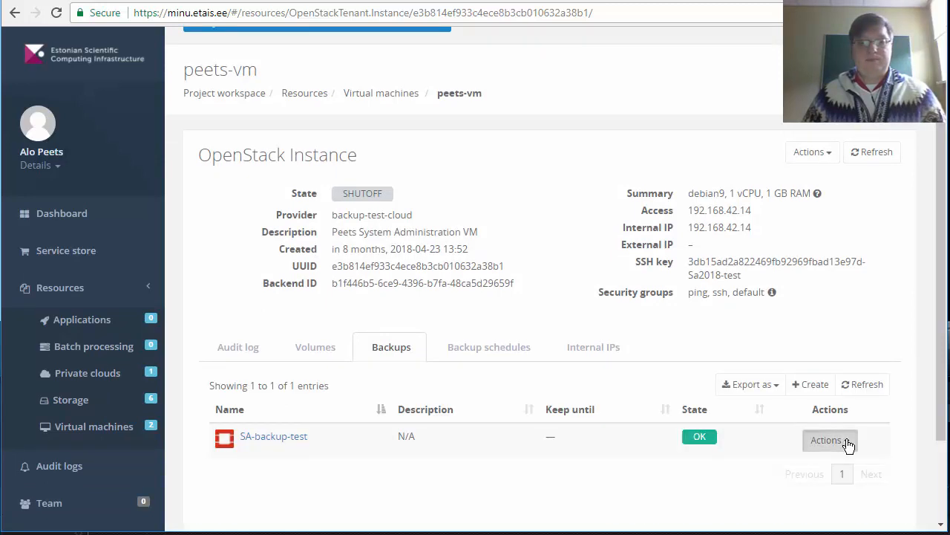
left_click(829, 440)
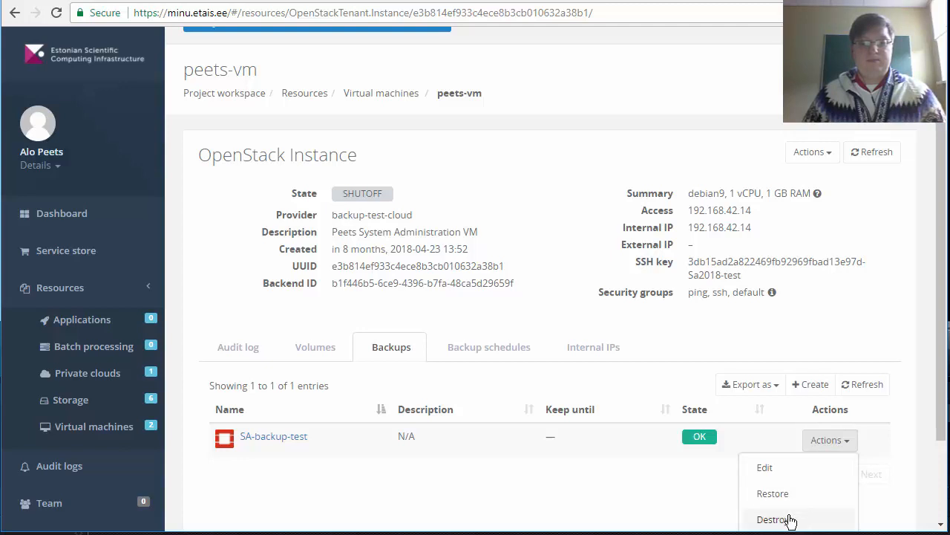
left_click(772, 519)
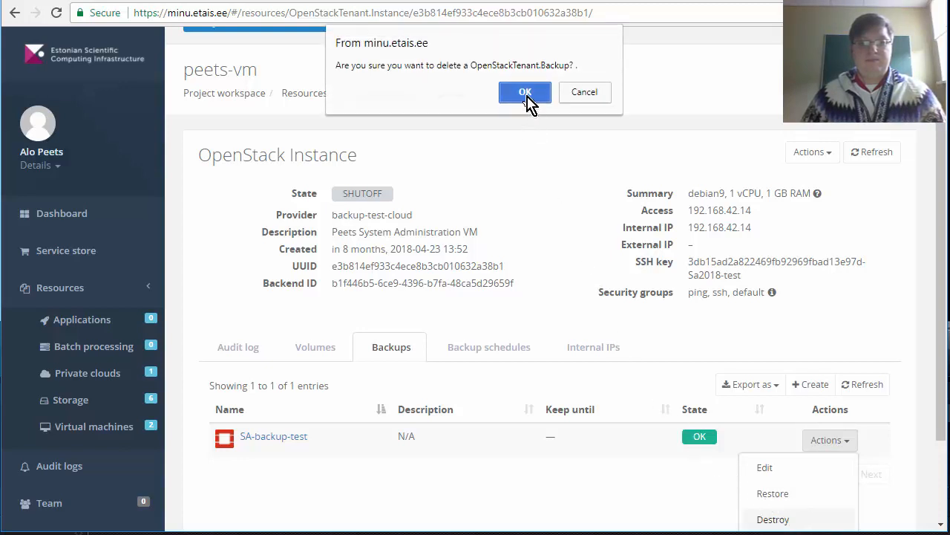
left_click(524, 92)
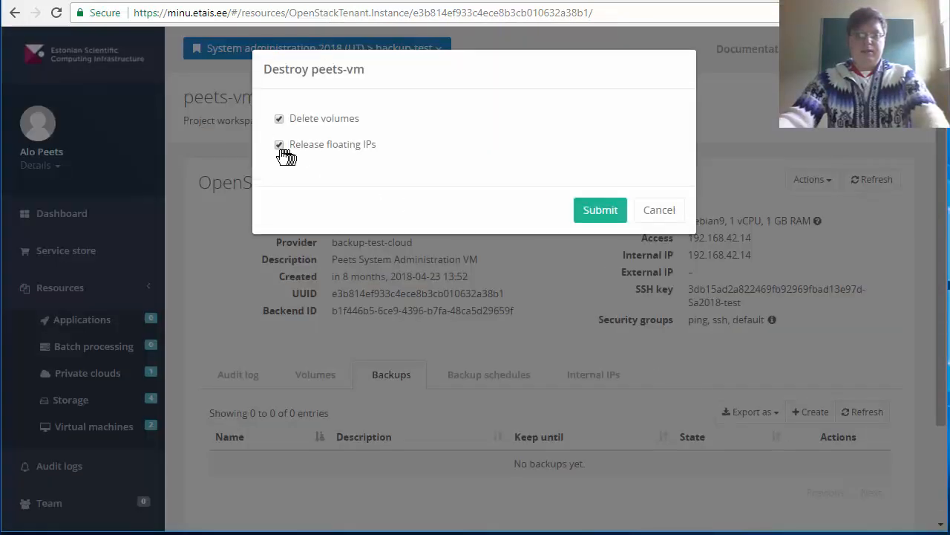
Confirm destroying peets-vm so it shows deletion scheduled
left_click(600, 209)
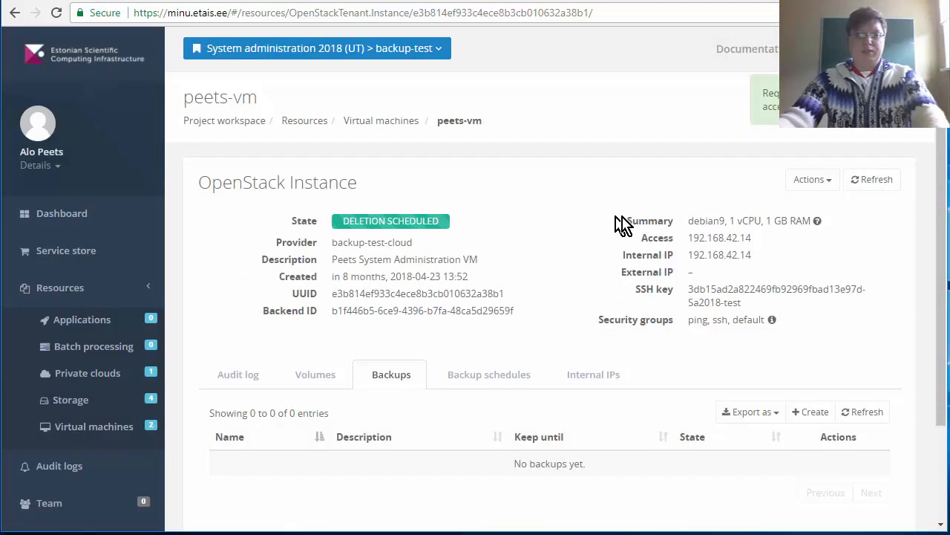